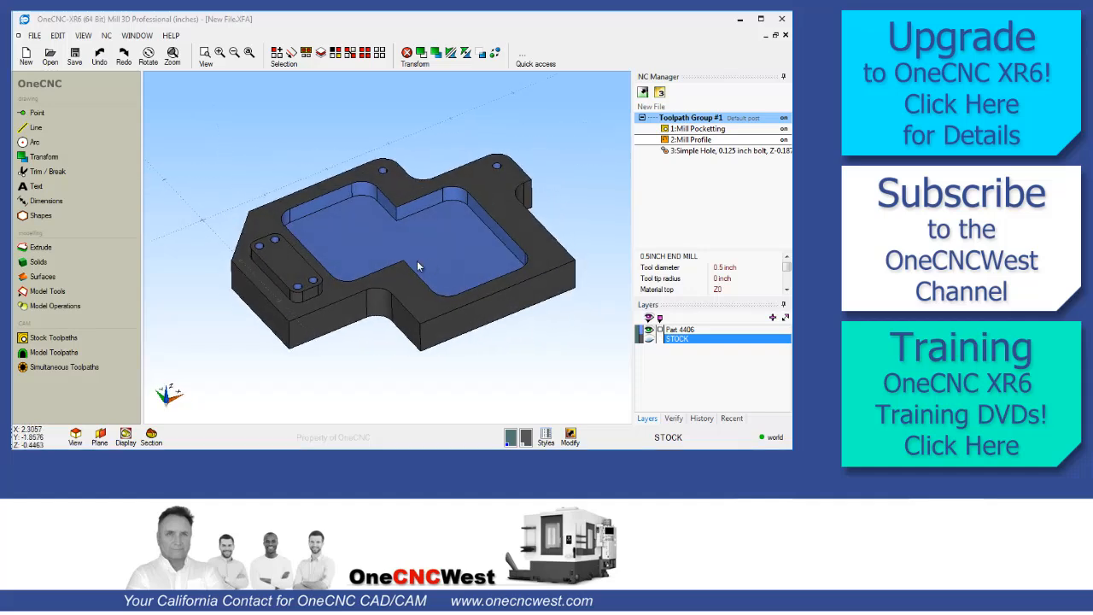
Step: Extract all edges from the top surface of the raised slotted pad
{"action": "left_click_drag", "start_coordinate": [419, 265], "coordinate": [427, 256]}
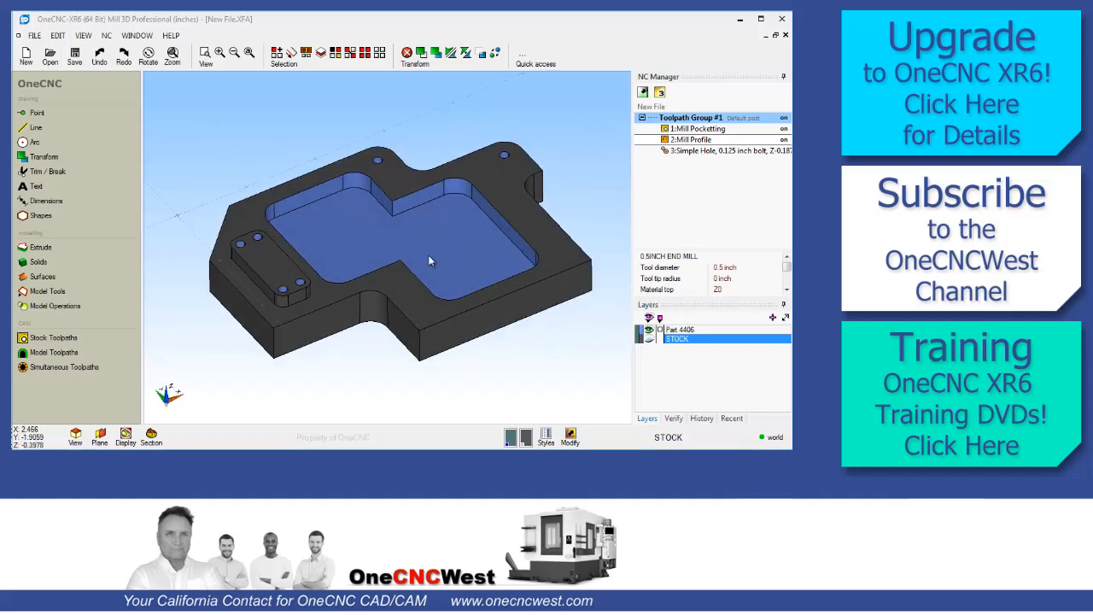
{"action": "mouse_move", "coordinate": [482, 260]}
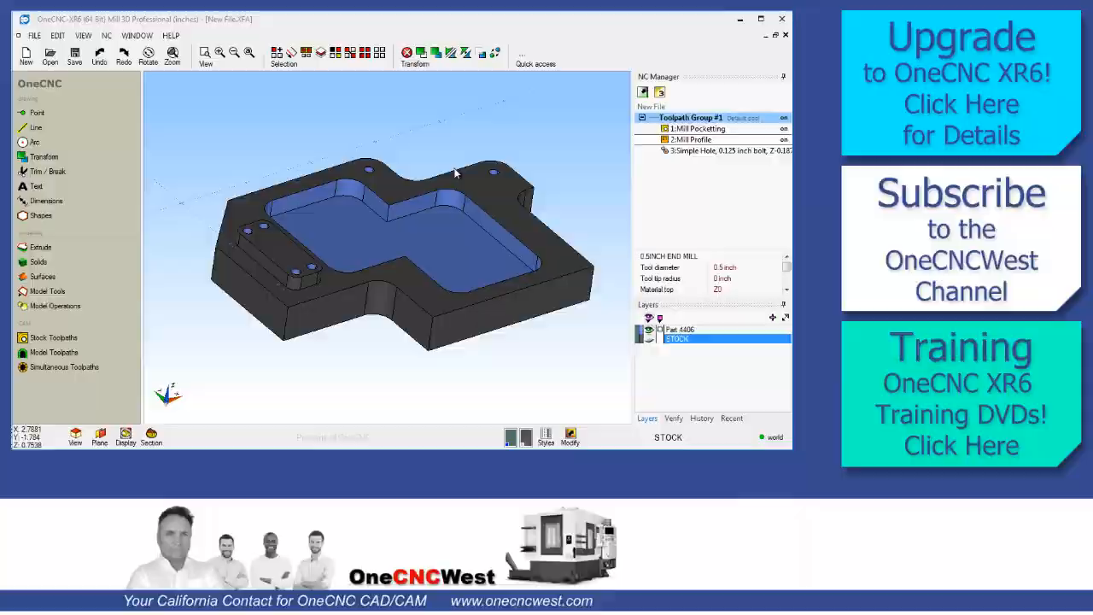
{"action": "left_click", "coordinate": [768, 19]}
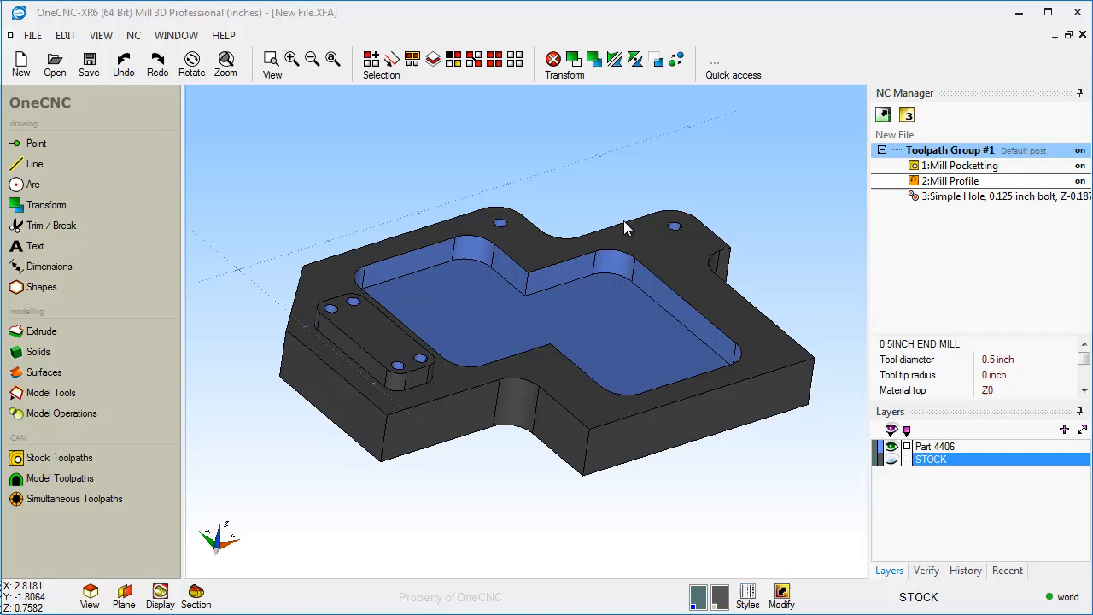
{"action": "left_click_drag", "start_coordinate": [624, 226], "coordinate": [598, 235]}
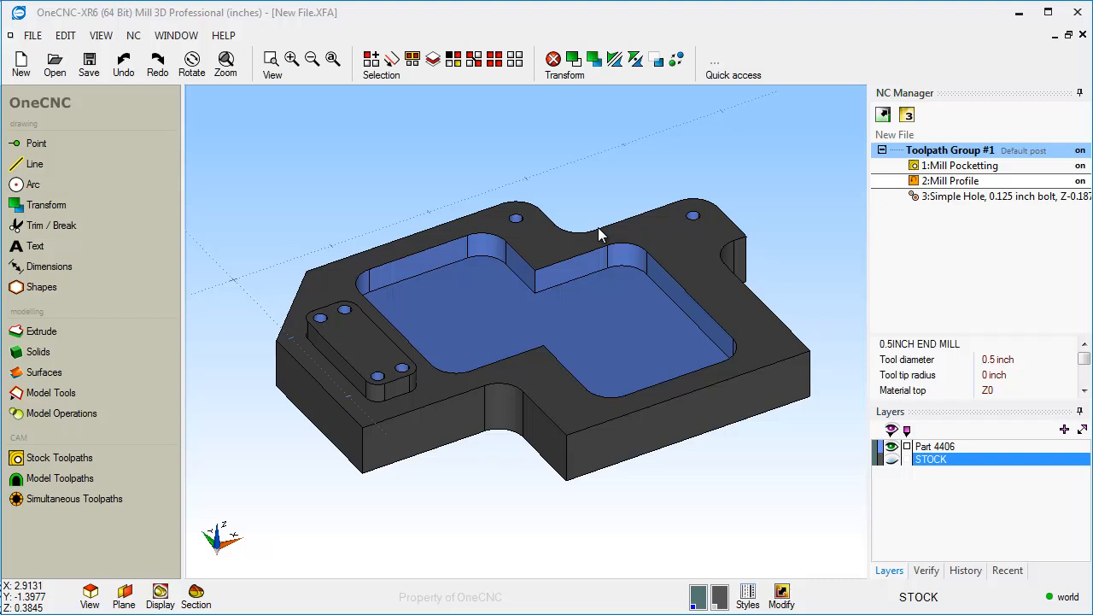
{"action": "mouse_move", "coordinate": [111, 24]}
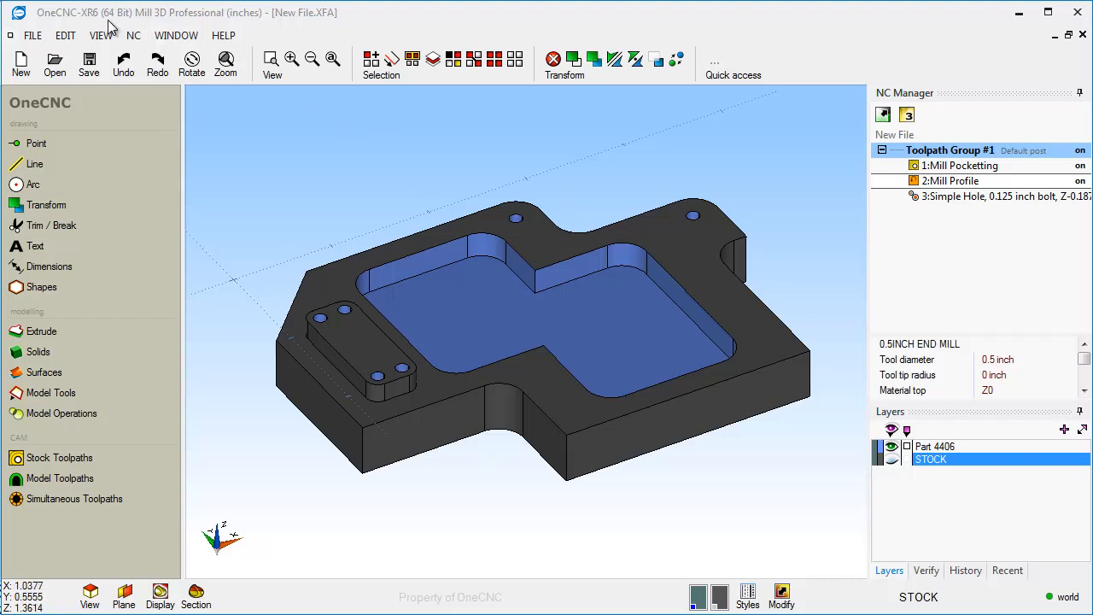
{"action": "mouse_move", "coordinate": [147, 17]}
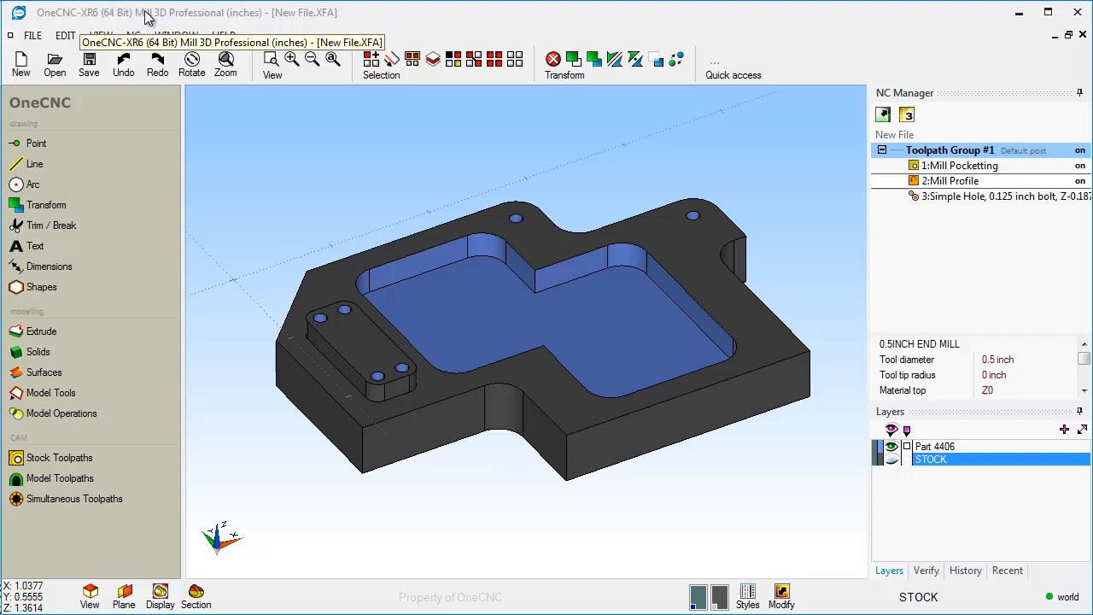
{"action": "mouse_move", "coordinate": [366, 189]}
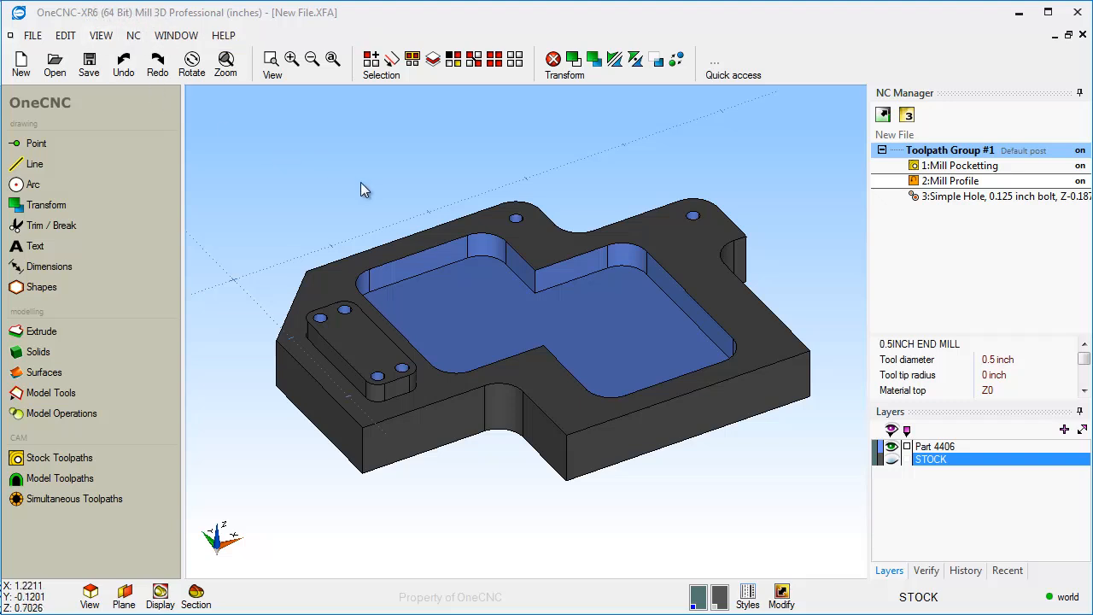
{"action": "mouse_move", "coordinate": [365, 190]}
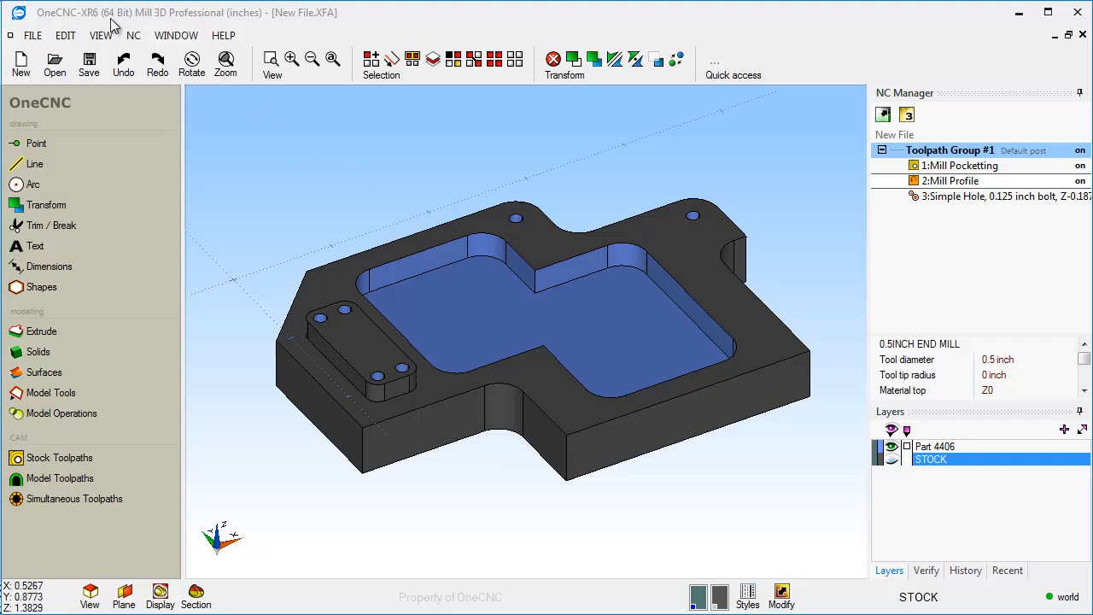
{"action": "mouse_move", "coordinate": [128, 9]}
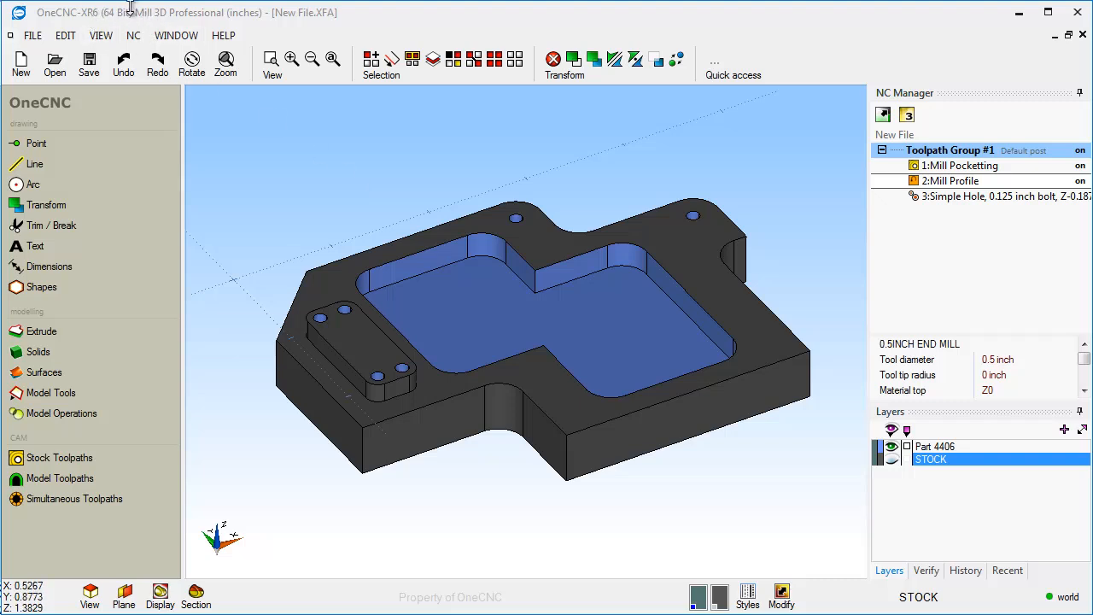
{"action": "mouse_move", "coordinate": [269, 166]}
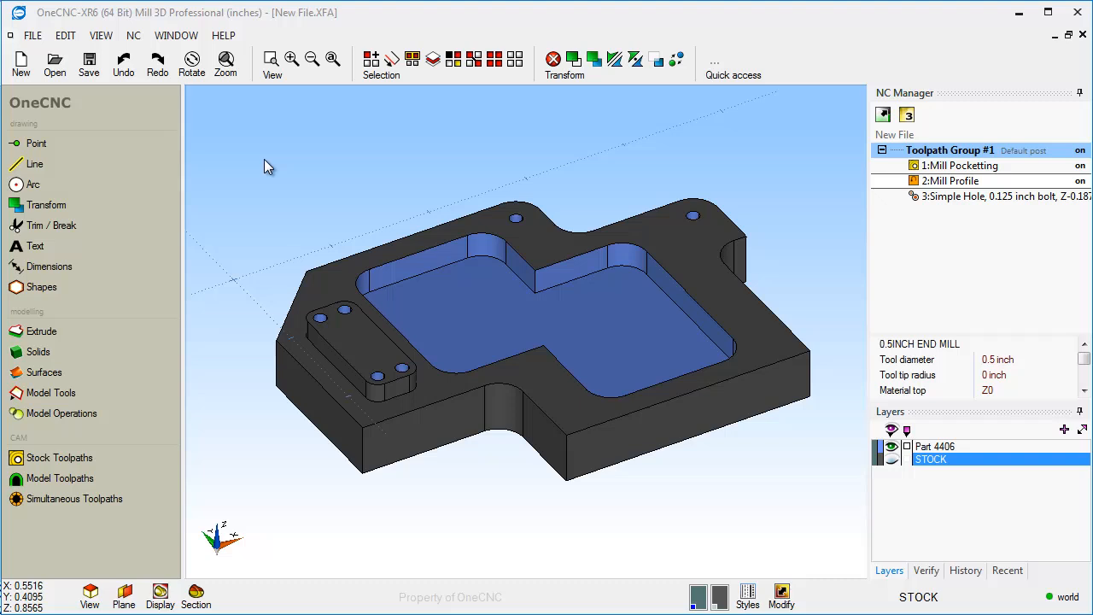
{"action": "mouse_move", "coordinate": [328, 205]}
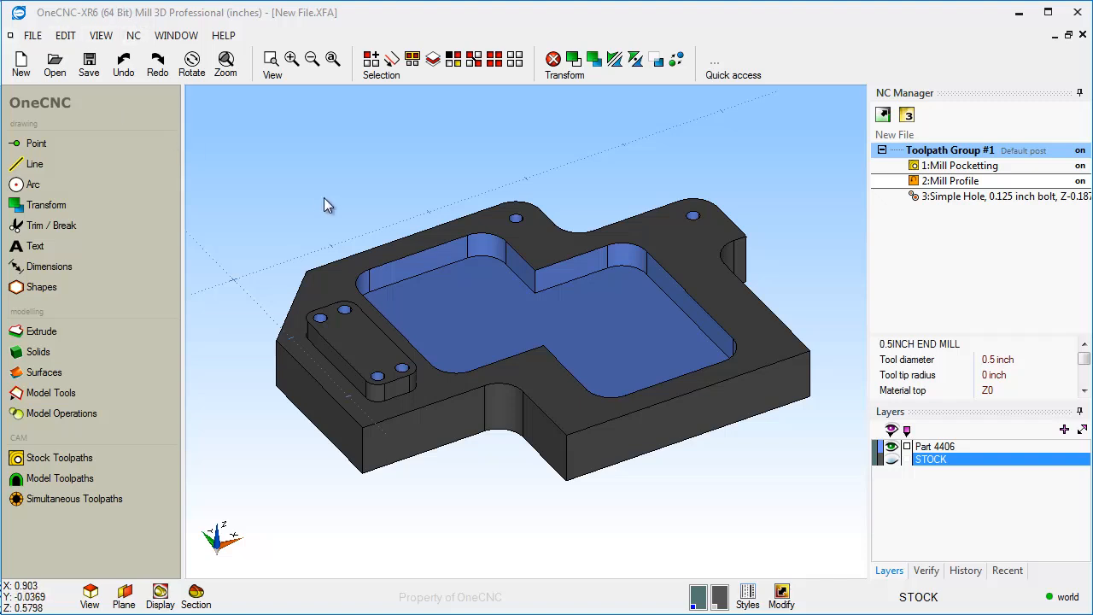
{"action": "mouse_move", "coordinate": [329, 201]}
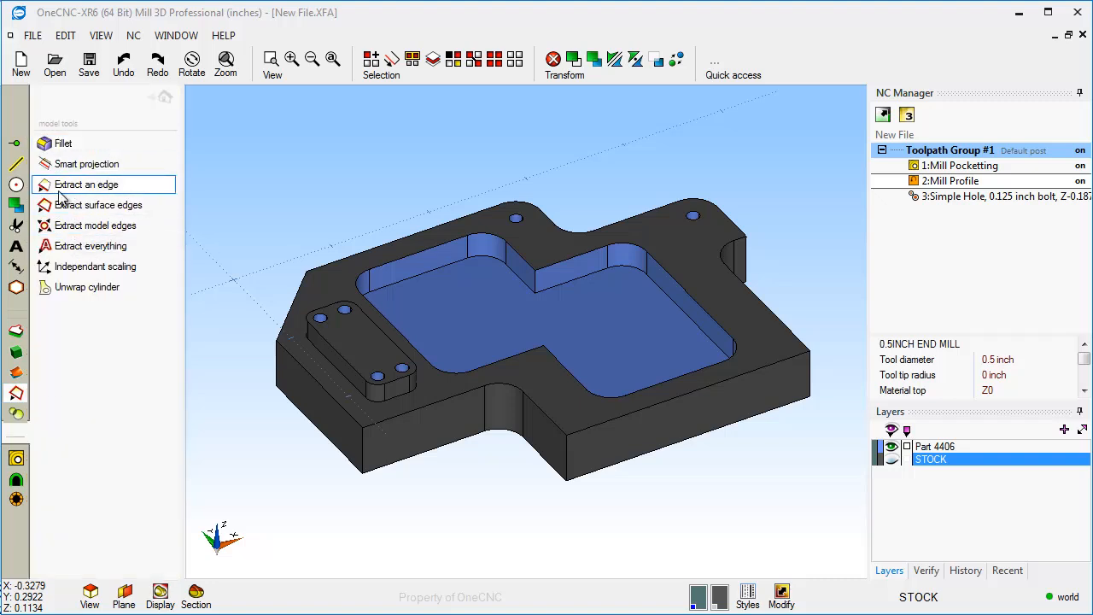
{"action": "mouse_move", "coordinate": [94, 236]}
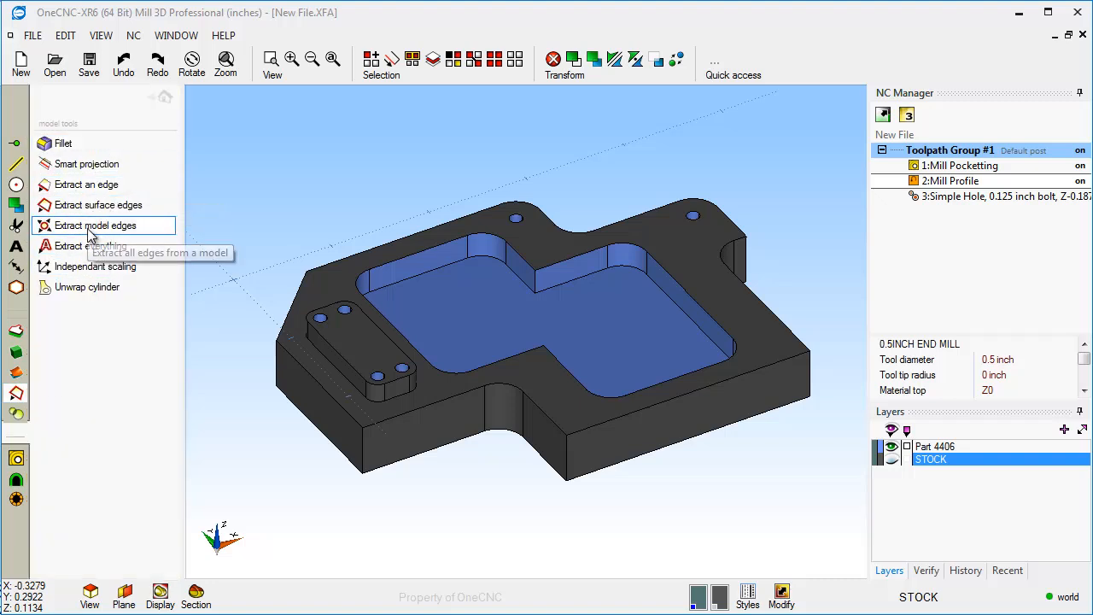
{"action": "mouse_move", "coordinate": [98, 205]}
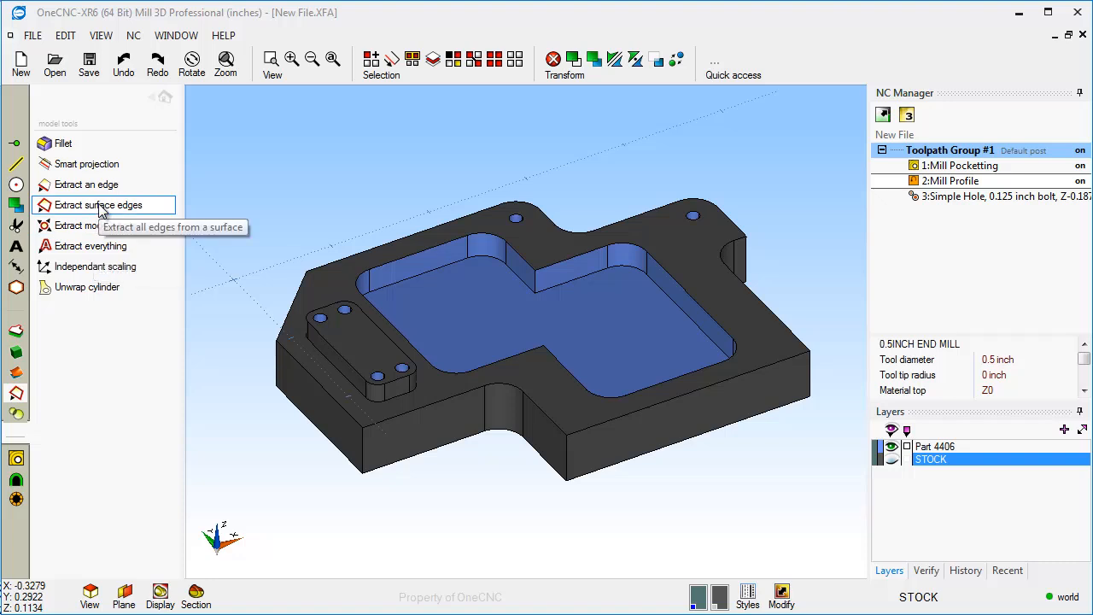
{"action": "left_click", "coordinate": [98, 205]}
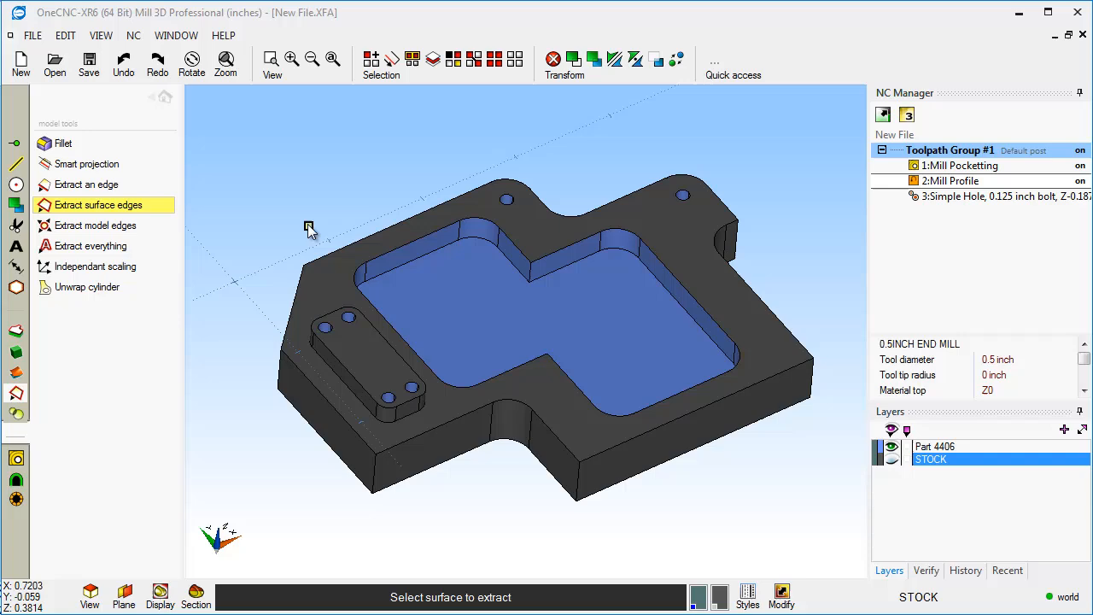
{"action": "left_click", "coordinate": [353, 320]}
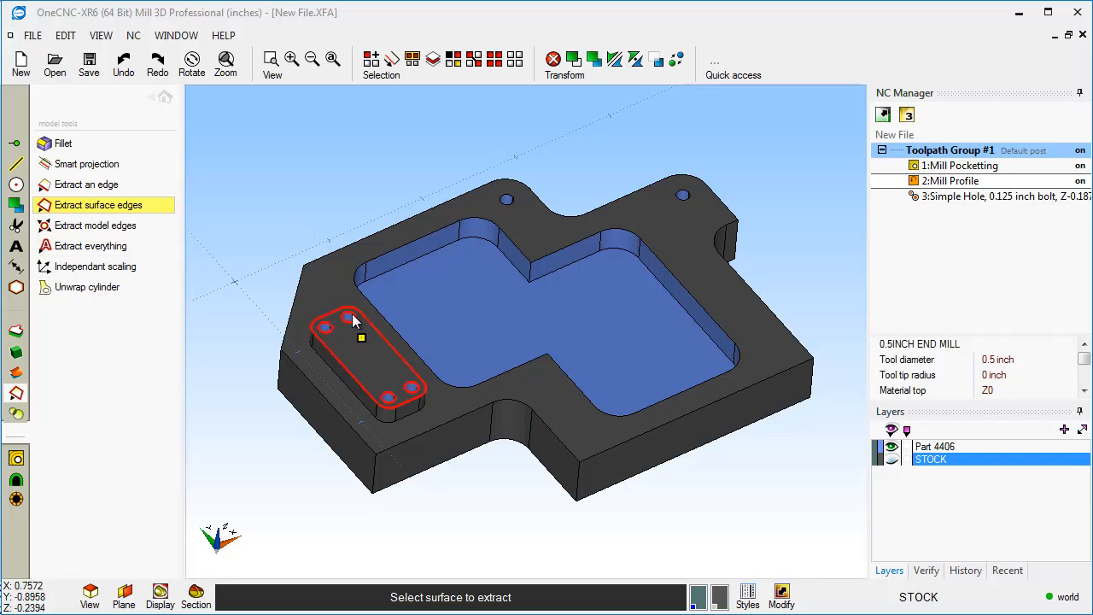
{"action": "mouse_move", "coordinate": [357, 333]}
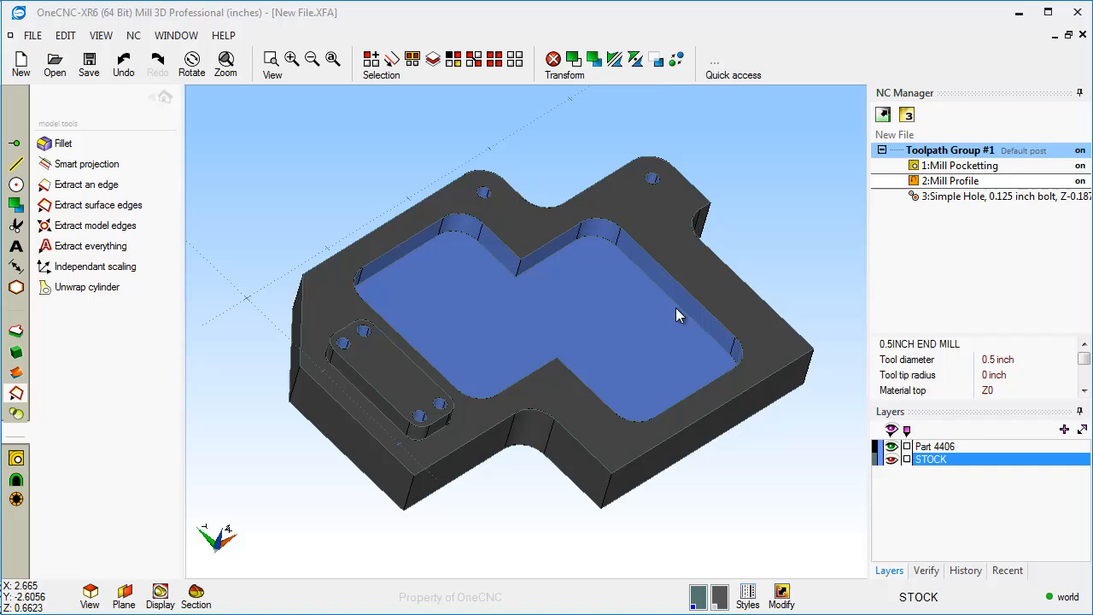
{"action": "mouse_move", "coordinate": [674, 348]}
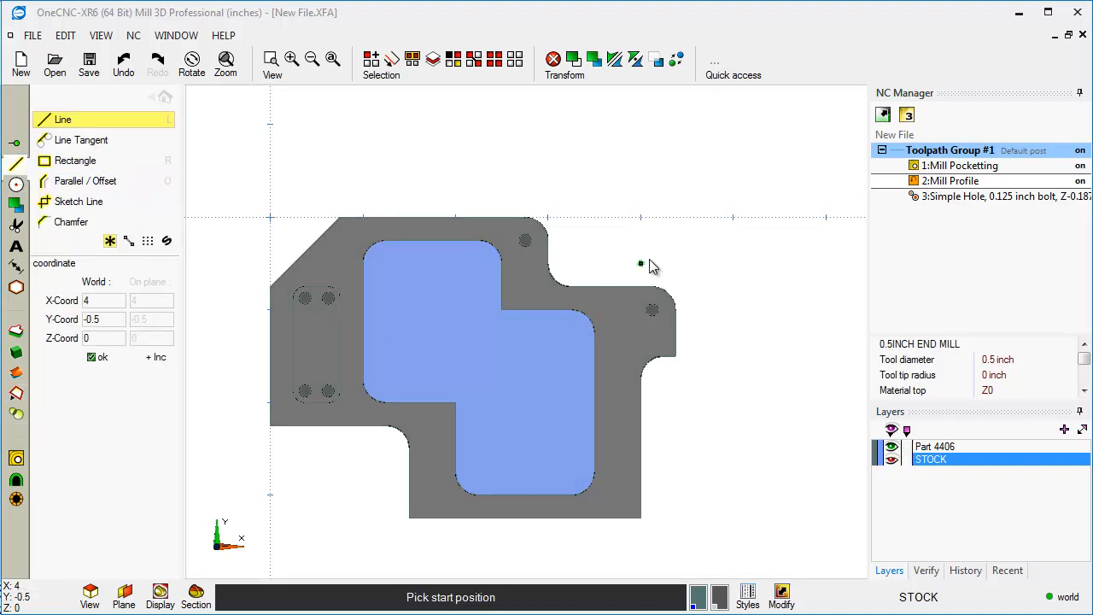
Step: Draw a line to the right of the plate and start a Scissor Sketch trim
{"action": "left_click", "coordinate": [641, 263]}
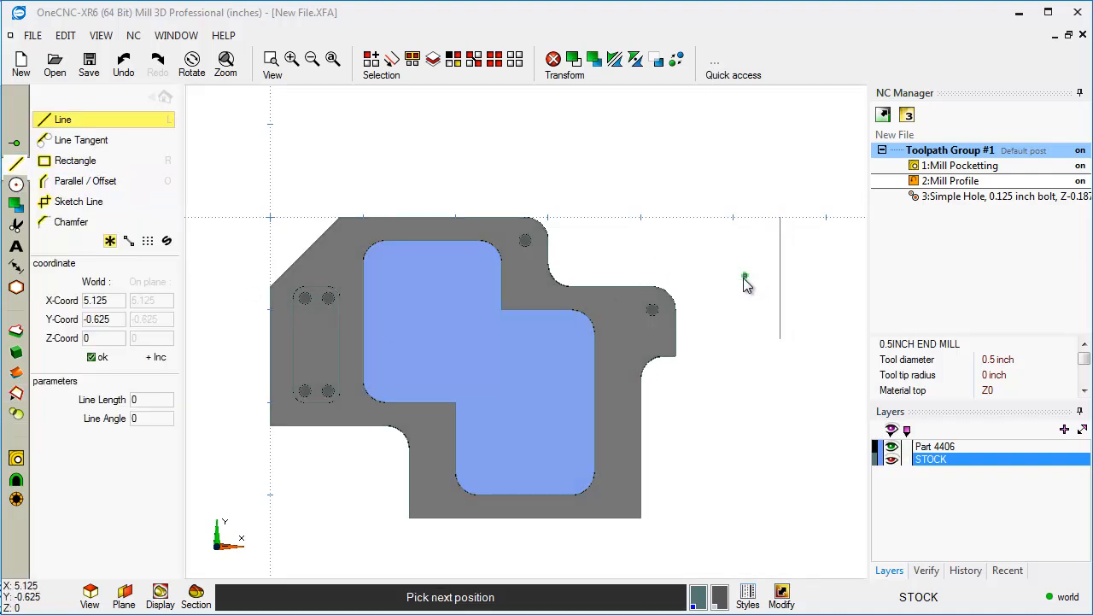
{"action": "left_click", "coordinate": [746, 280]}
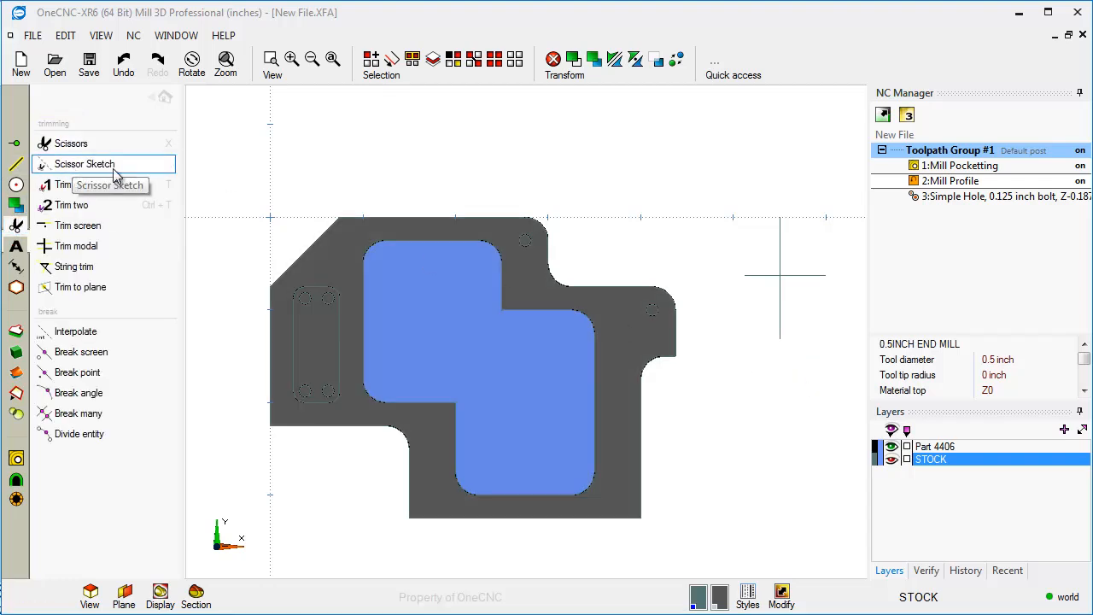
{"action": "left_click", "coordinate": [84, 163]}
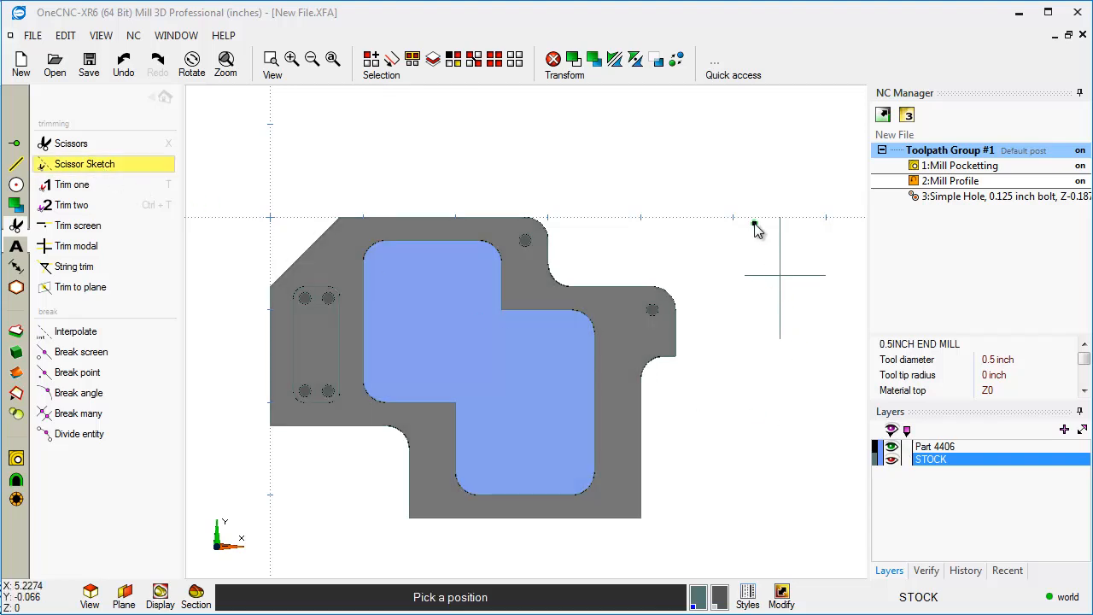
{"action": "mouse_move", "coordinate": [823, 316]}
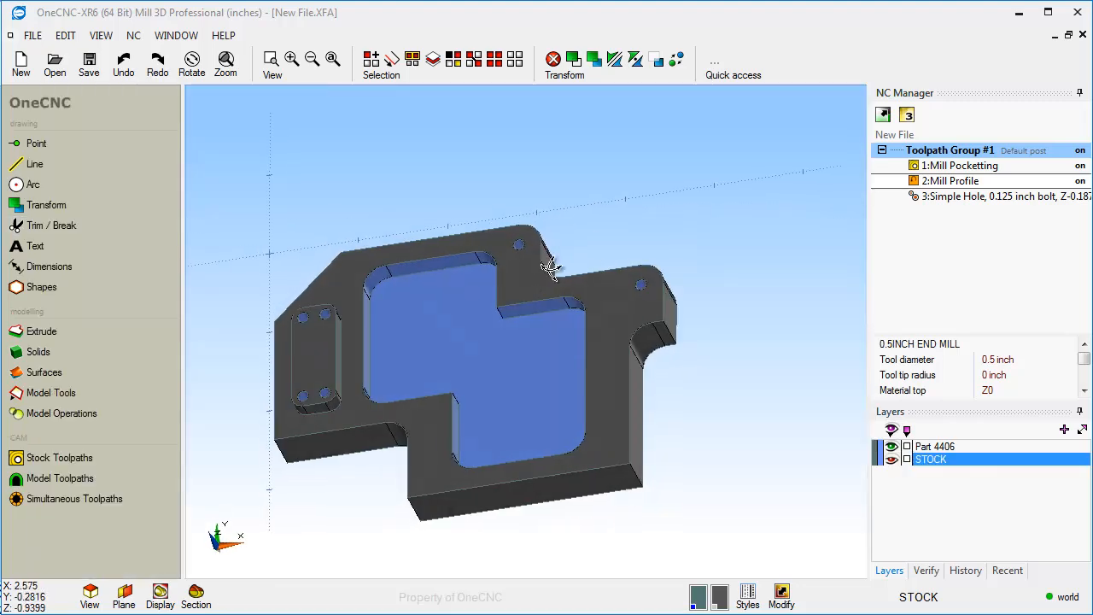
Step: Orbit the plate and open File > Backup File Archive
{"action": "left_click_drag", "start_coordinate": [550, 264], "coordinate": [658, 303]}
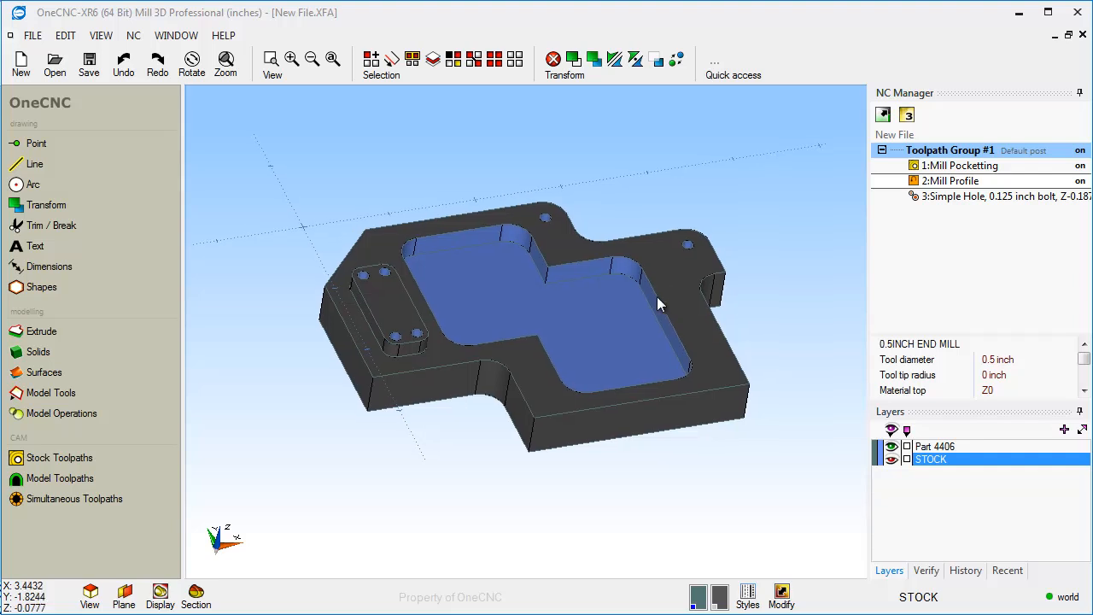
{"action": "mouse_move", "coordinate": [523, 248]}
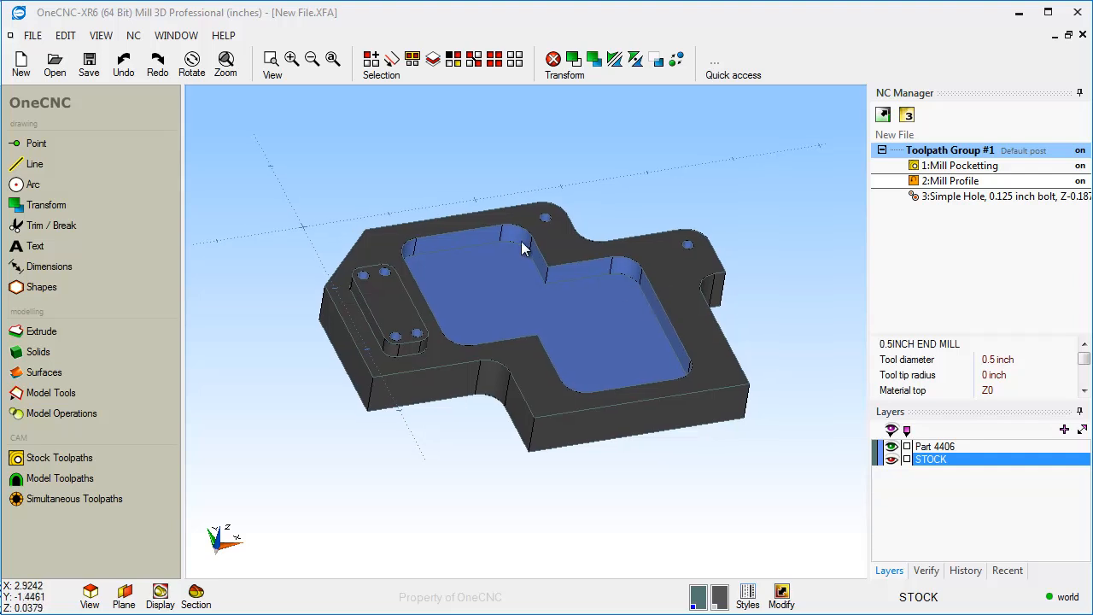
{"action": "left_click", "coordinate": [32, 35]}
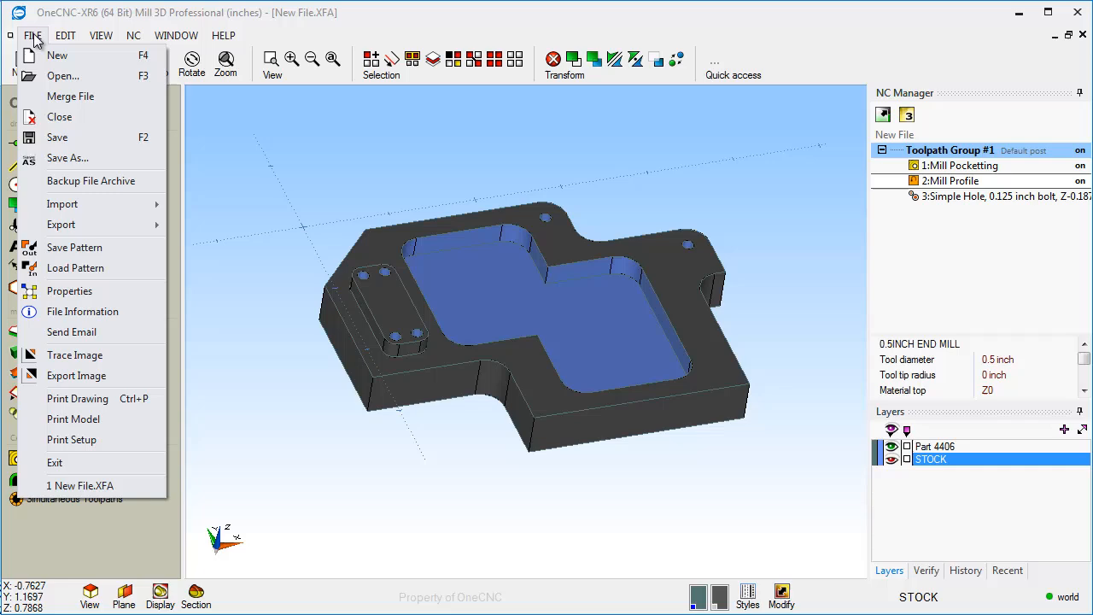
{"action": "mouse_move", "coordinate": [91, 181]}
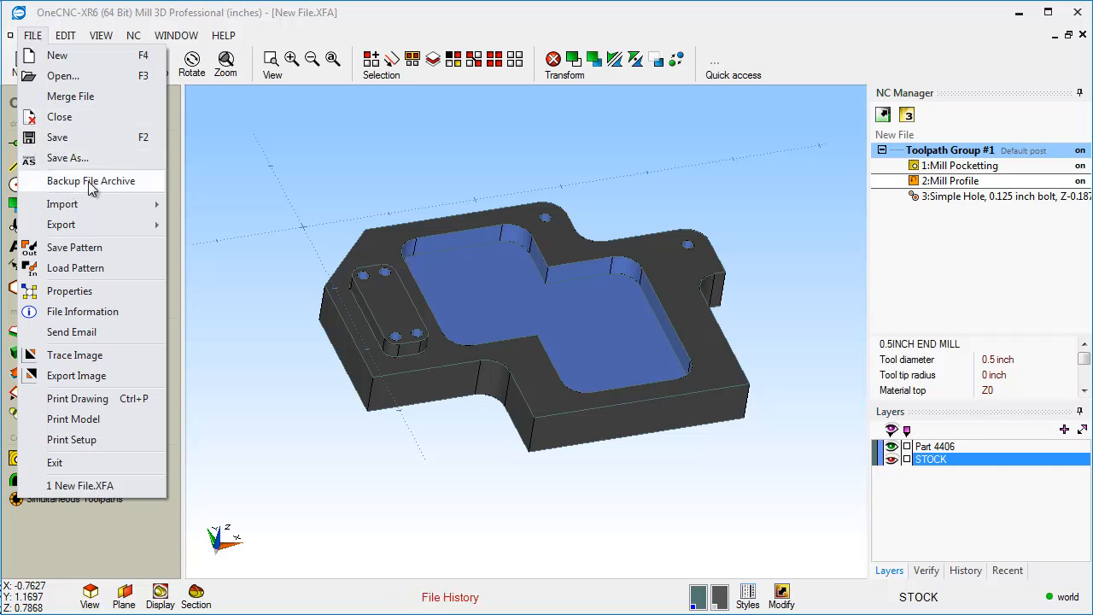
{"action": "left_click", "coordinate": [91, 181]}
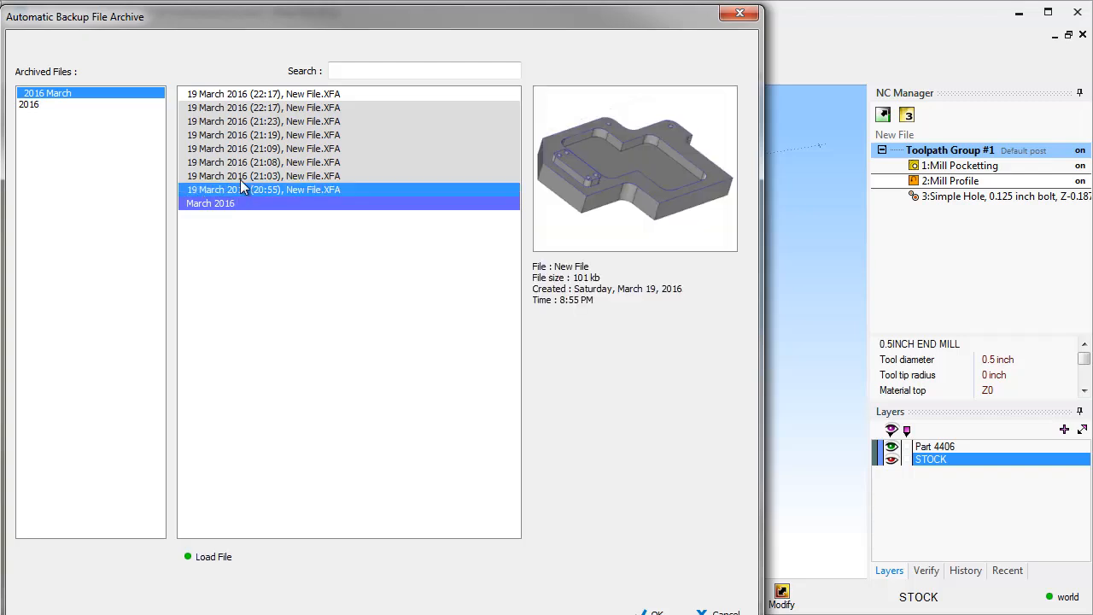
Step: Preview the 21:08, earlier and most recent backups, then close the archive
{"action": "left_click", "coordinate": [264, 162]}
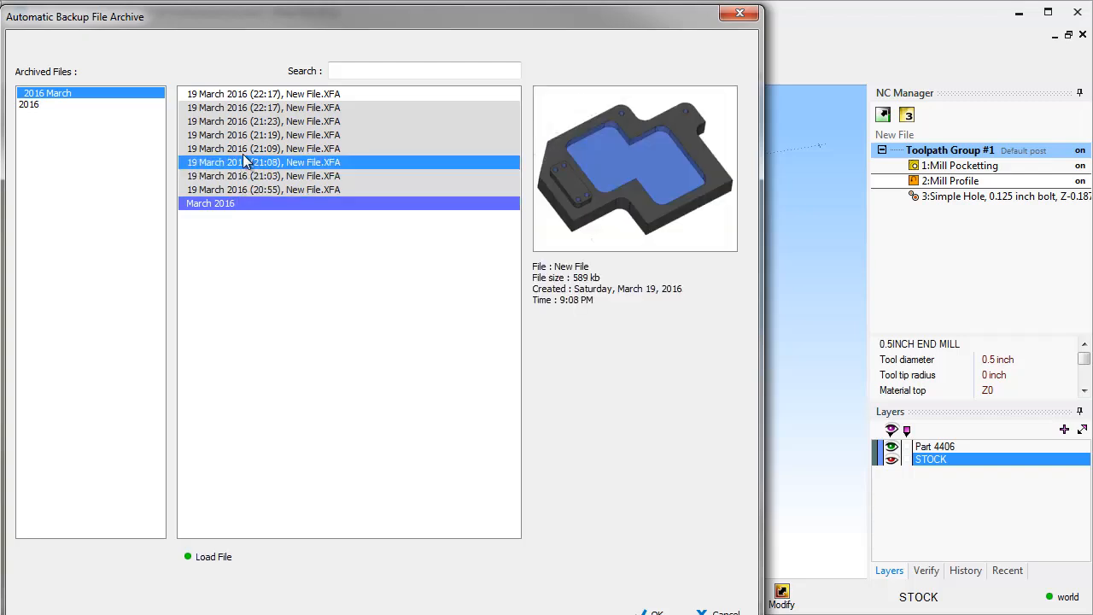
{"action": "left_click", "coordinate": [263, 135]}
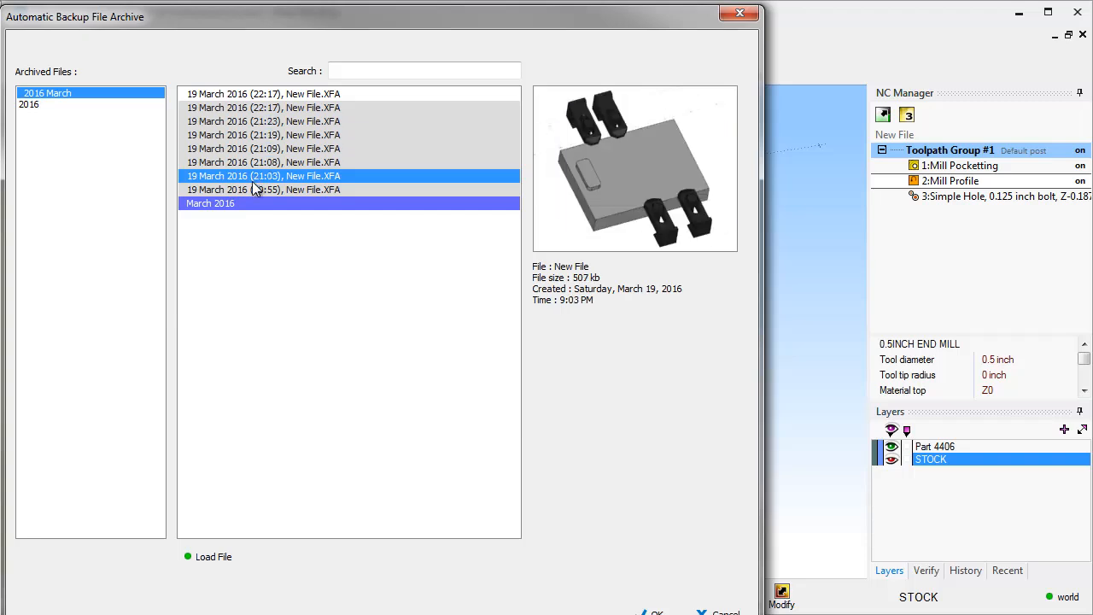
{"action": "left_click", "coordinate": [263, 163]}
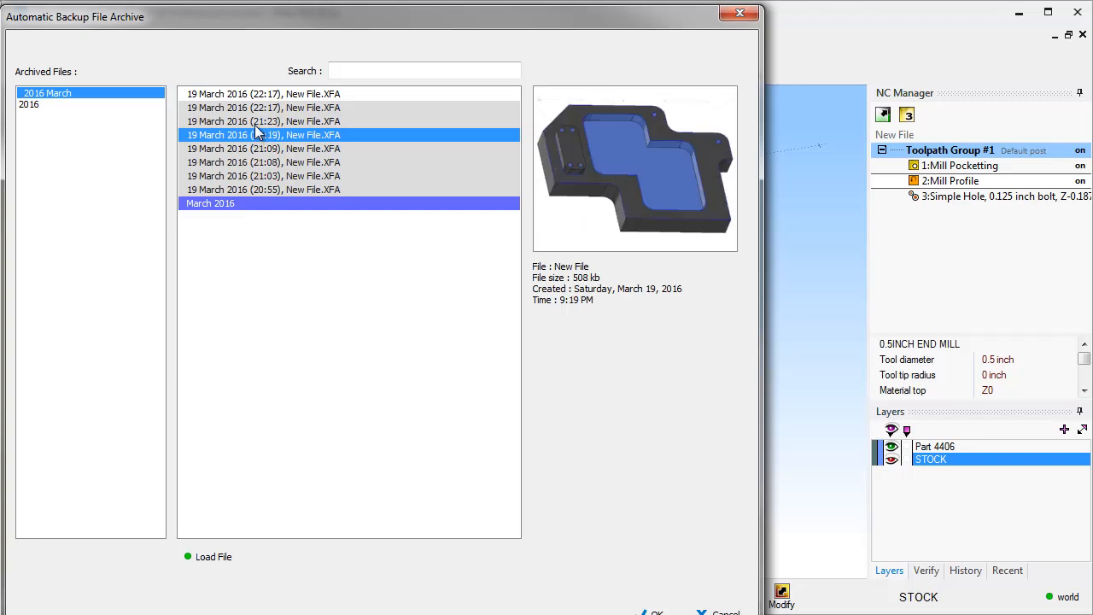
{"action": "left_click", "coordinate": [263, 94]}
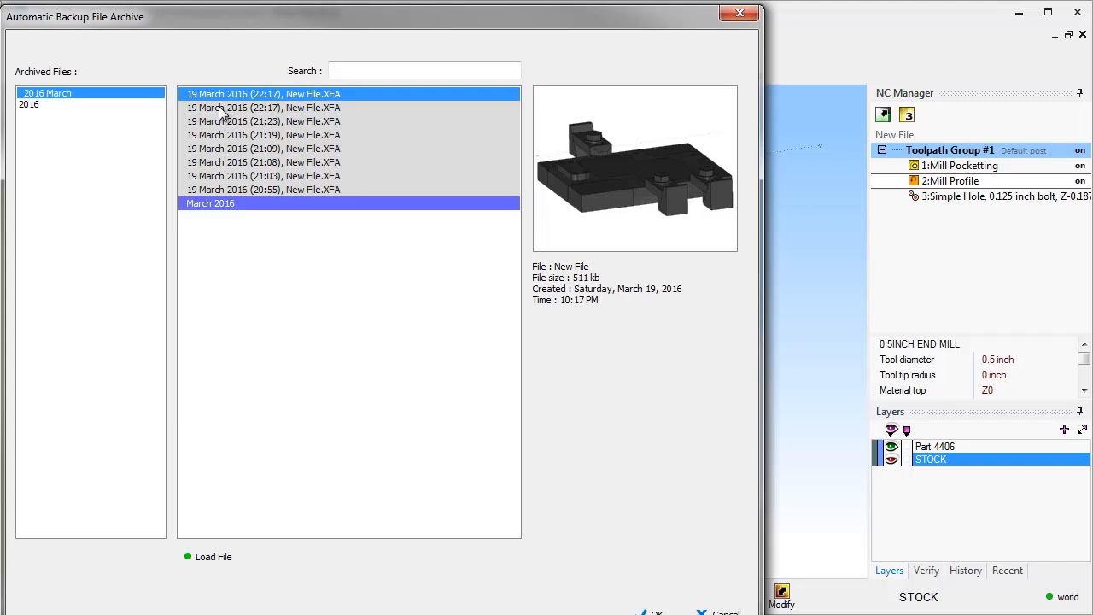
{"action": "mouse_move", "coordinate": [239, 135]}
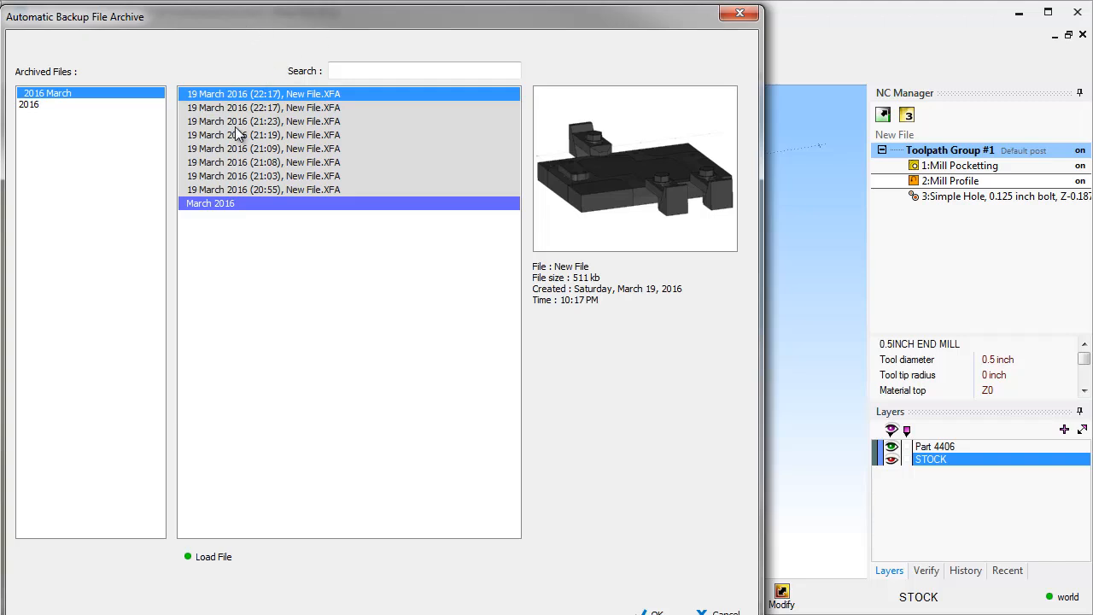
{"action": "mouse_move", "coordinate": [278, 111]}
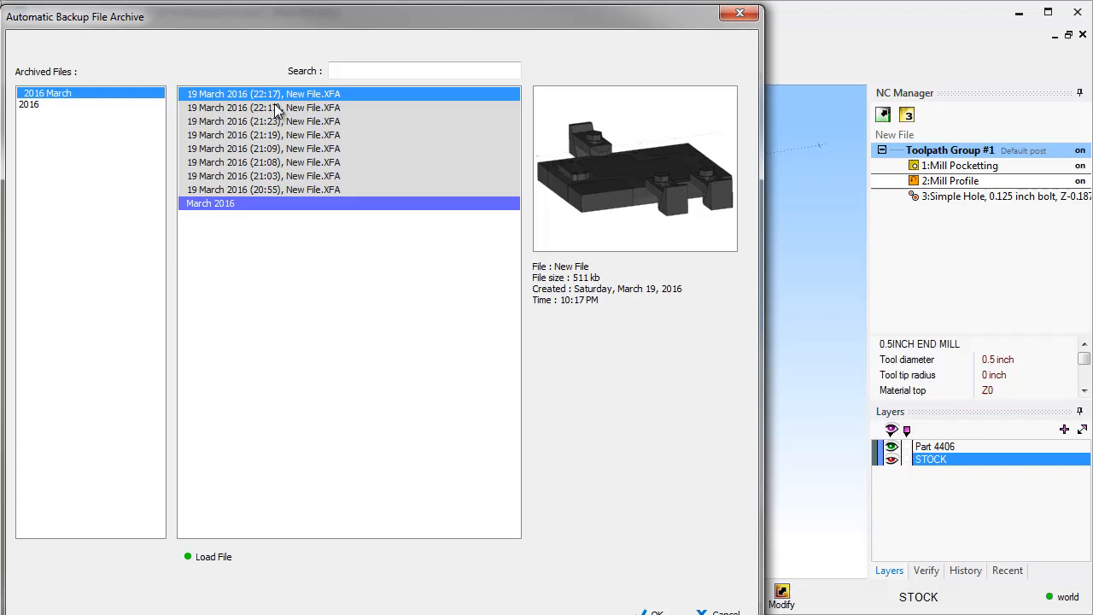
{"action": "mouse_move", "coordinate": [464, 373]}
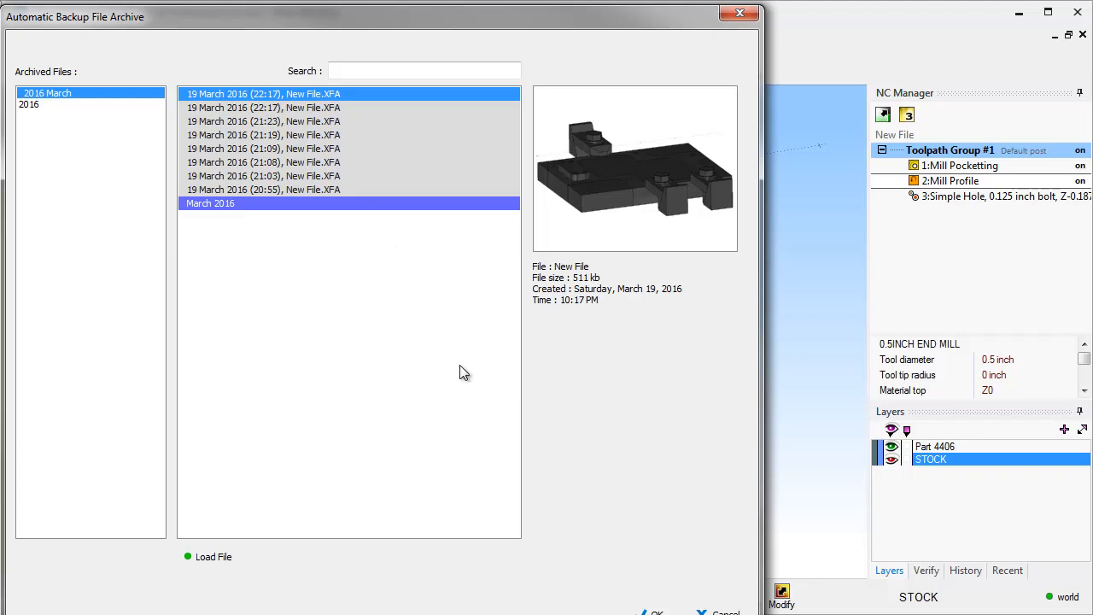
{"action": "left_click", "coordinate": [212, 556]}
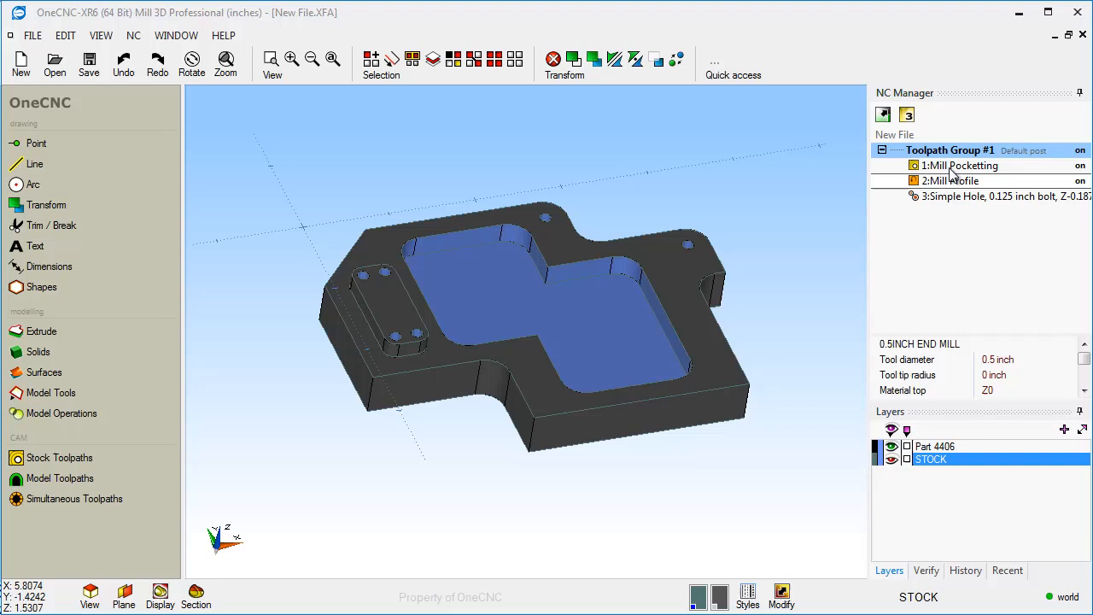
Step: Select 1:Mill Pocketting in the NC Manager and choose Edit Operation
{"action": "left_click", "coordinate": [960, 165]}
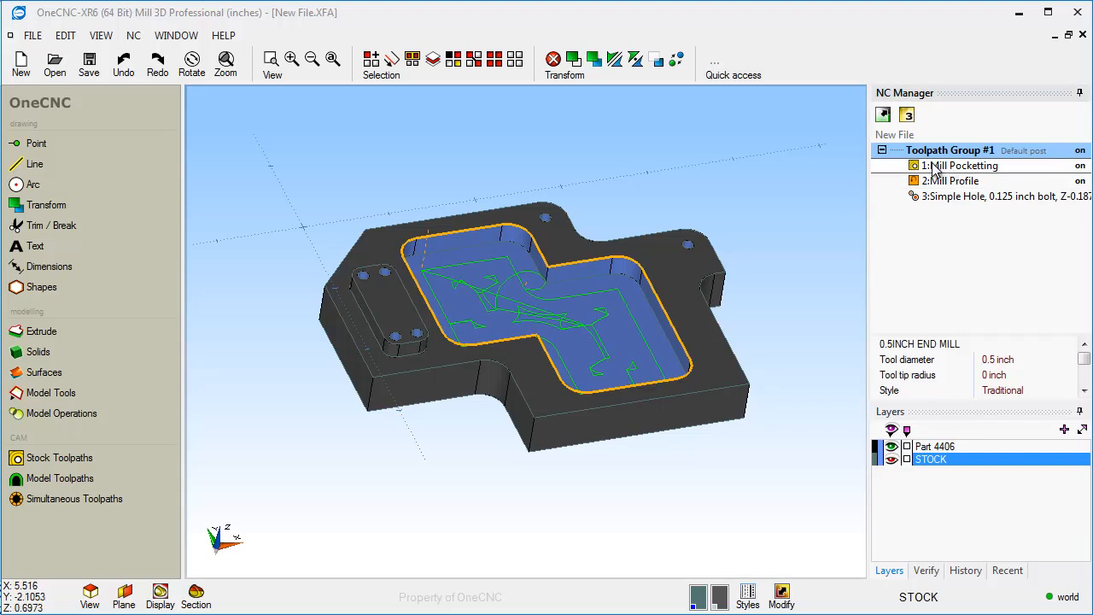
{"action": "right_click", "coordinate": [950, 150]}
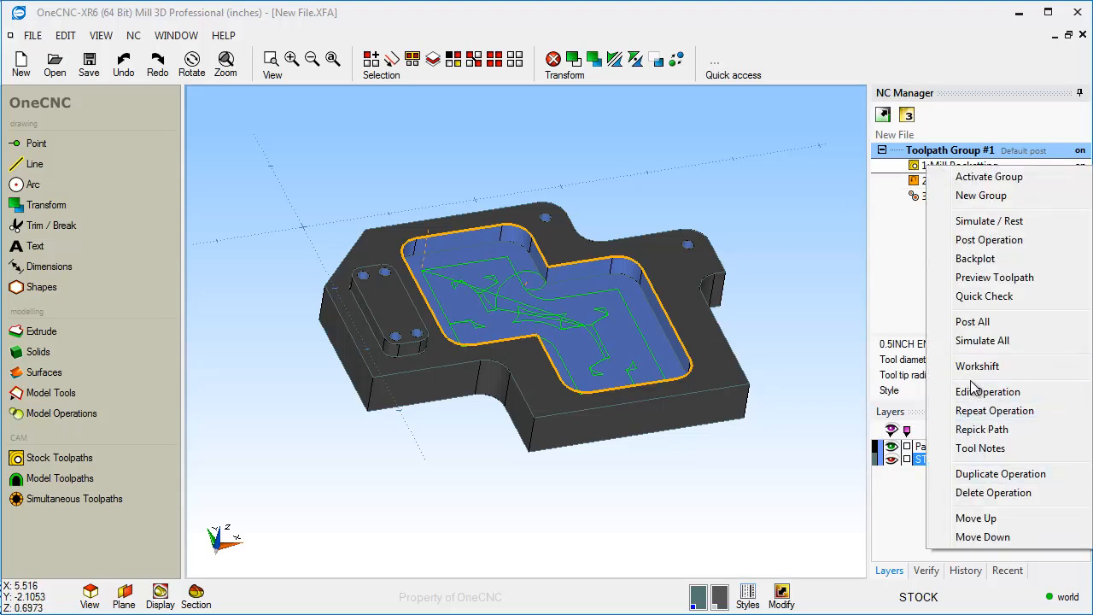
{"action": "left_click", "coordinate": [988, 391]}
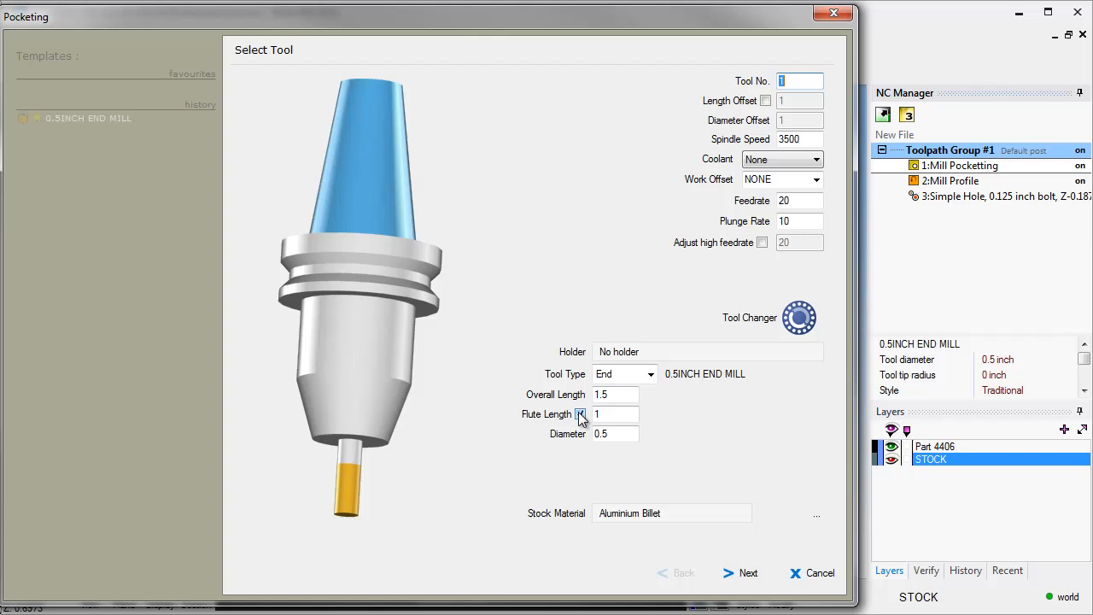
Step: Tick Flute Length to enable the 1-inch flute on the 0.5-inch end mill
{"action": "left_click", "coordinate": [581, 414]}
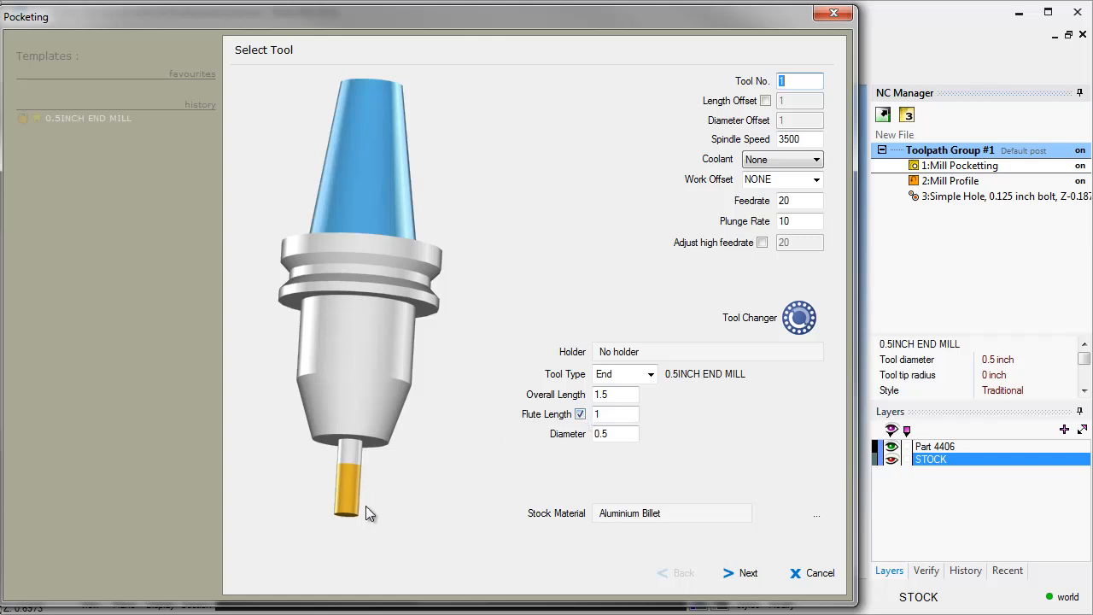
{"action": "mouse_move", "coordinate": [357, 522]}
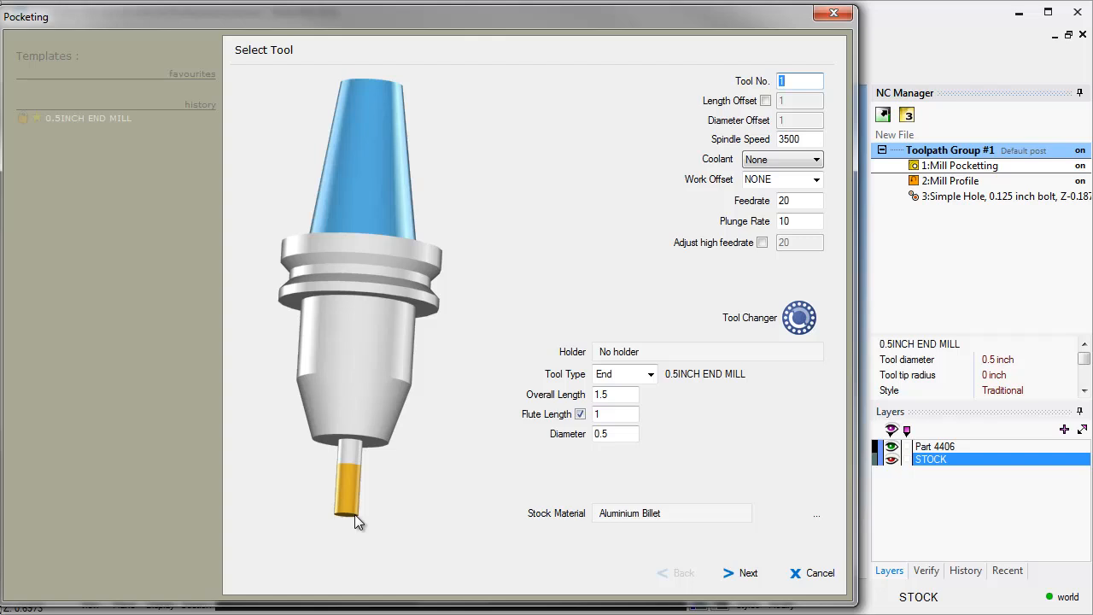
{"action": "mouse_move", "coordinate": [296, 480]}
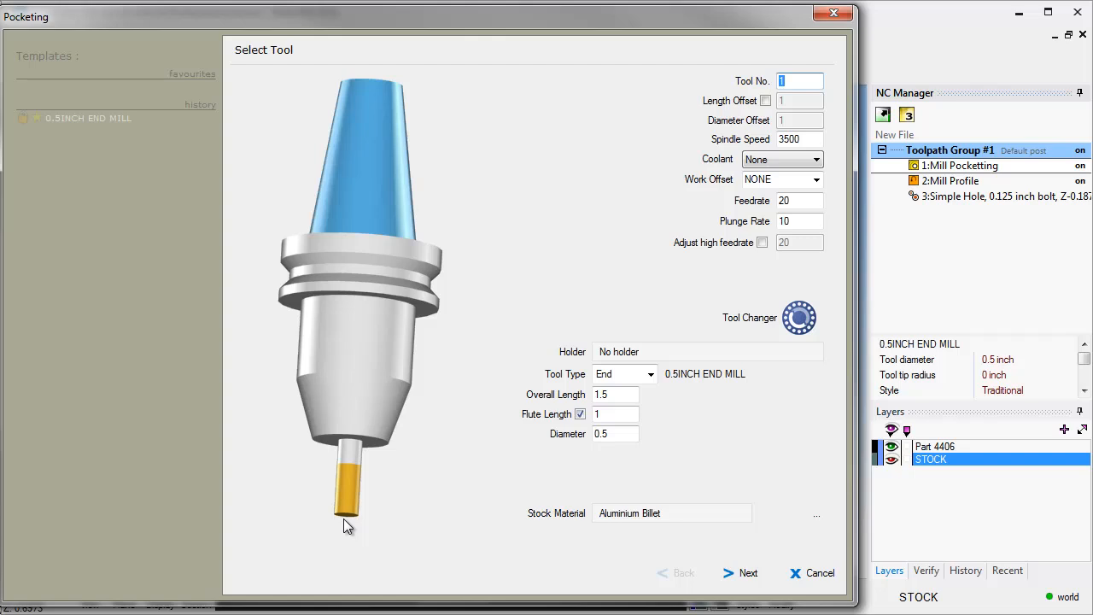
{"action": "mouse_move", "coordinate": [413, 501]}
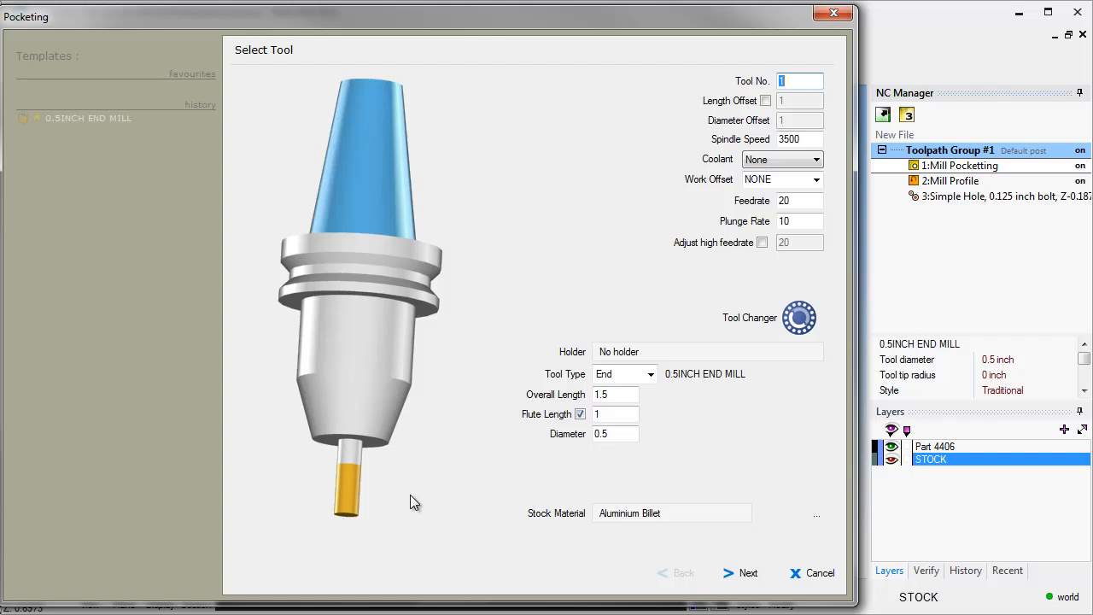
{"action": "mouse_move", "coordinate": [749, 572]}
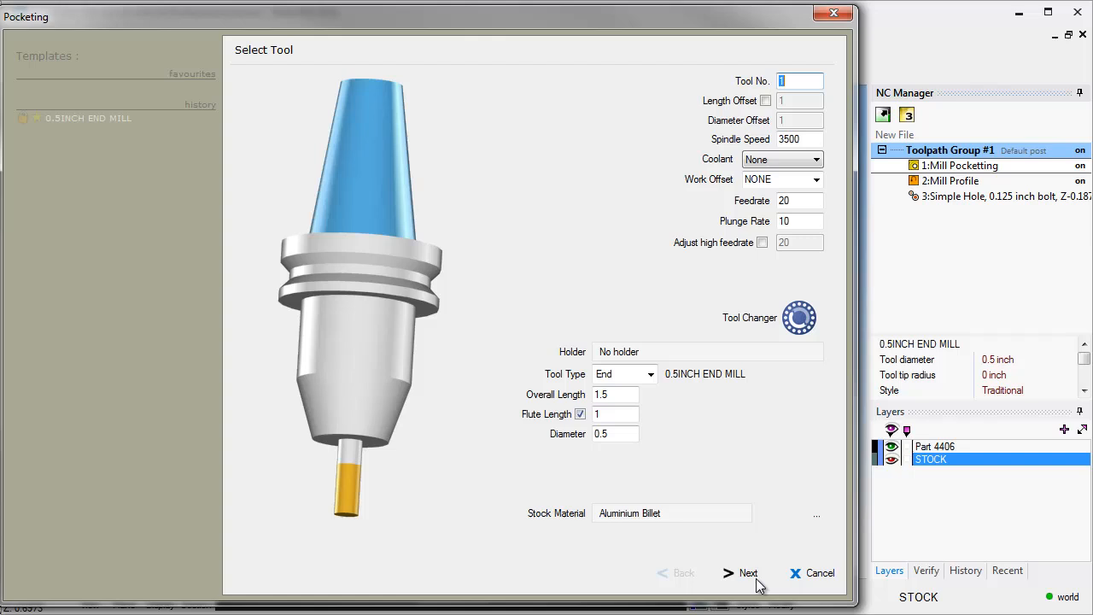
Step: Advance the Pocketing wizard to the Clearances page
{"action": "left_click", "coordinate": [748, 573]}
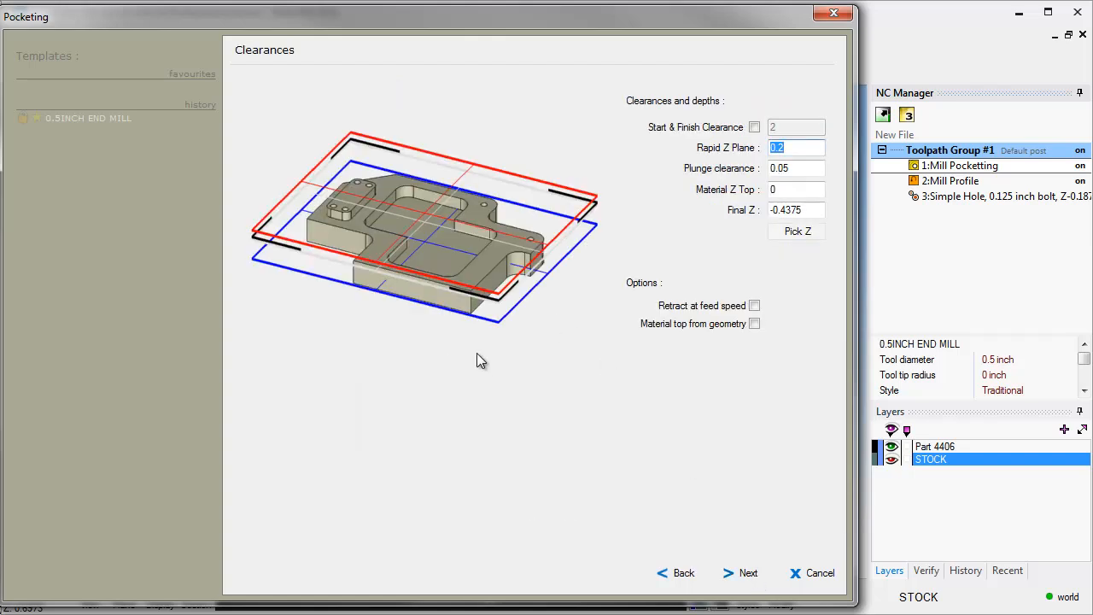
{"action": "mouse_move", "coordinate": [476, 273]}
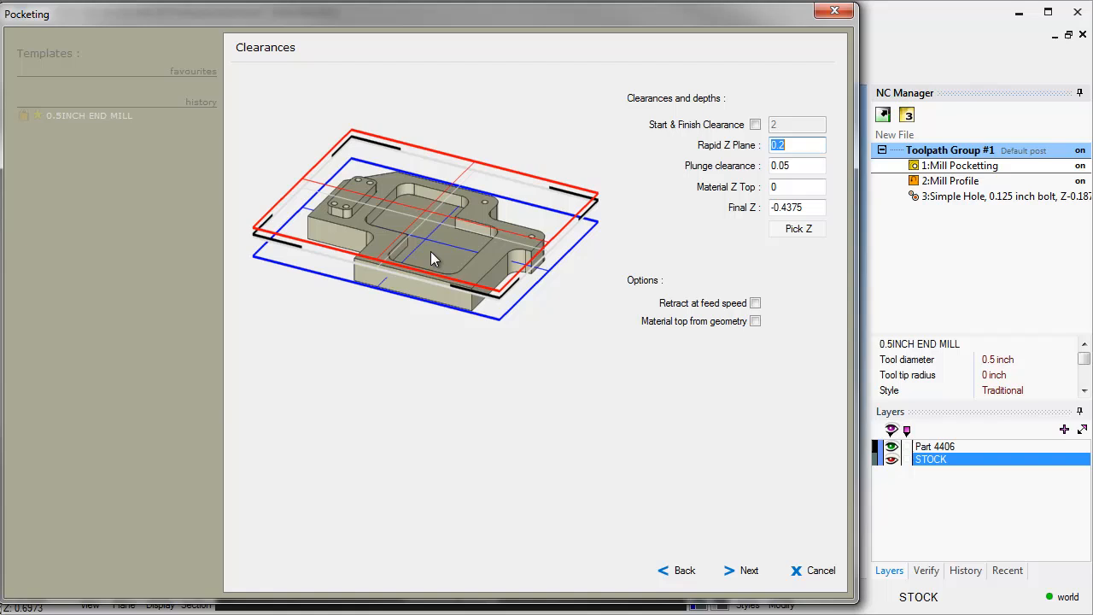
{"action": "mouse_move", "coordinate": [442, 359]}
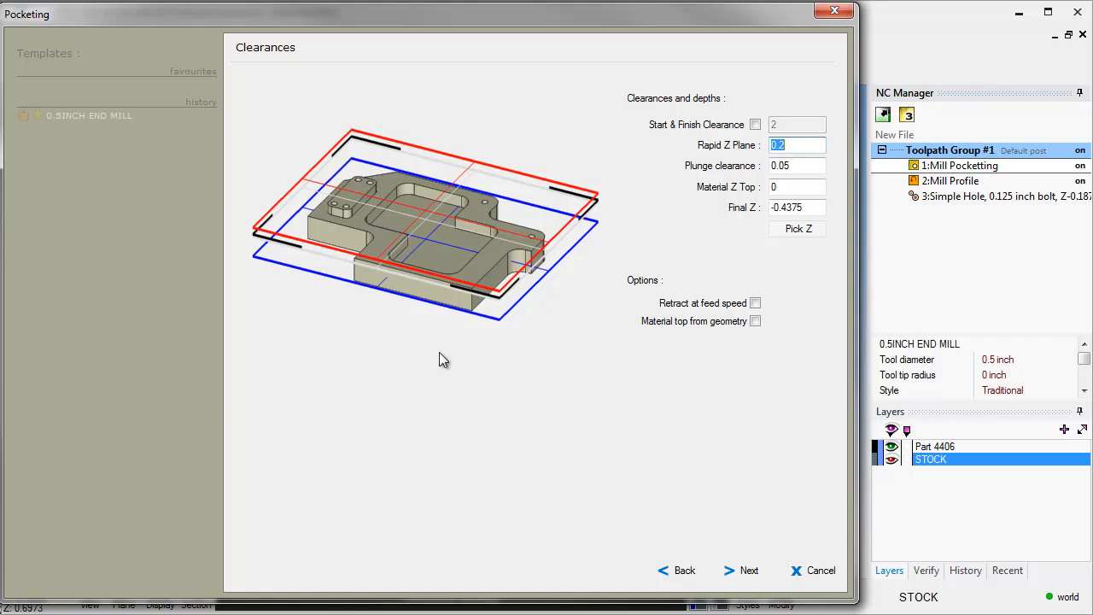
{"action": "mouse_move", "coordinate": [455, 198]}
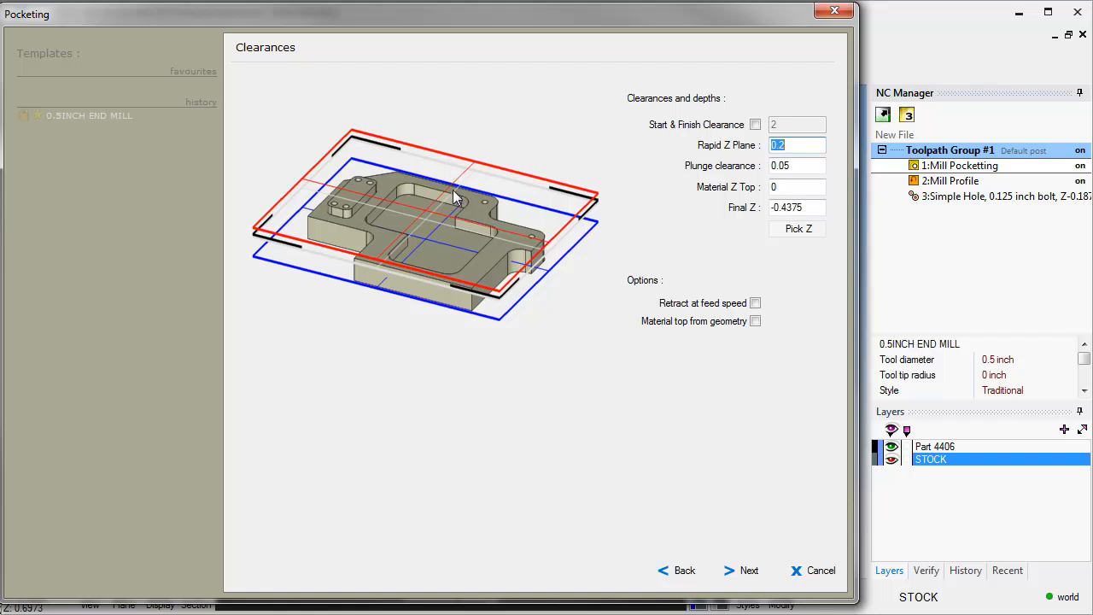
{"action": "mouse_move", "coordinate": [763, 155]}
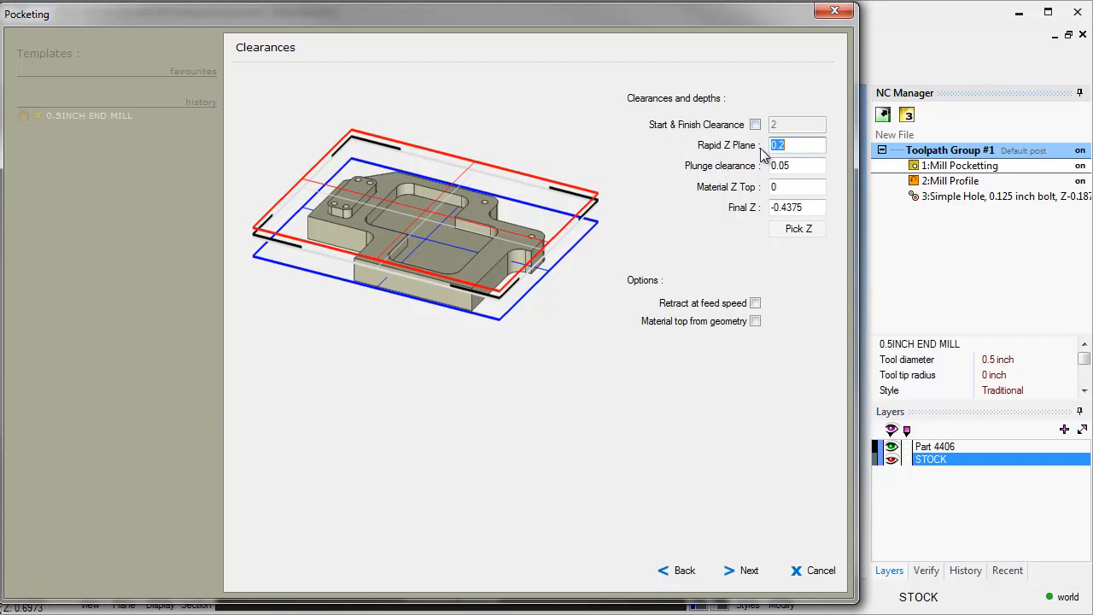
{"action": "mouse_move", "coordinate": [453, 192]}
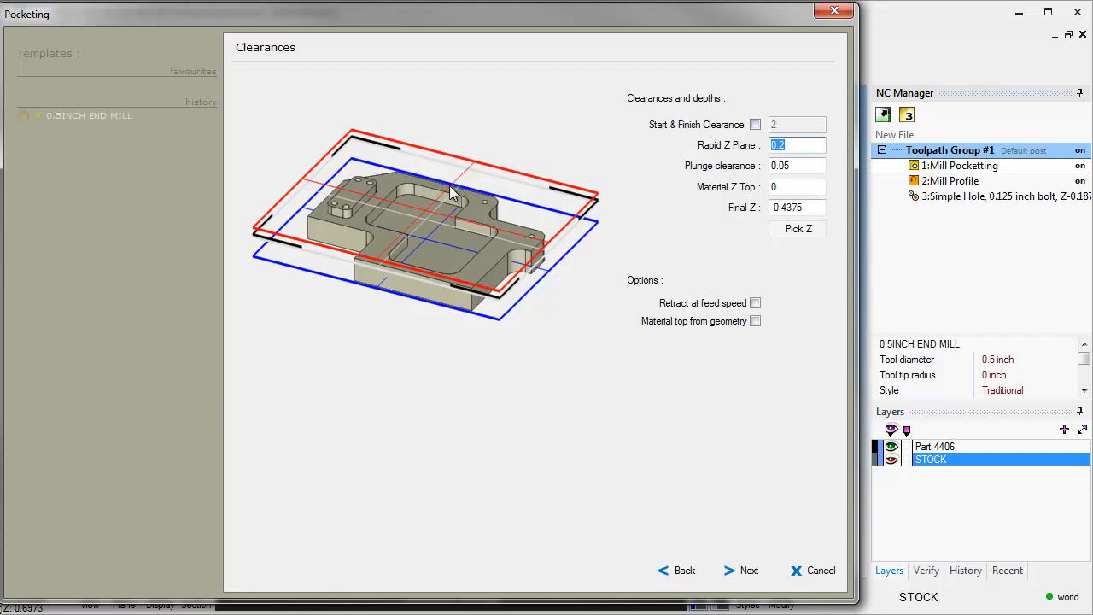
{"action": "mouse_move", "coordinate": [397, 167]}
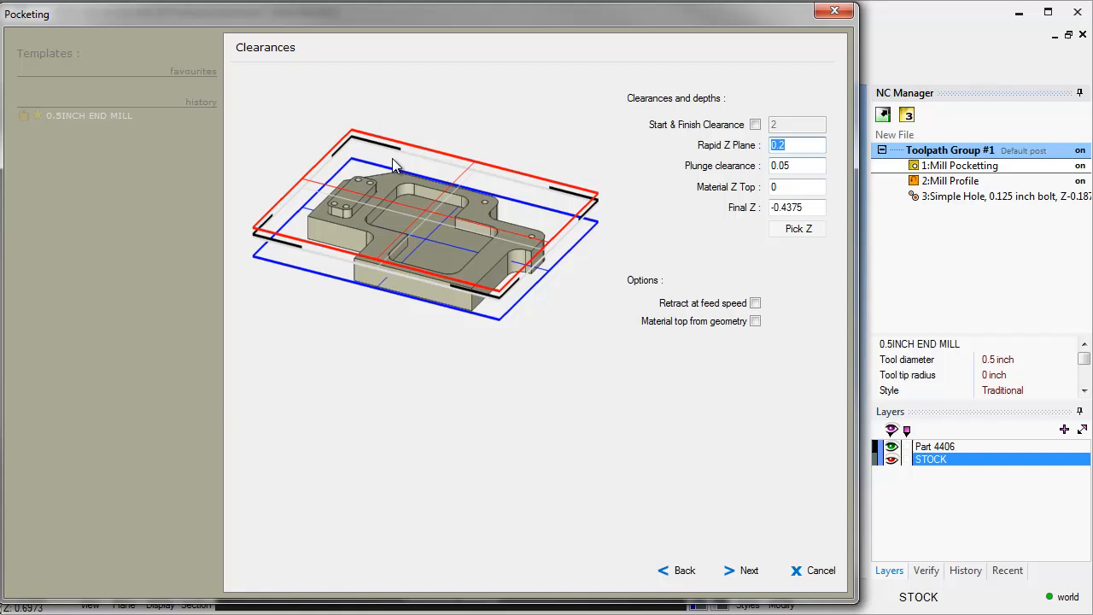
{"action": "mouse_move", "coordinate": [585, 265]}
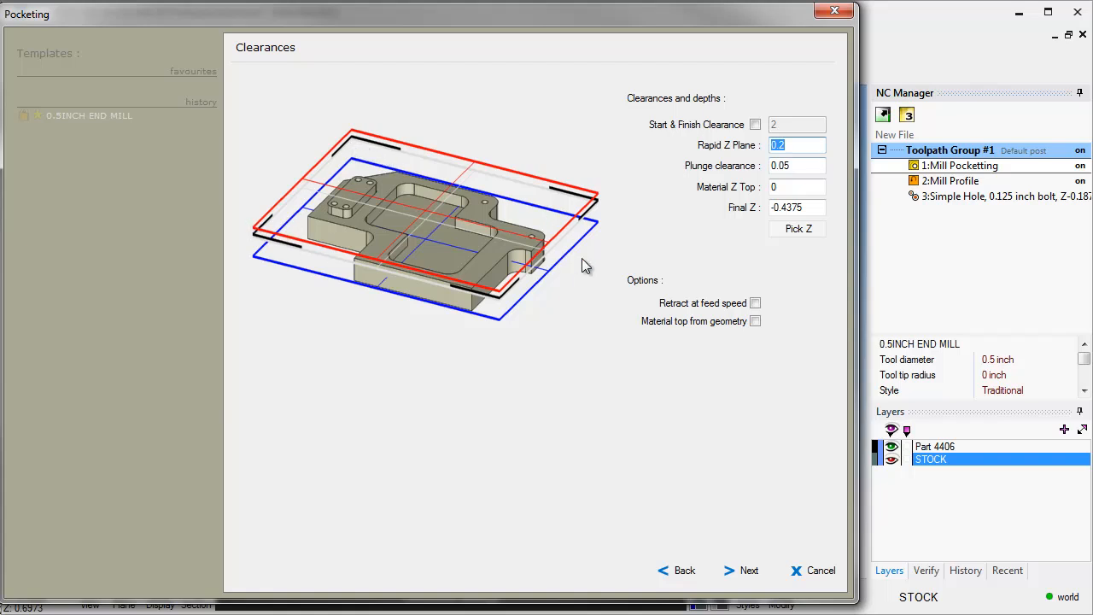
{"action": "mouse_move", "coordinate": [730, 192]}
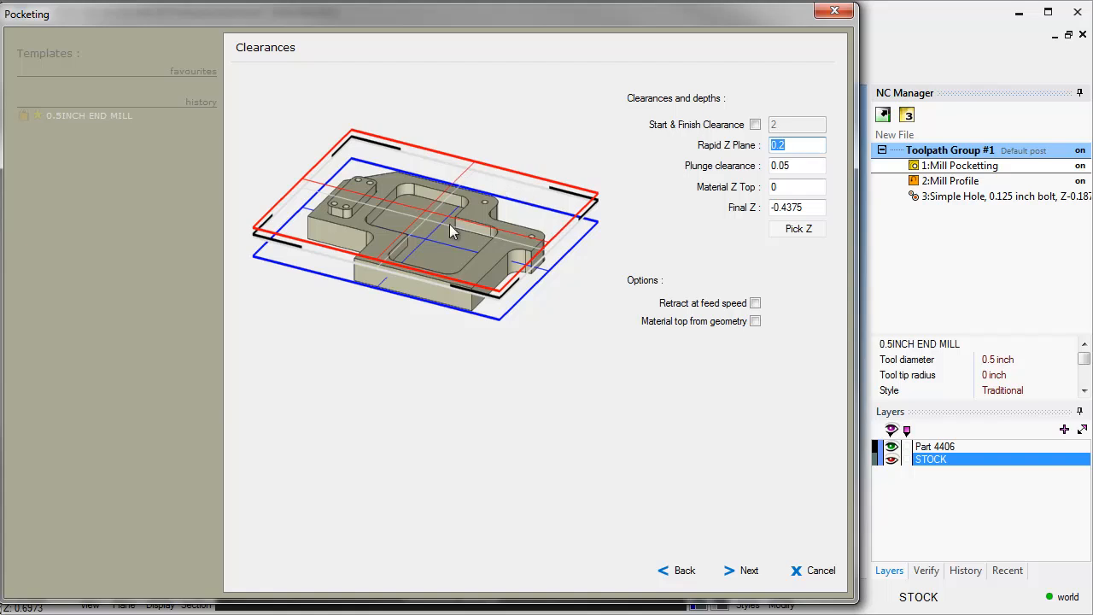
{"action": "mouse_move", "coordinate": [554, 281]}
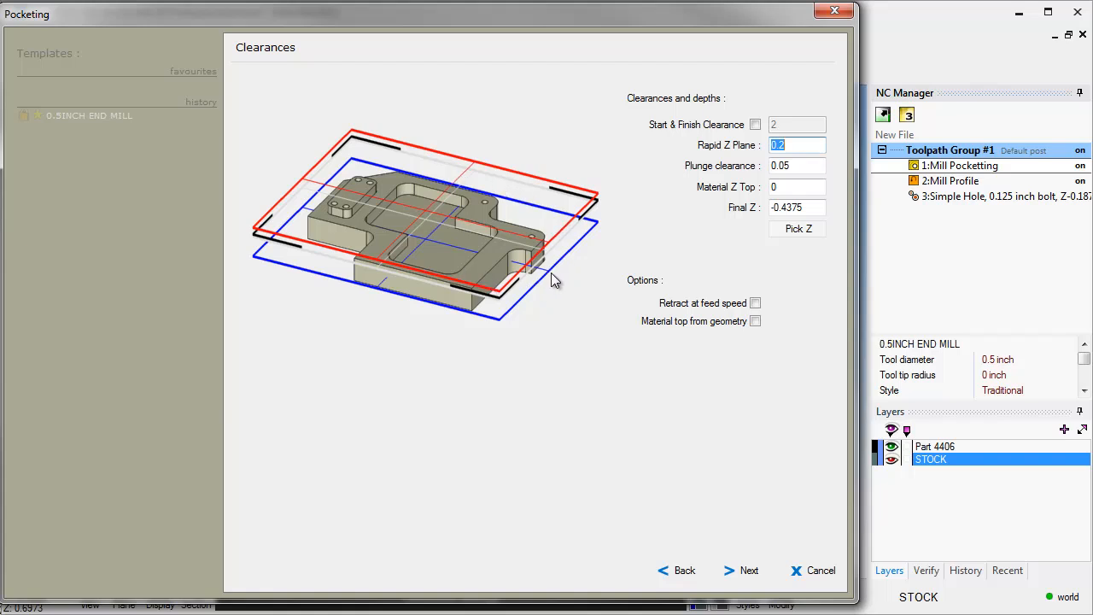
{"action": "mouse_move", "coordinate": [714, 217]}
{"action": "type", "text": ".5"}
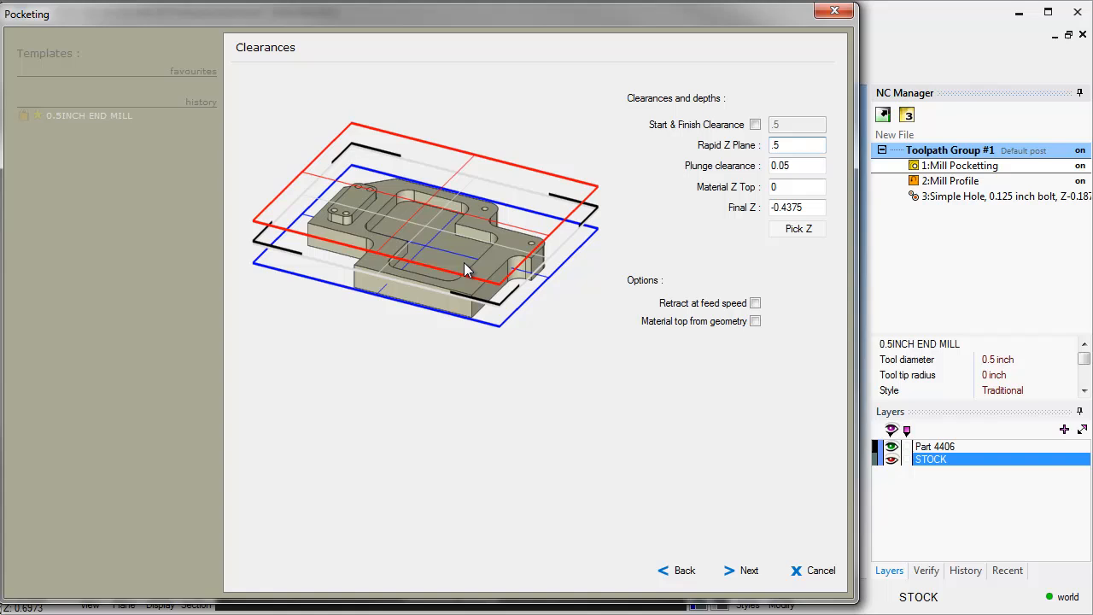
{"action": "mouse_move", "coordinate": [741, 216]}
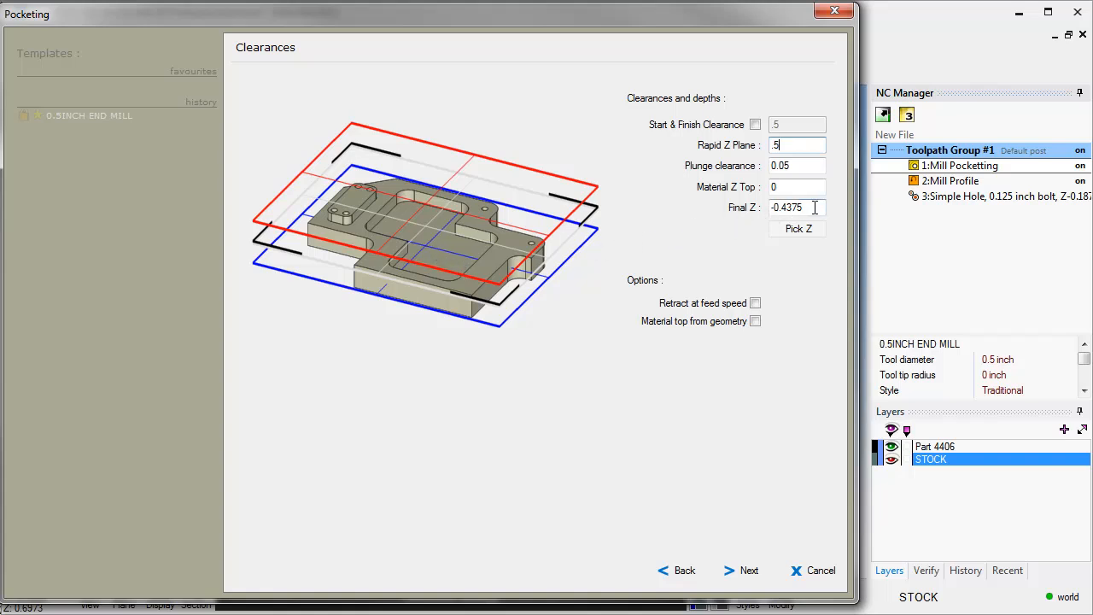
Step: Replace Final Z with -.6, then pick the pocket floor to get -0.4375
{"action": "triple_click", "coordinate": [794, 207]}
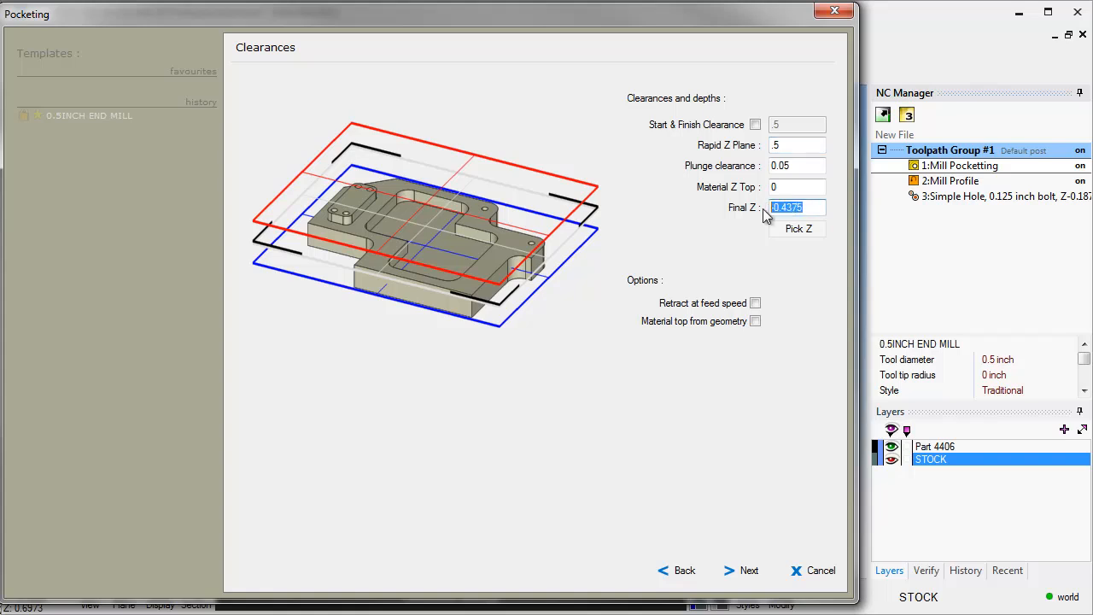
{"action": "mouse_move", "coordinate": [779, 286]}
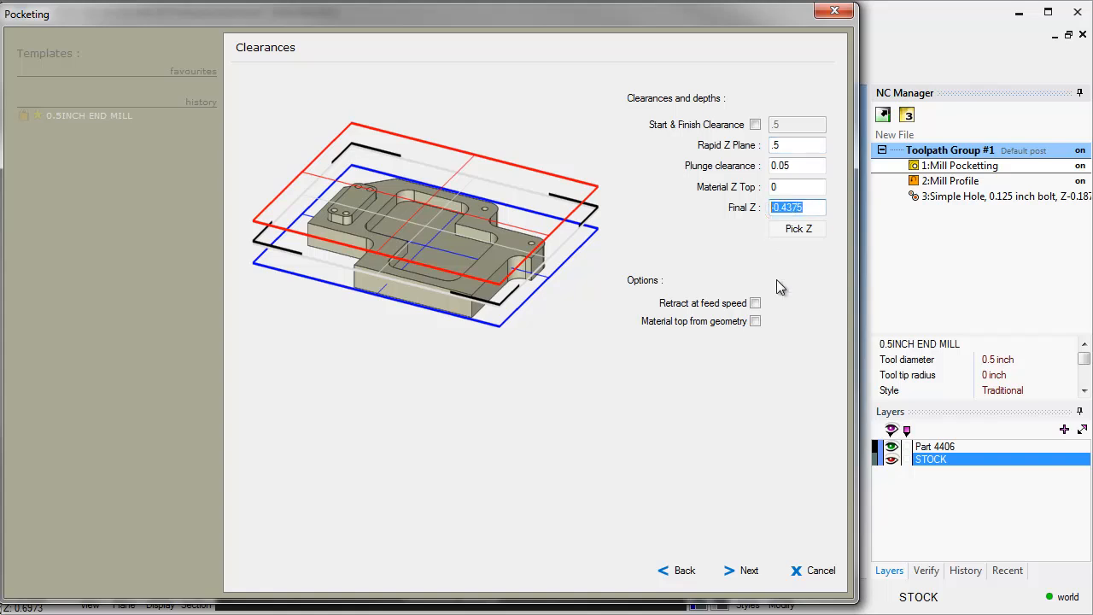
{"action": "type", "text": "-.6"}
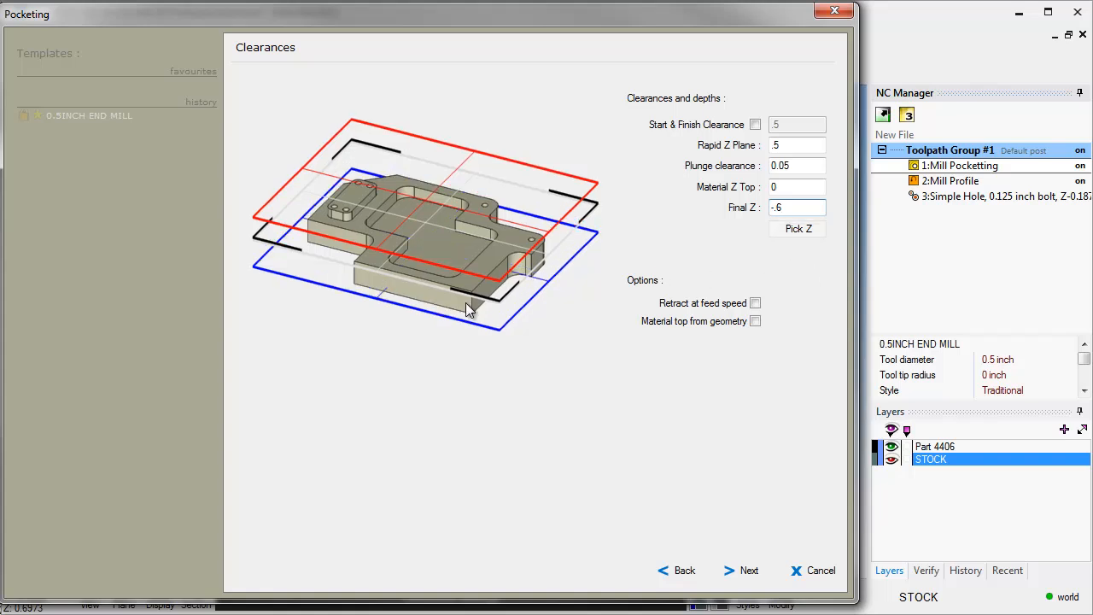
{"action": "mouse_move", "coordinate": [442, 266]}
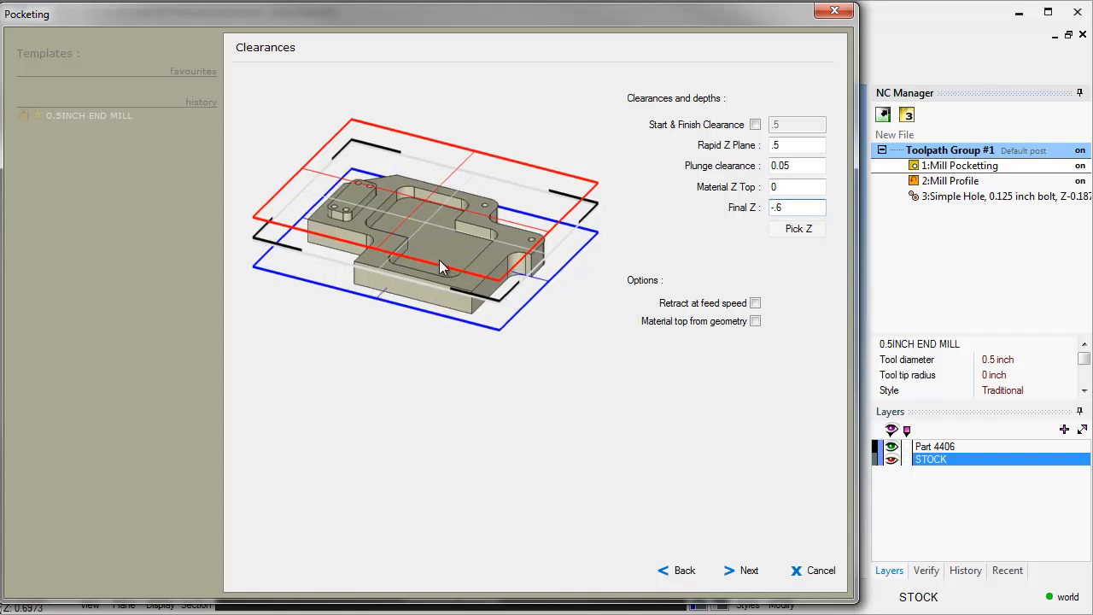
{"action": "mouse_move", "coordinate": [427, 259]}
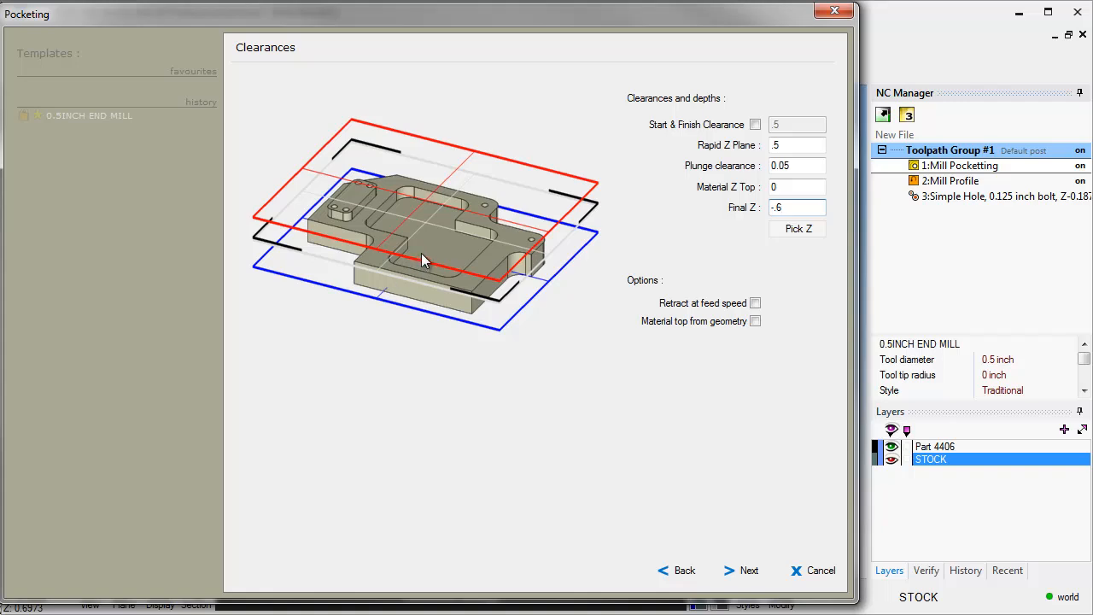
{"action": "mouse_move", "coordinate": [461, 231]}
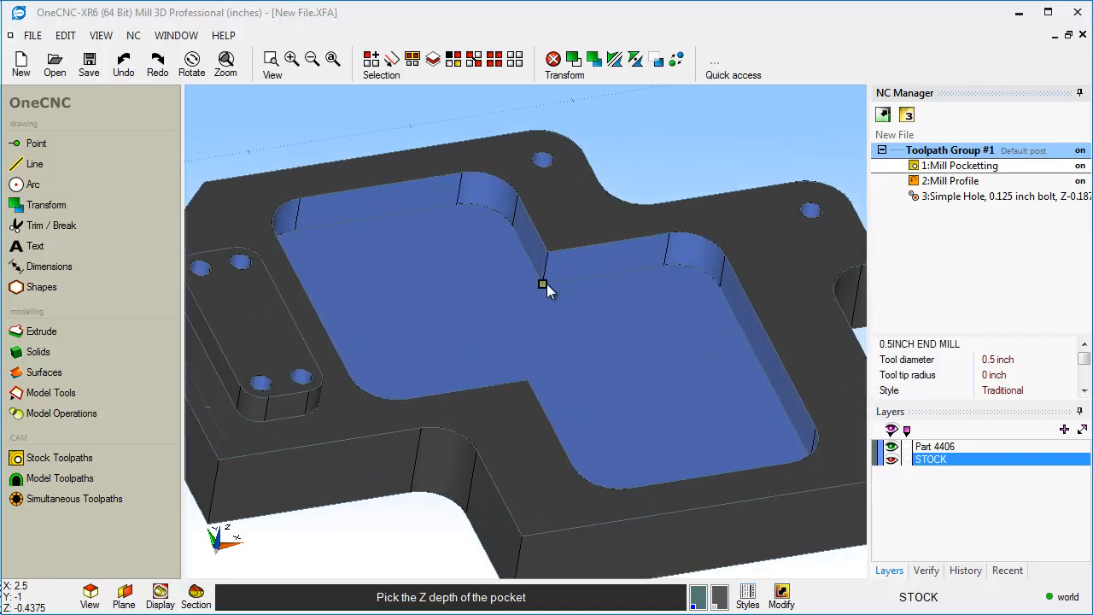
{"action": "left_click", "coordinate": [542, 283]}
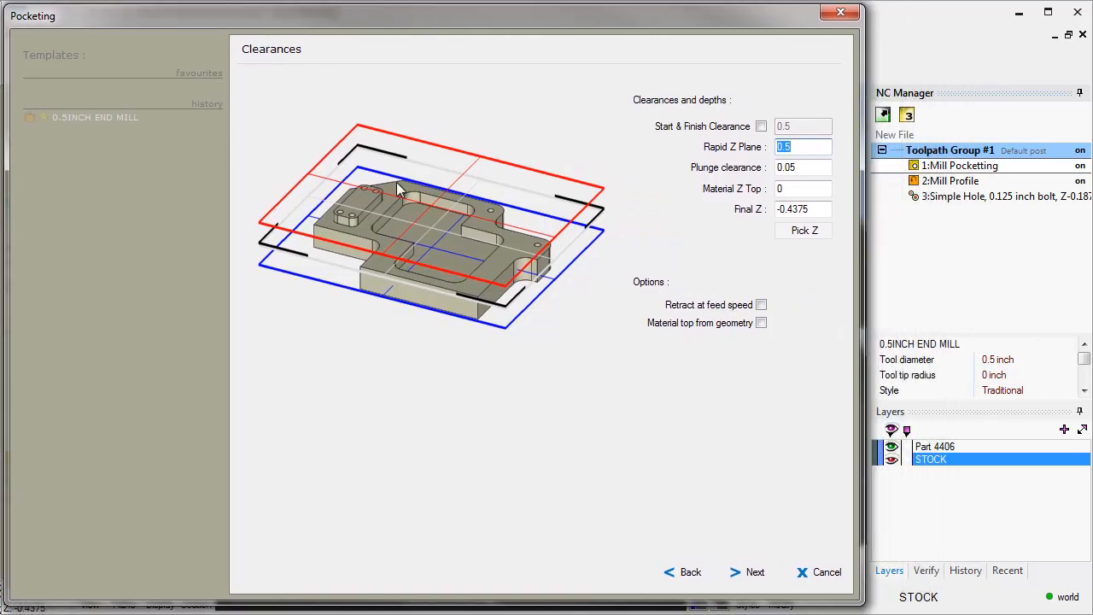
{"action": "mouse_move", "coordinate": [733, 302]}
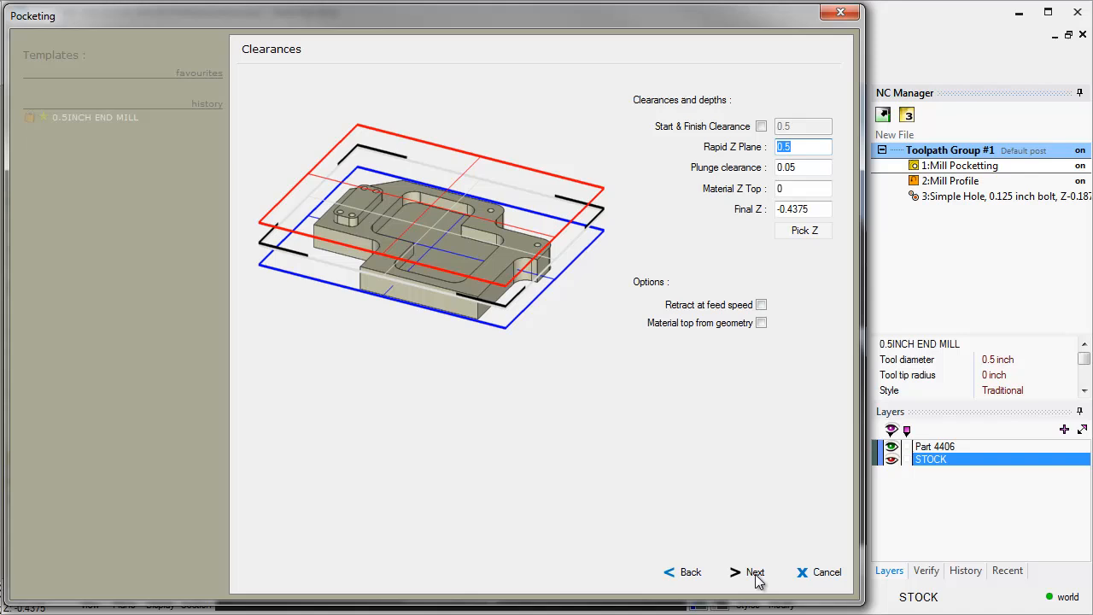
Step: Accept the clearances and Traditional machining style, advancing to path creation
{"action": "left_click", "coordinate": [755, 571]}
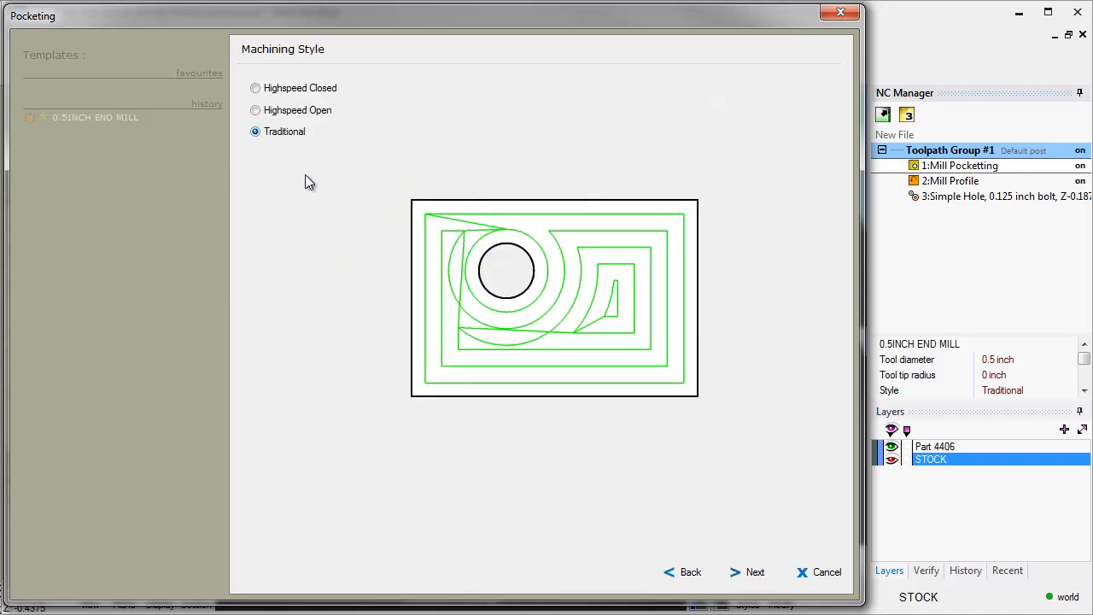
{"action": "left_click", "coordinate": [755, 572]}
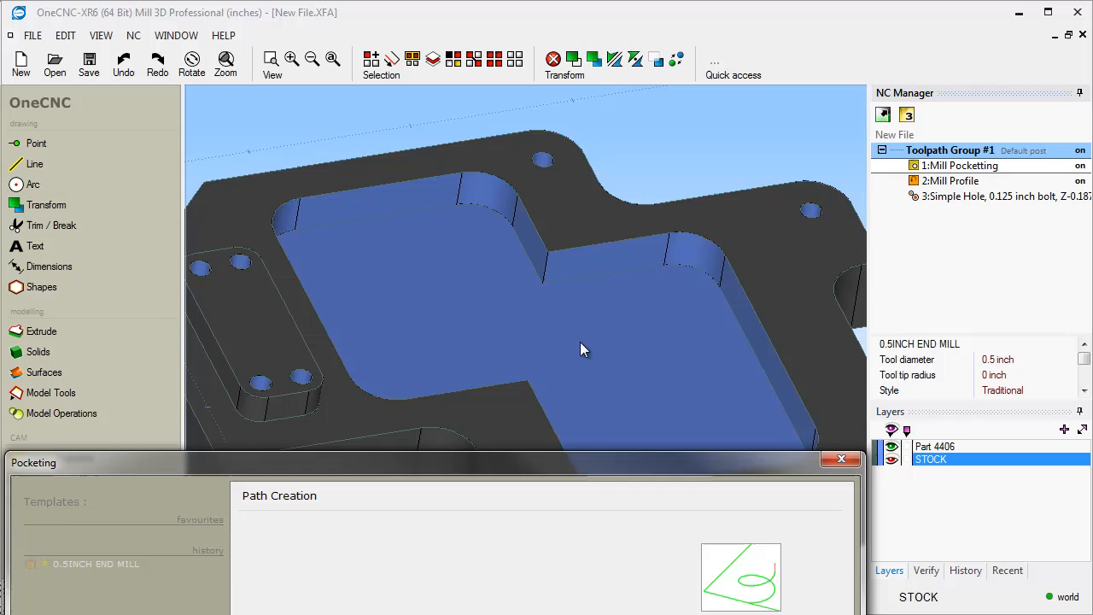
{"action": "mouse_move", "coordinate": [391, 254]}
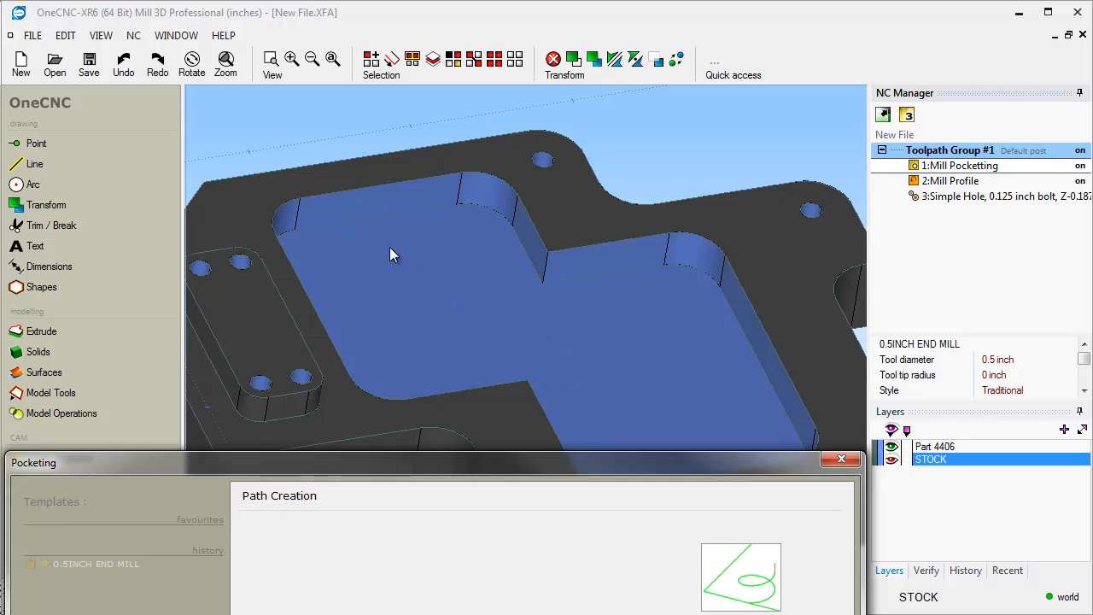
{"action": "mouse_move", "coordinate": [308, 248]}
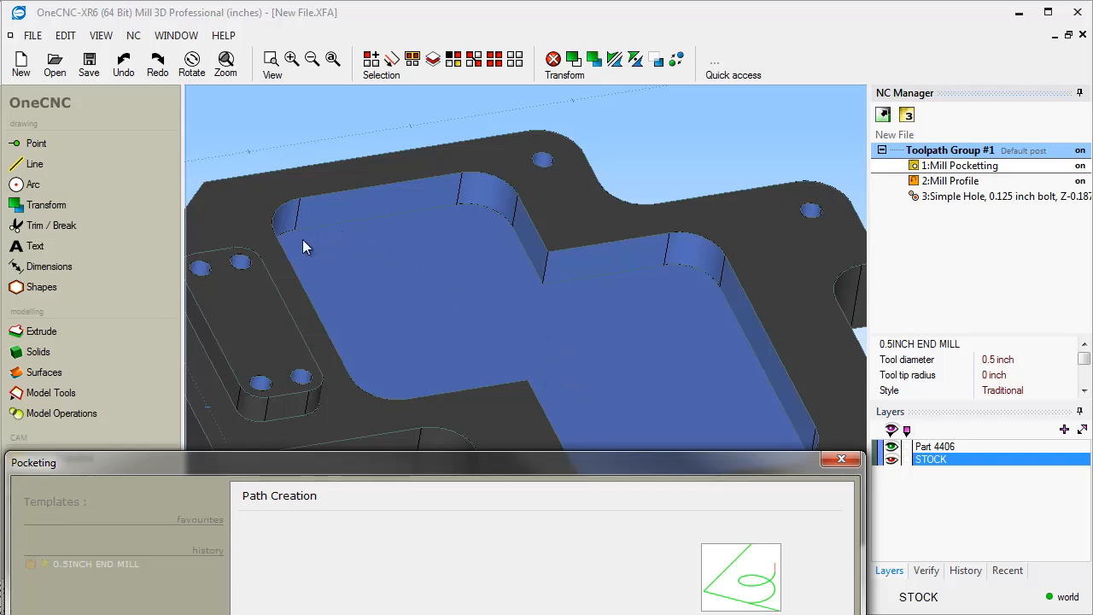
{"action": "mouse_move", "coordinate": [314, 246]}
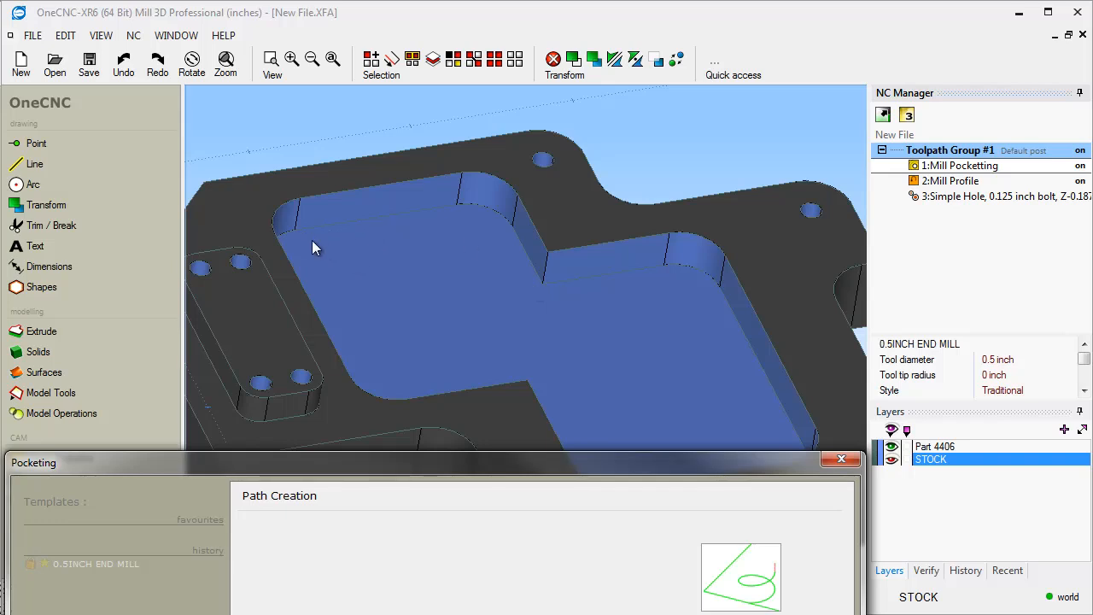
{"action": "mouse_move", "coordinate": [324, 253]}
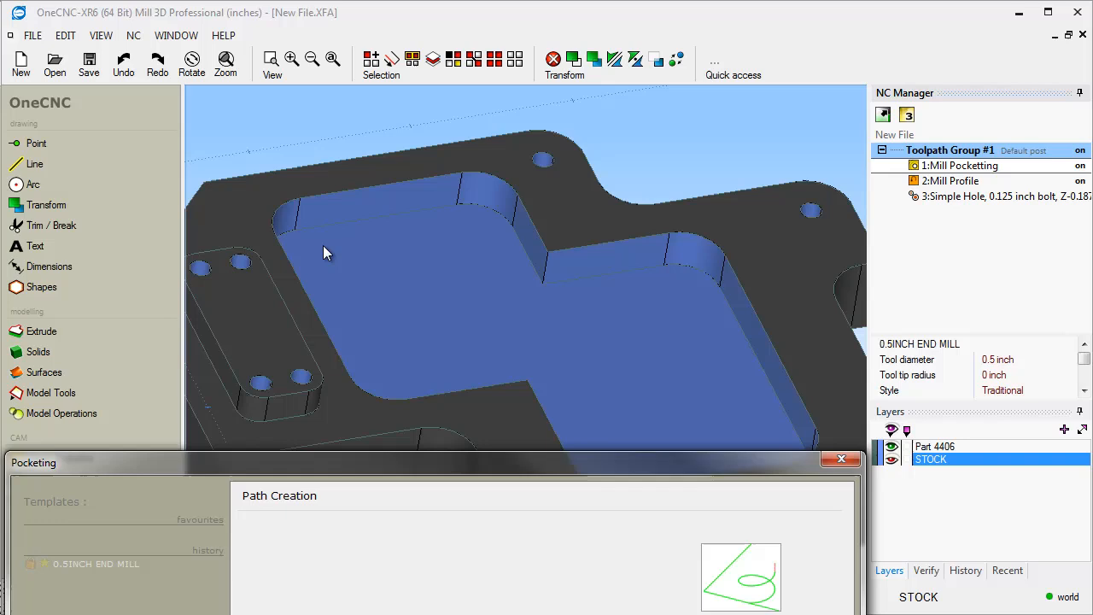
{"action": "mouse_move", "coordinate": [335, 258]}
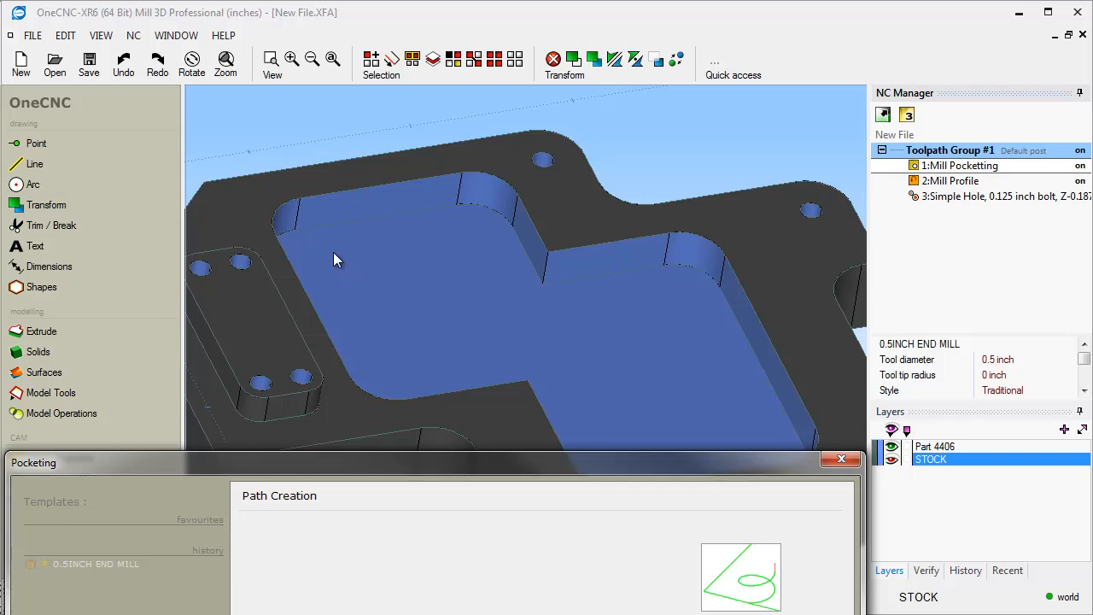
{"action": "mouse_move", "coordinate": [444, 288]}
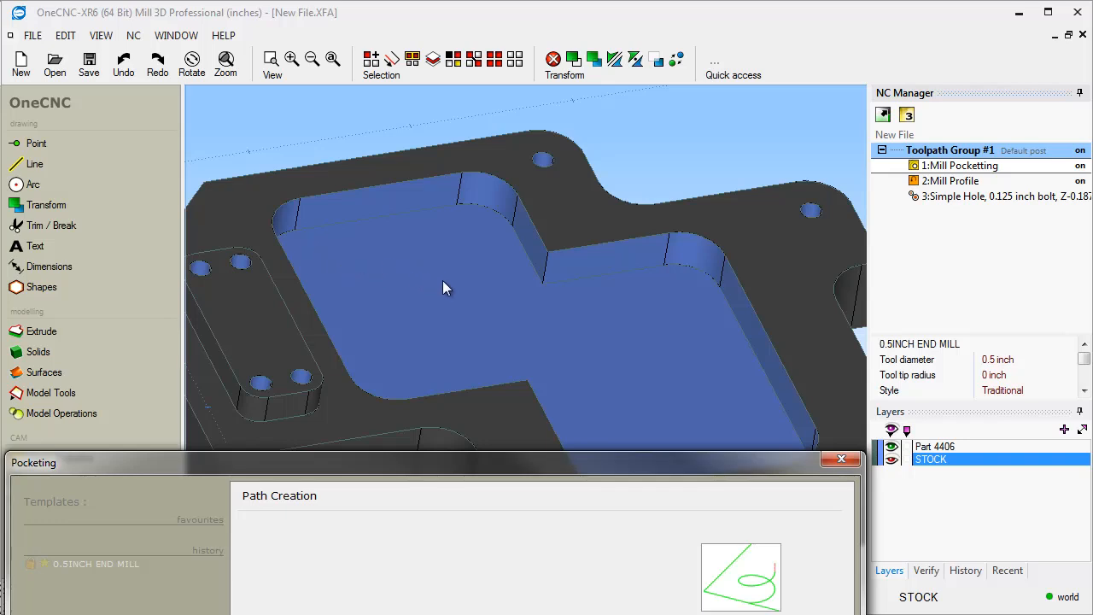
{"action": "mouse_move", "coordinate": [628, 572]}
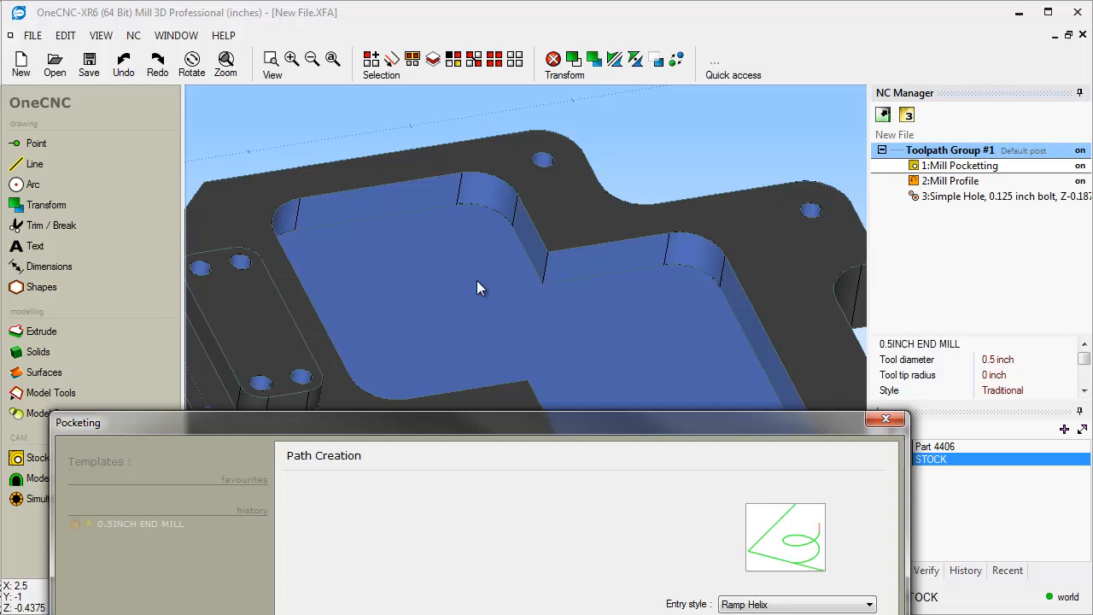
{"action": "mouse_move", "coordinate": [320, 221]}
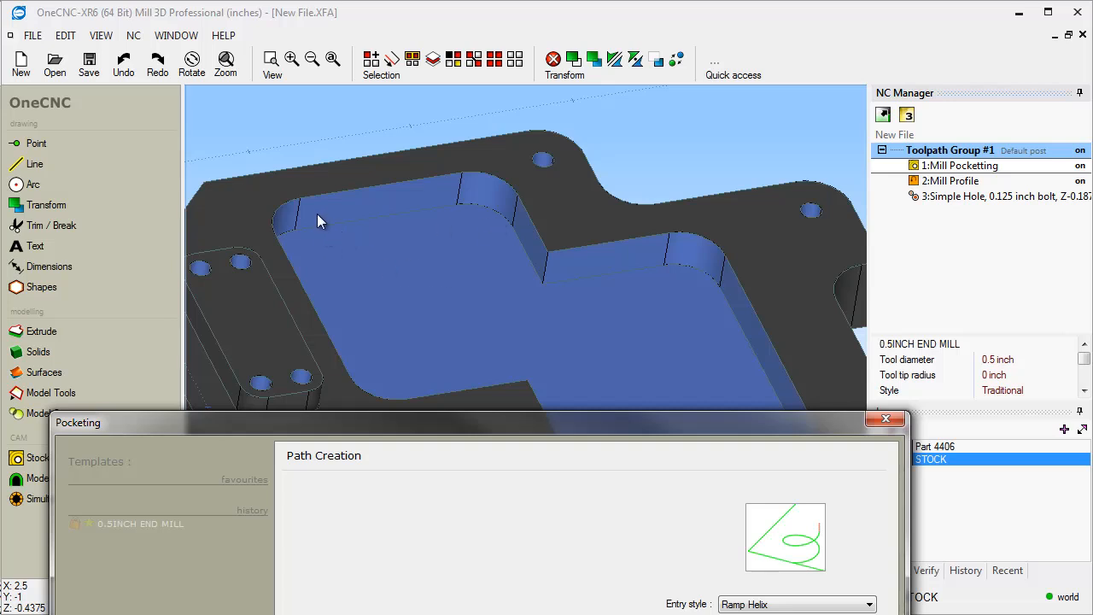
{"action": "mouse_move", "coordinate": [348, 238]}
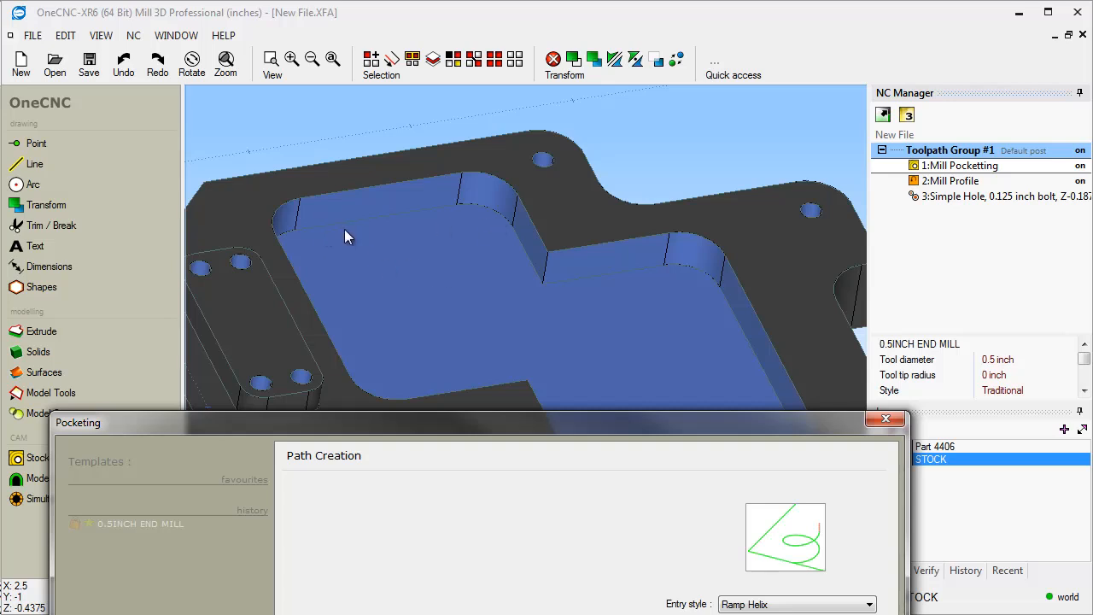
{"action": "mouse_move", "coordinate": [348, 251]}
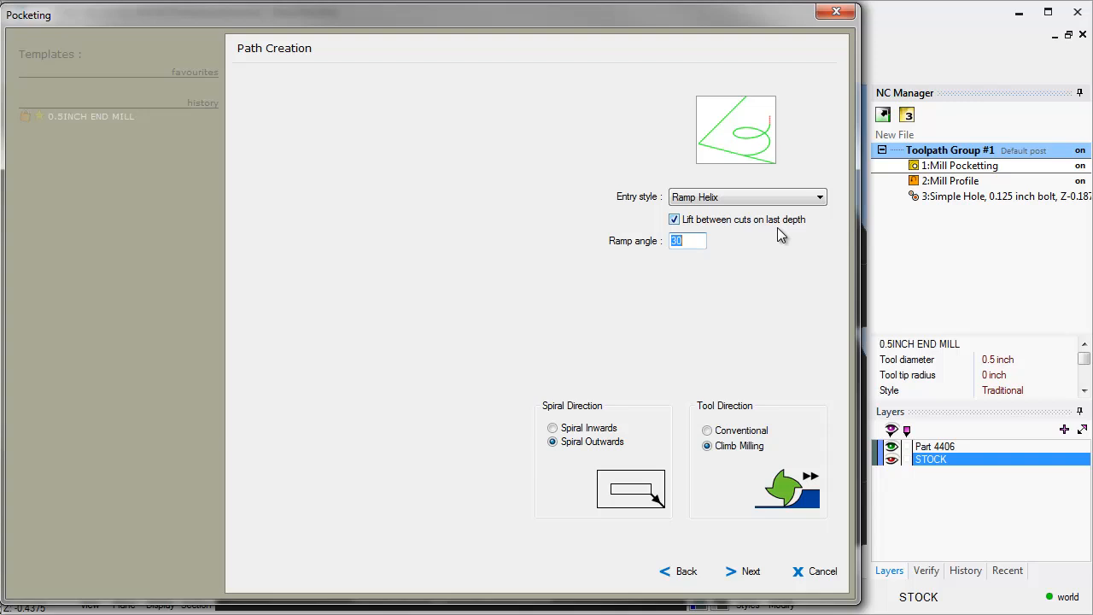
{"action": "mouse_move", "coordinate": [739, 235]}
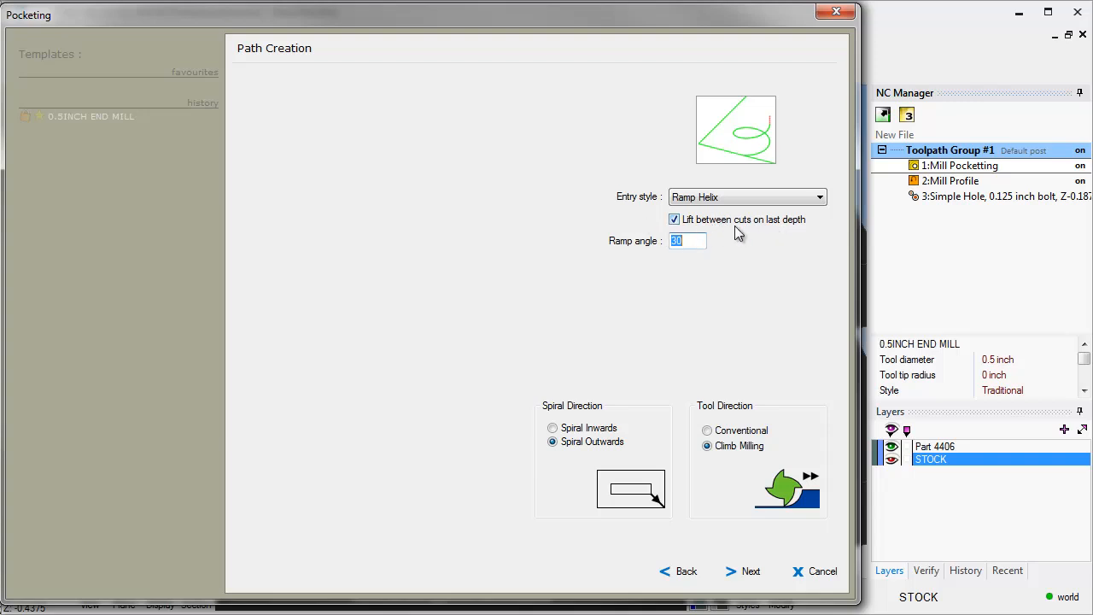
{"action": "mouse_move", "coordinate": [681, 453]}
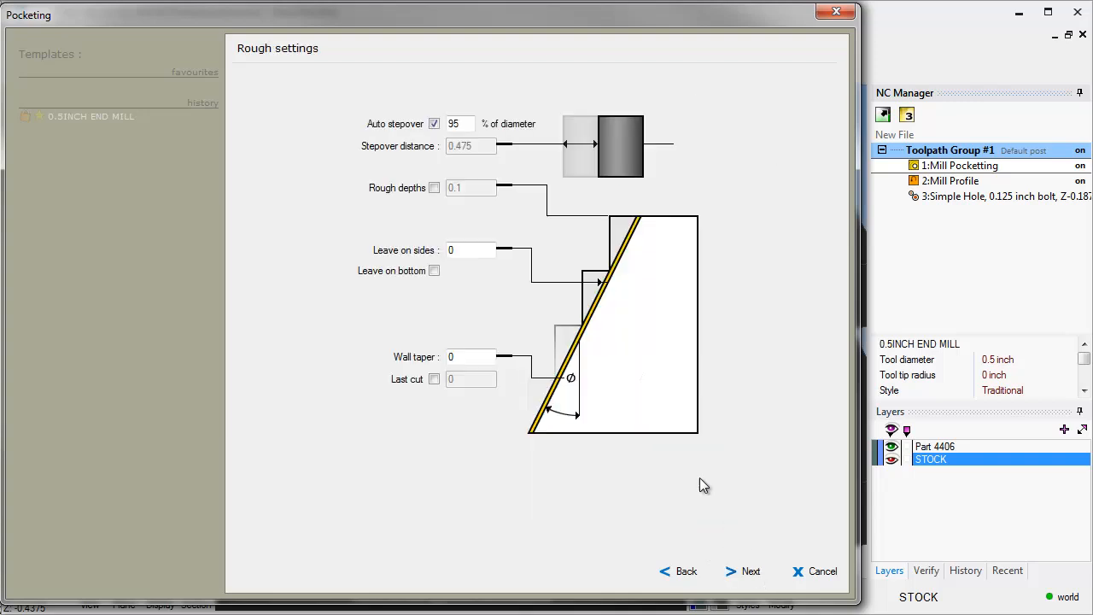
{"action": "mouse_move", "coordinate": [451, 137]}
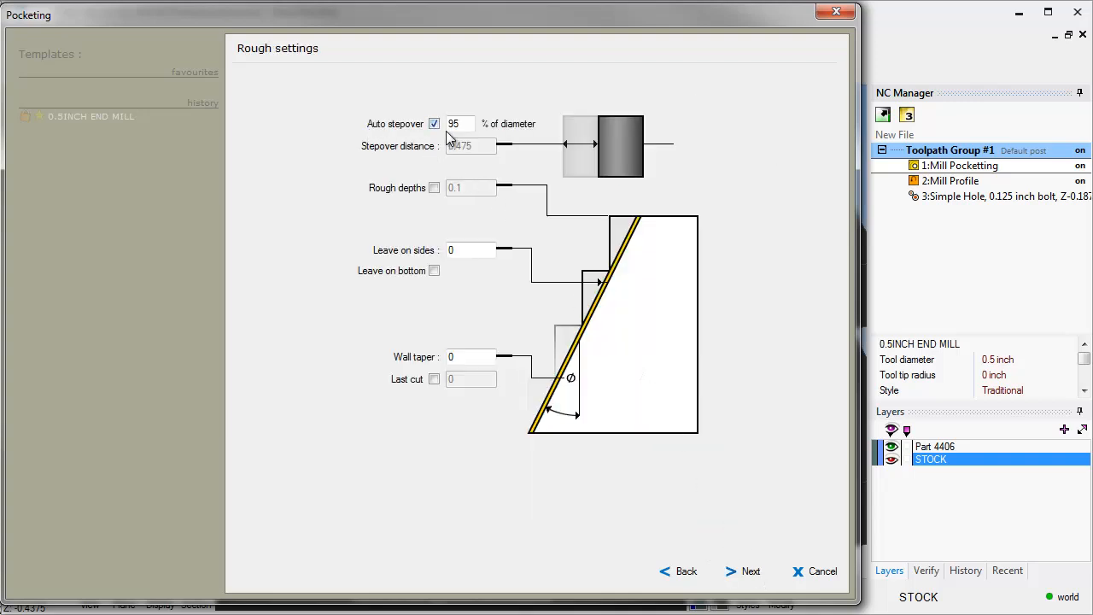
Step: Keep 95% auto stepover and 0 leave on sides, and finish the pocketing toolpath
{"action": "left_click", "coordinate": [459, 124]}
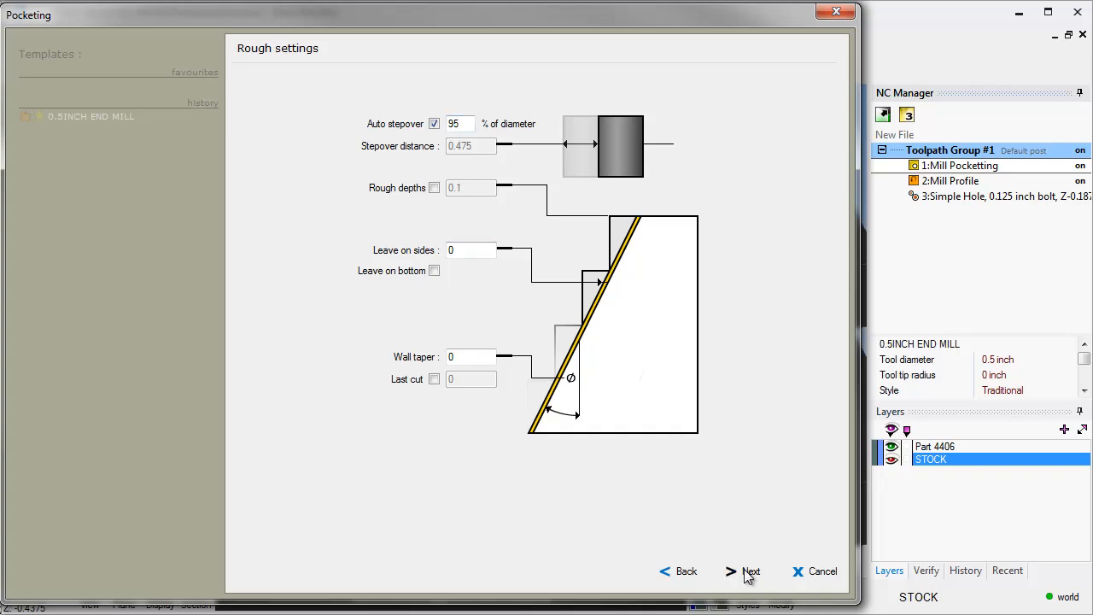
{"action": "left_click", "coordinate": [752, 572]}
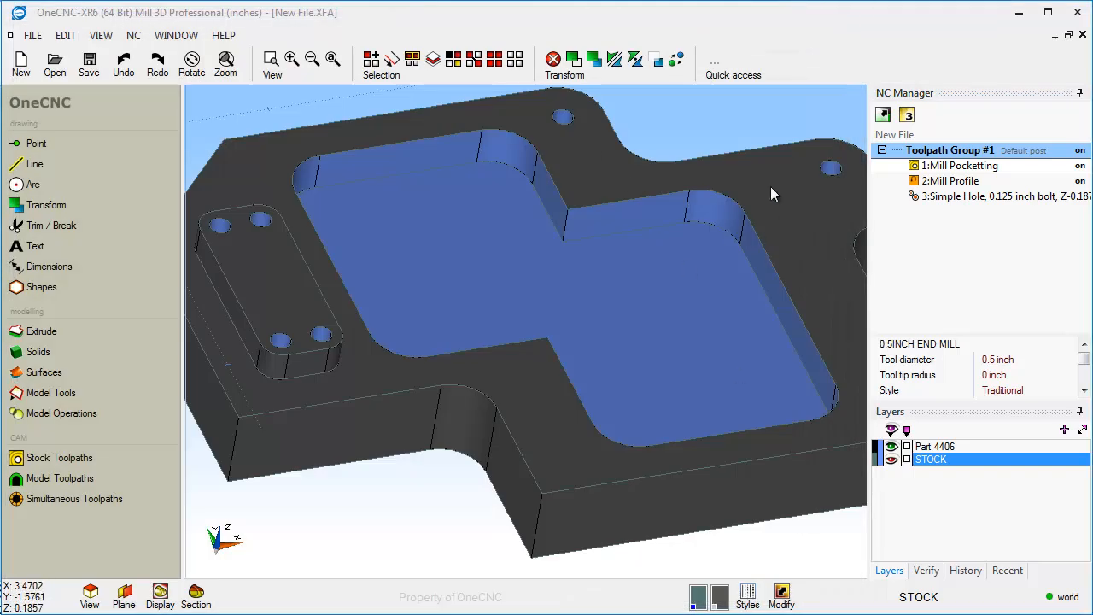
Step: Launch NC Solid Verification using the Stock Model as stock
{"action": "right_click", "coordinate": [951, 150]}
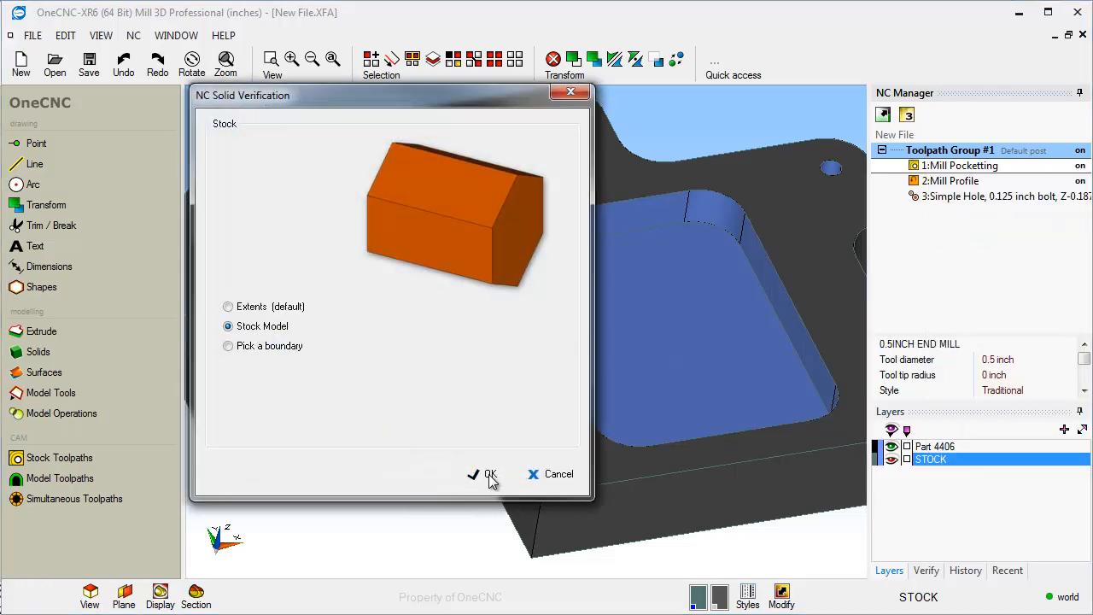
{"action": "left_click", "coordinate": [489, 474]}
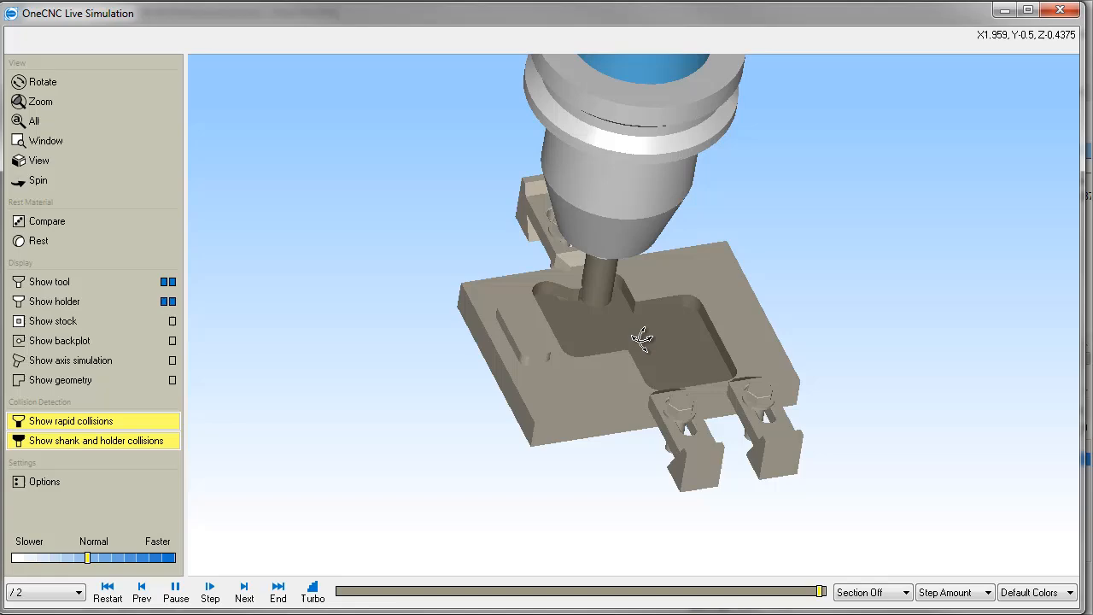
Step: Zoom in on the machined pocket, then zoom out to view the whole clamped plate
{"action": "left_click", "coordinate": [41, 102]}
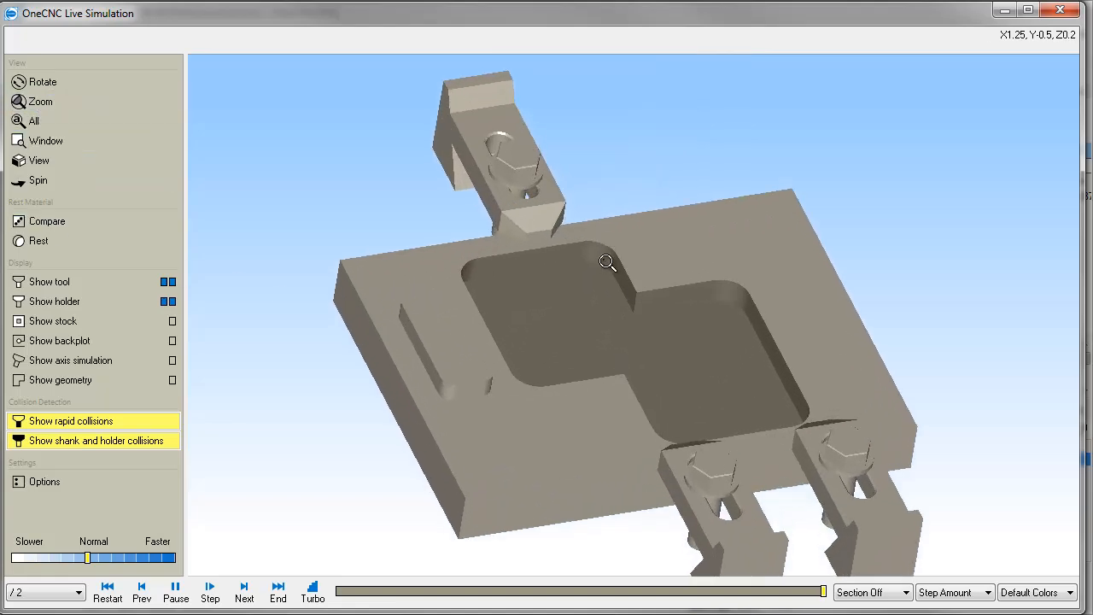
{"action": "left_click_drag", "start_coordinate": [607, 262], "coordinate": [674, 323]}
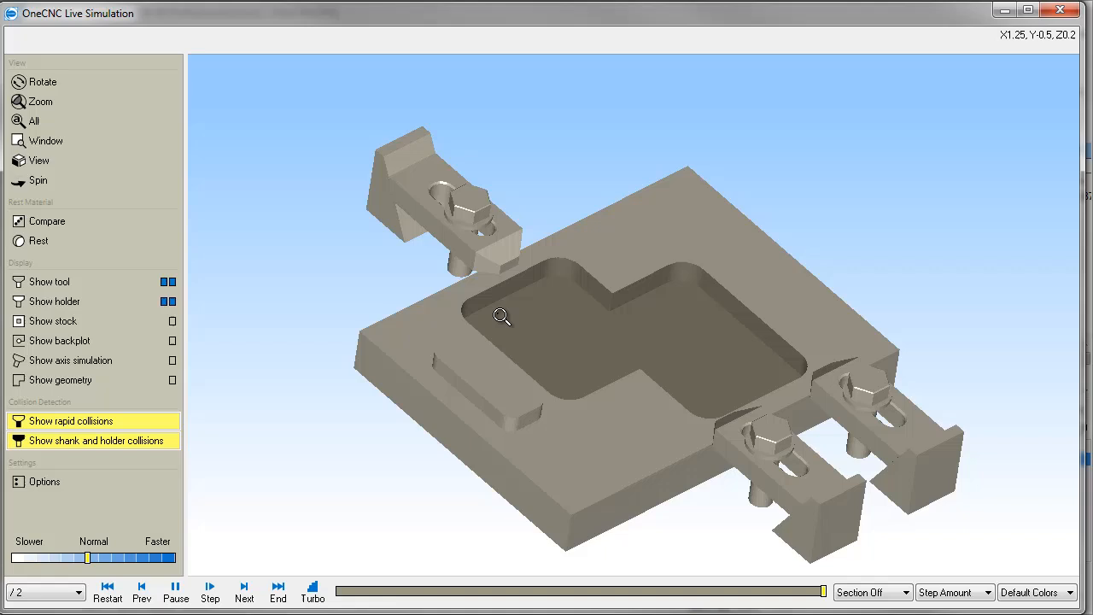
{"action": "mouse_move", "coordinate": [447, 213]}
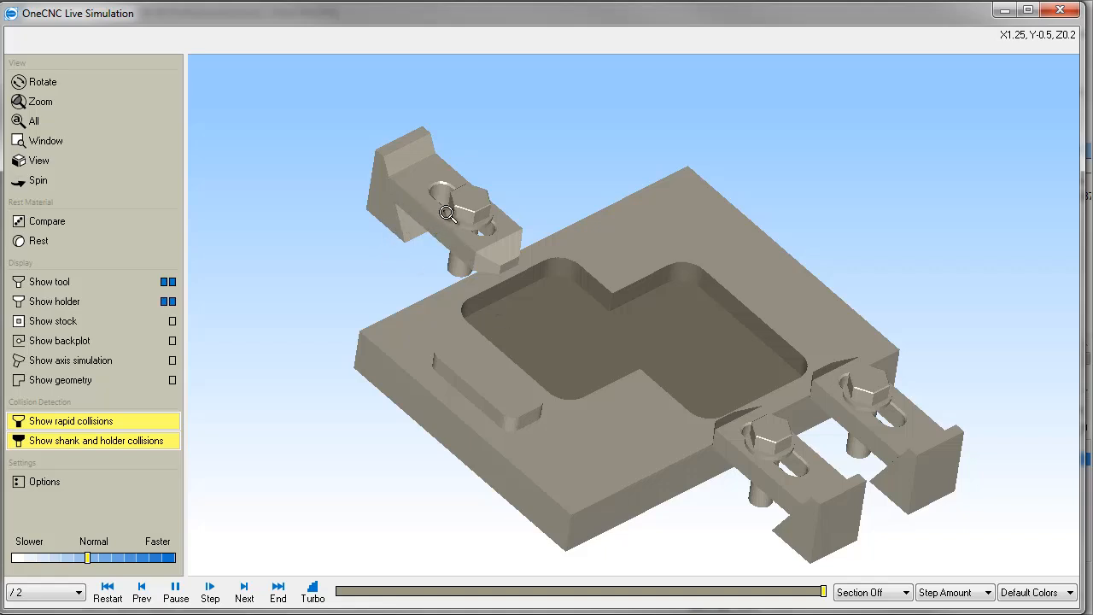
{"action": "mouse_move", "coordinate": [673, 349]}
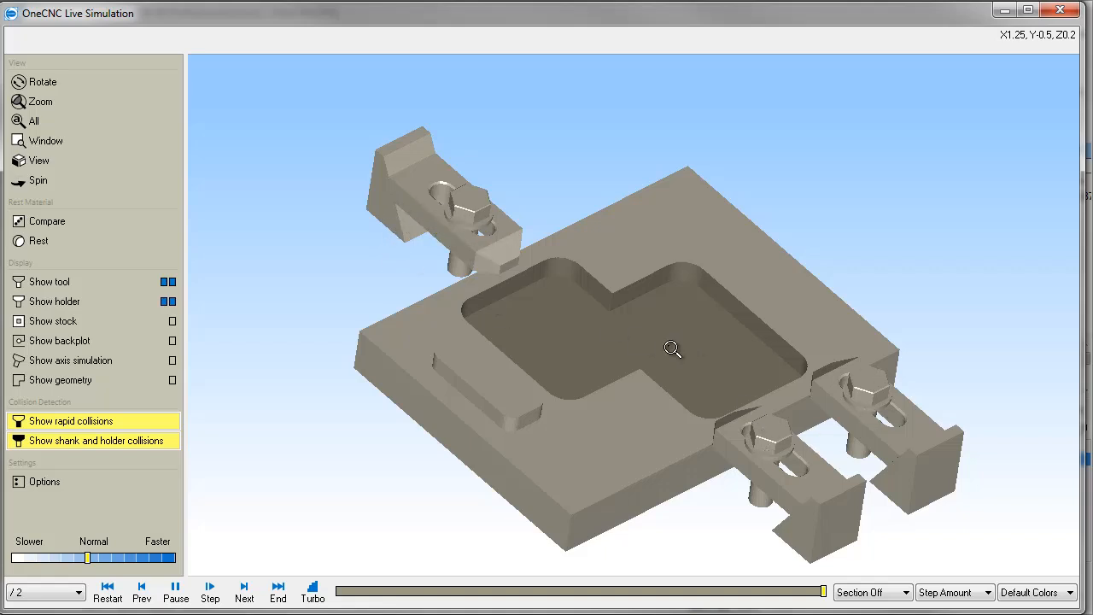
{"action": "mouse_move", "coordinate": [541, 319]}
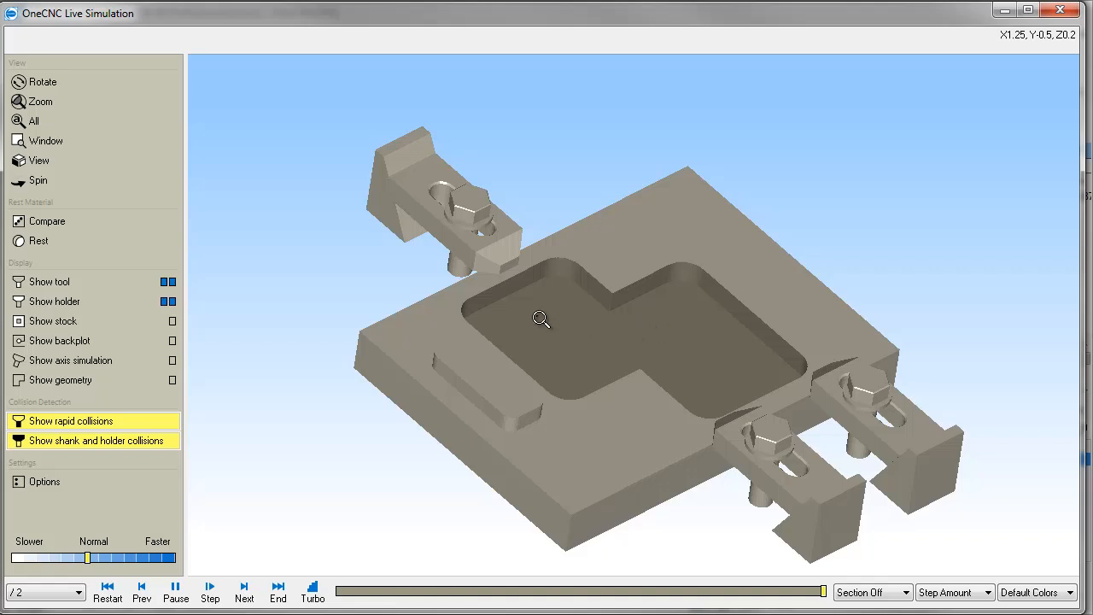
{"action": "mouse_move", "coordinate": [579, 314]}
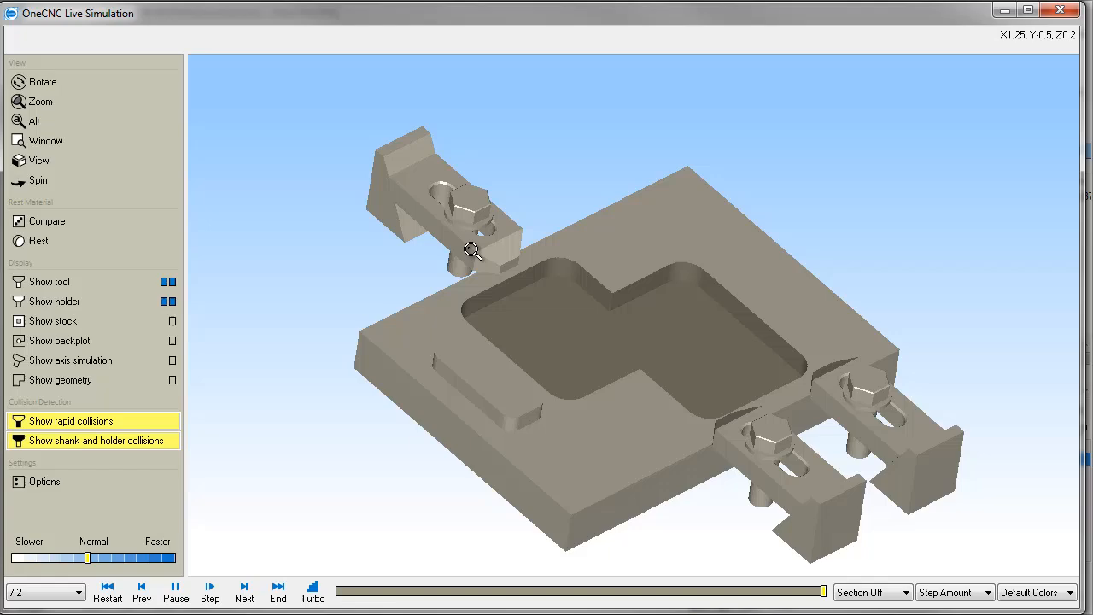
{"action": "mouse_move", "coordinate": [425, 205]}
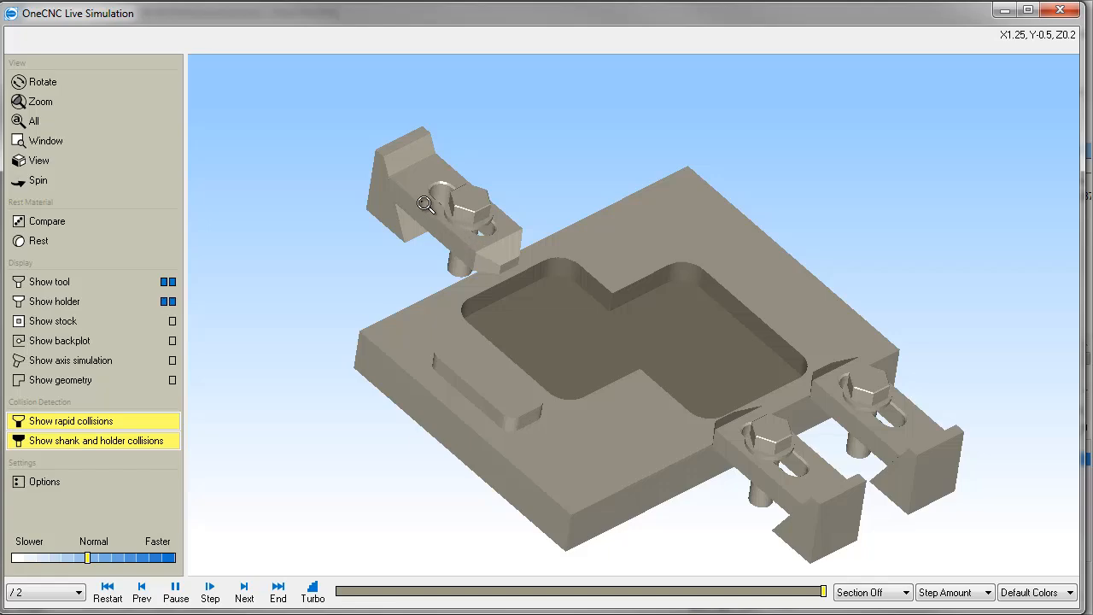
{"action": "mouse_move", "coordinate": [539, 381]}
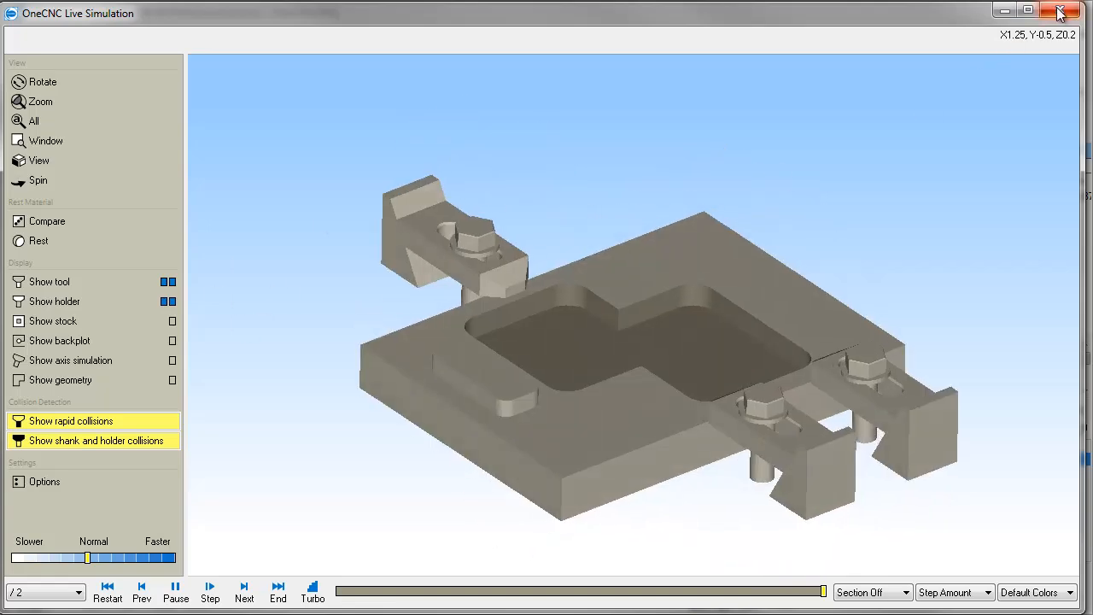
Step: Close Live Simulation and Post All NC code for the pocketing operation without saving
{"action": "left_click", "coordinate": [1060, 11]}
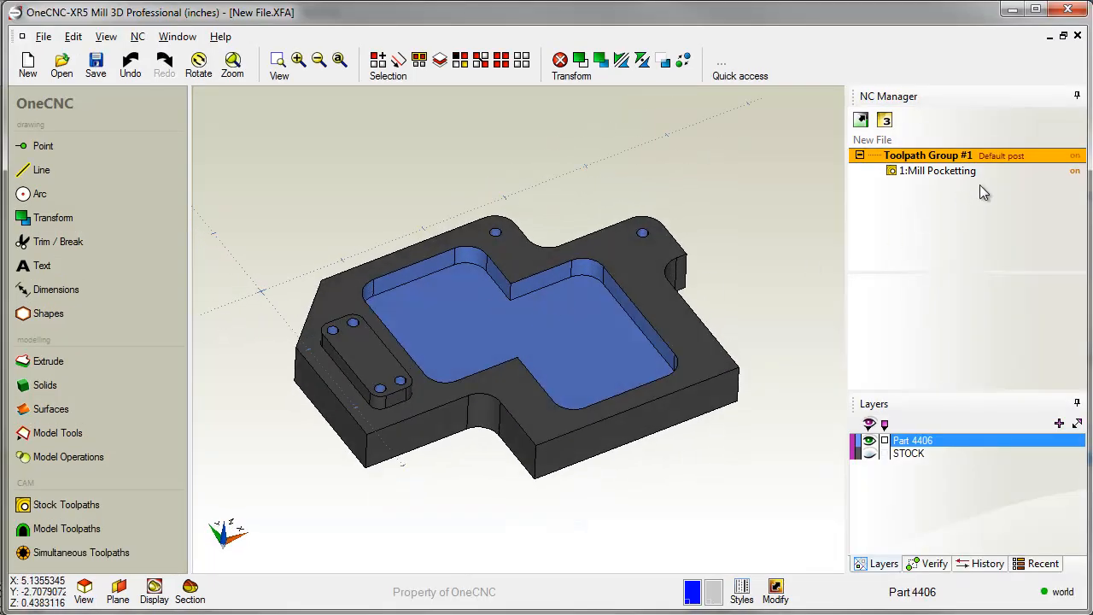
{"action": "right_click", "coordinate": [937, 170]}
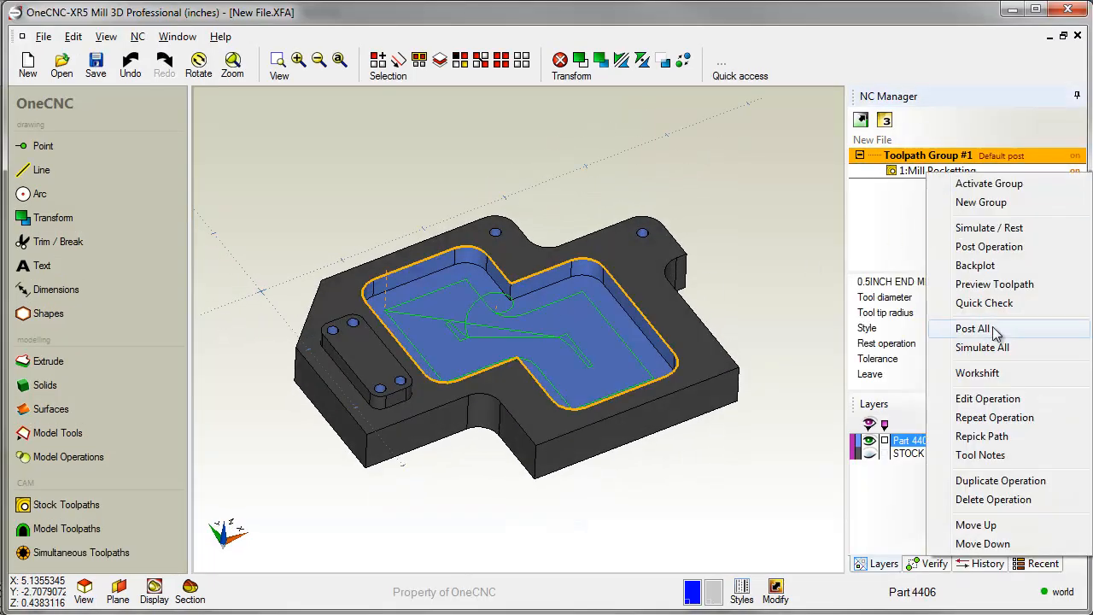
{"action": "left_click", "coordinate": [972, 328]}
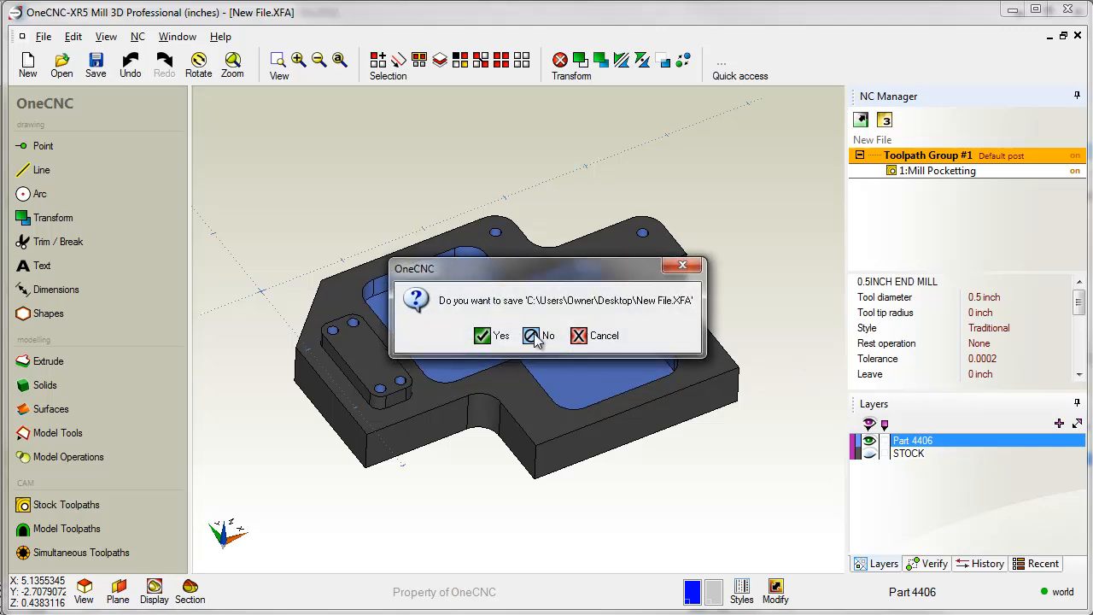
{"action": "left_click", "coordinate": [538, 335]}
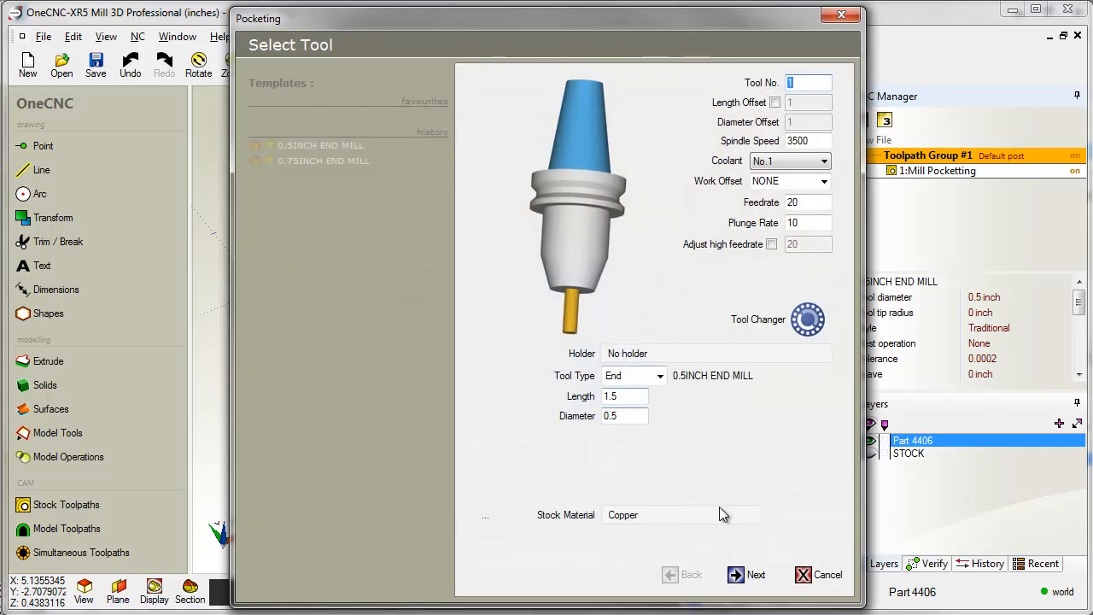
Step: Step through the Pocketing wizard's tool and machining style pages, then close it
{"action": "left_click", "coordinate": [746, 574]}
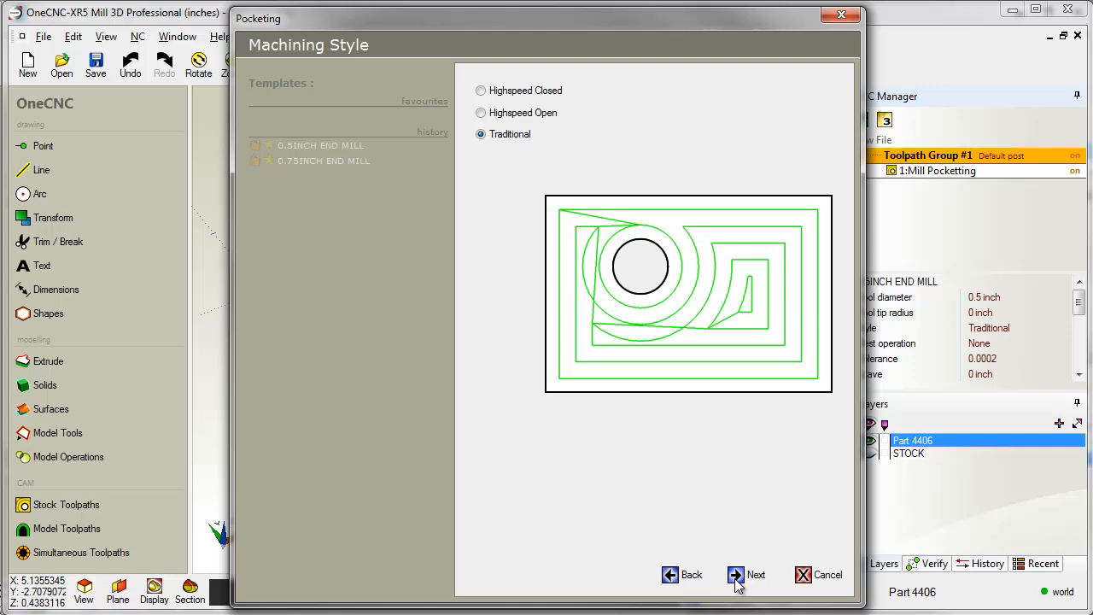
{"action": "mouse_move", "coordinate": [667, 419]}
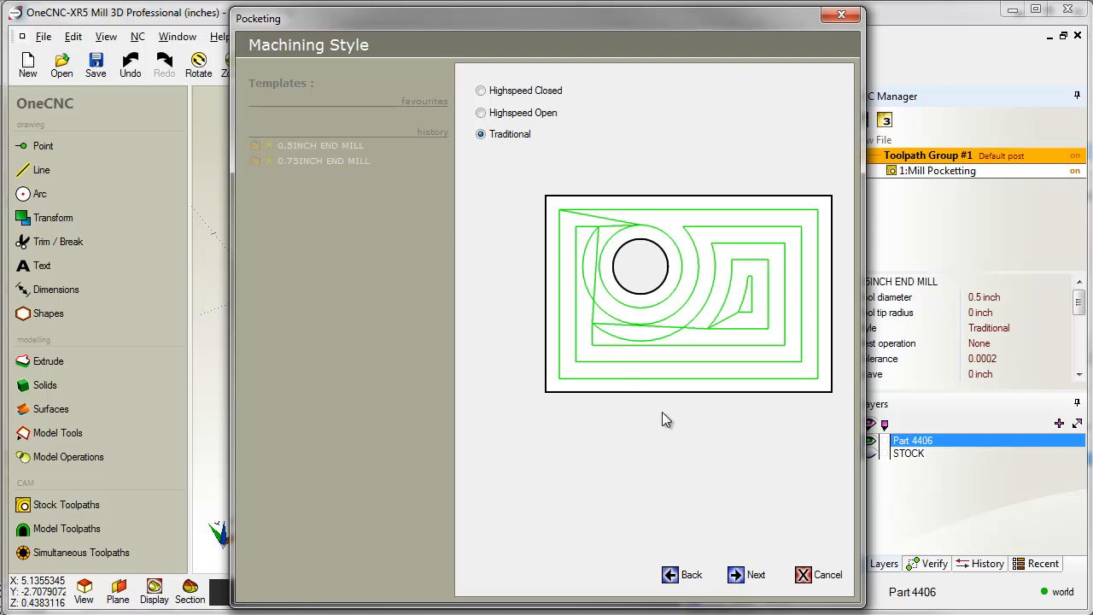
{"action": "left_click", "coordinate": [755, 574]}
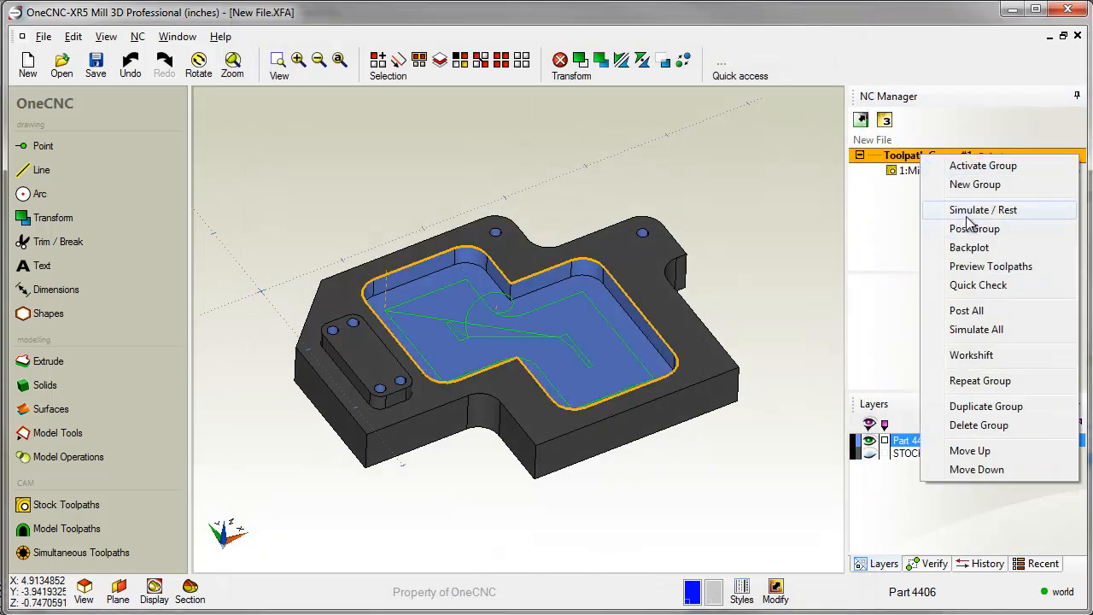
Step: Simulate the pocketing group on the Stock Model and rotate the cut plate into 3D
{"action": "left_click", "coordinate": [983, 209]}
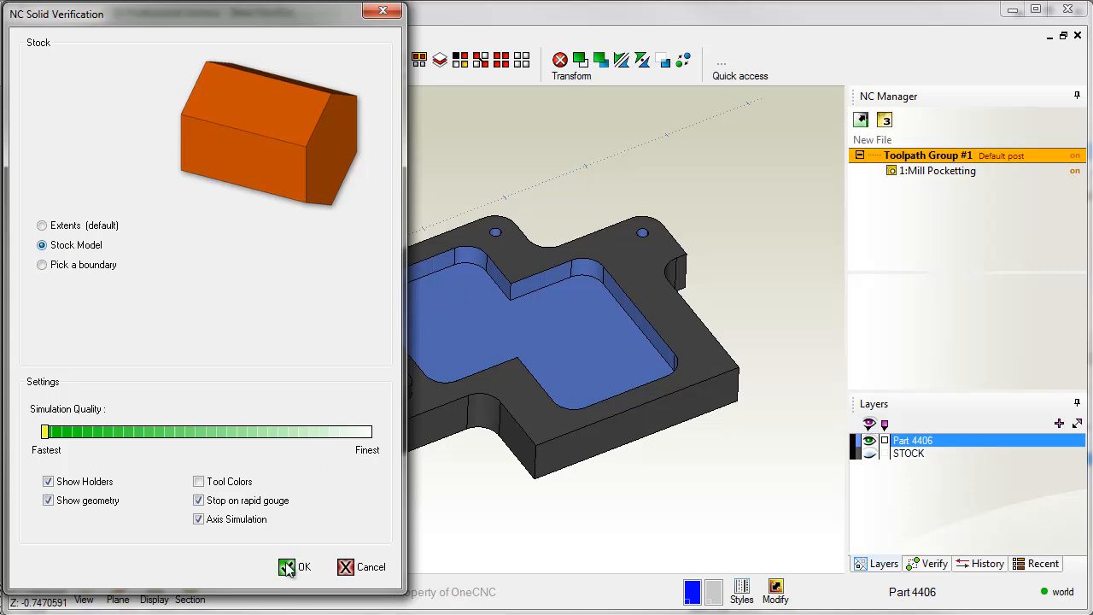
{"action": "left_click", "coordinate": [295, 566]}
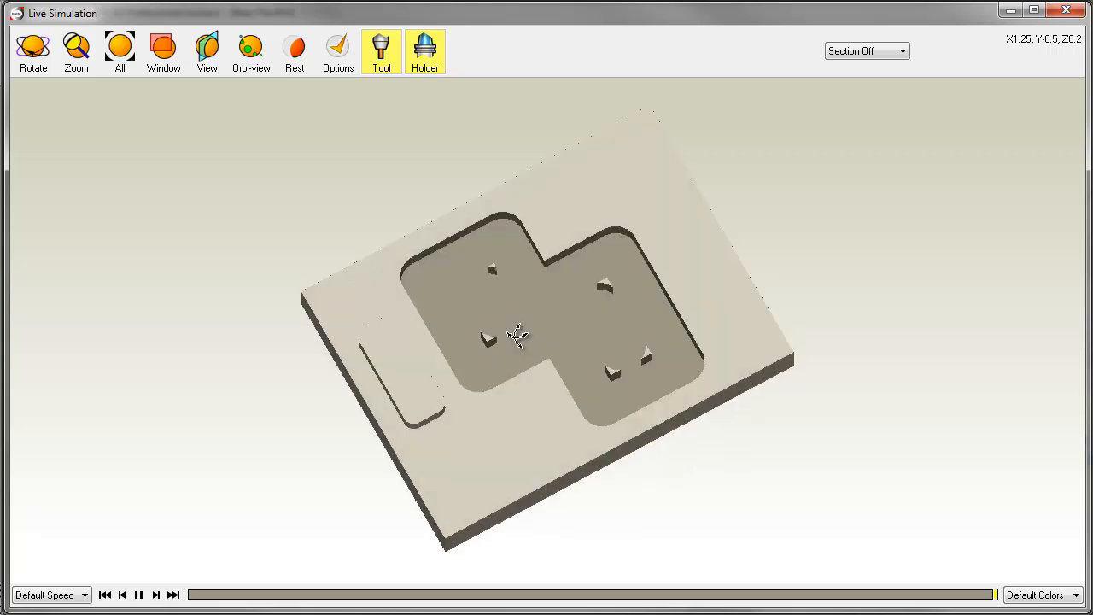
{"action": "left_click_drag", "start_coordinate": [516, 333], "coordinate": [539, 316]}
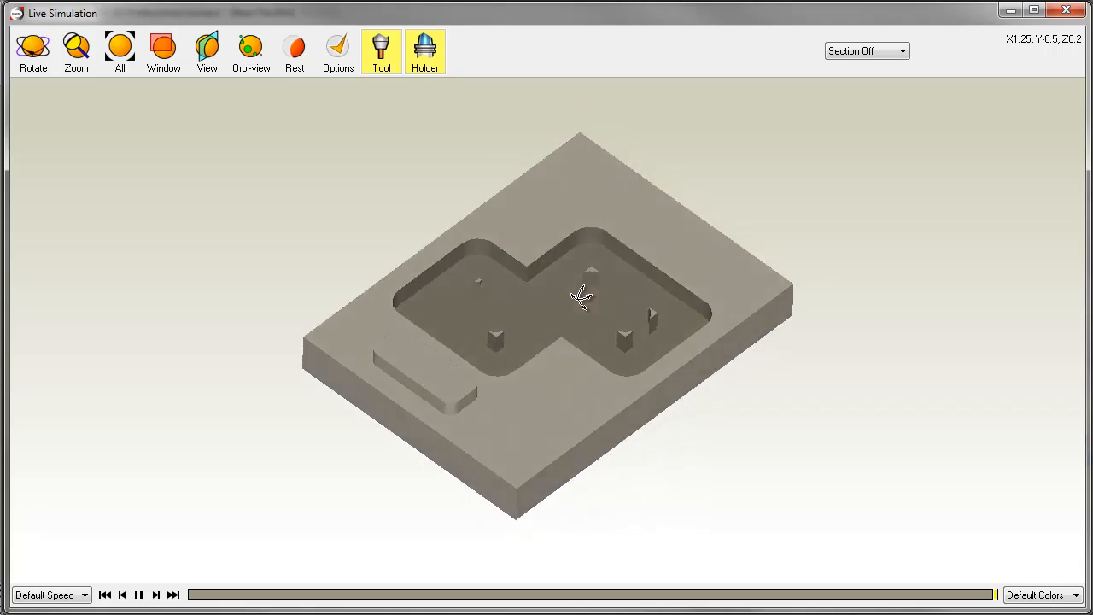
{"action": "mouse_move", "coordinate": [587, 297]}
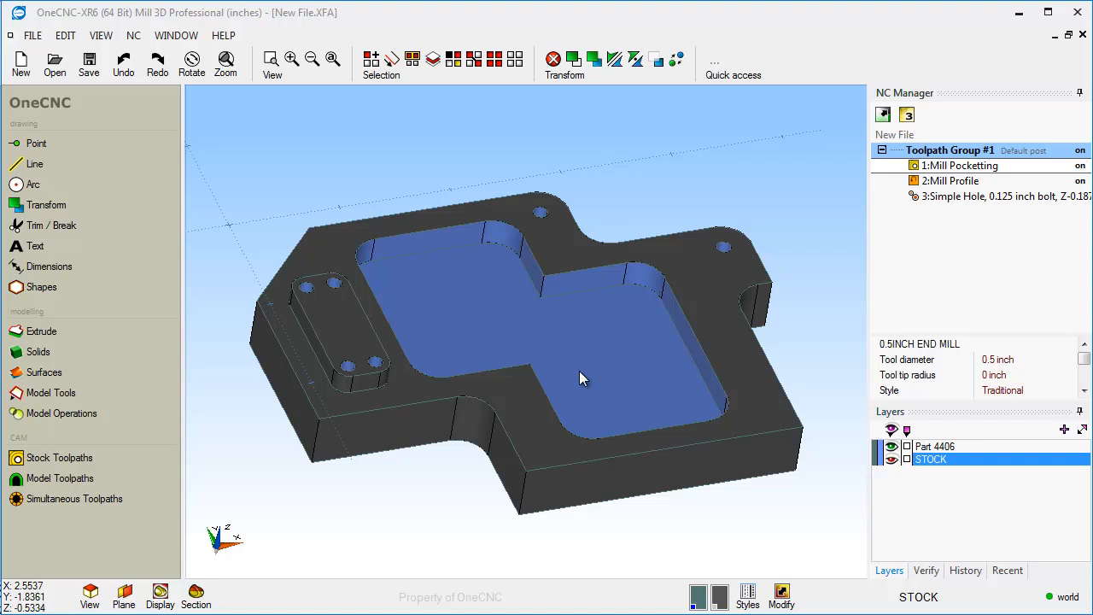
{"action": "mouse_move", "coordinate": [459, 192]}
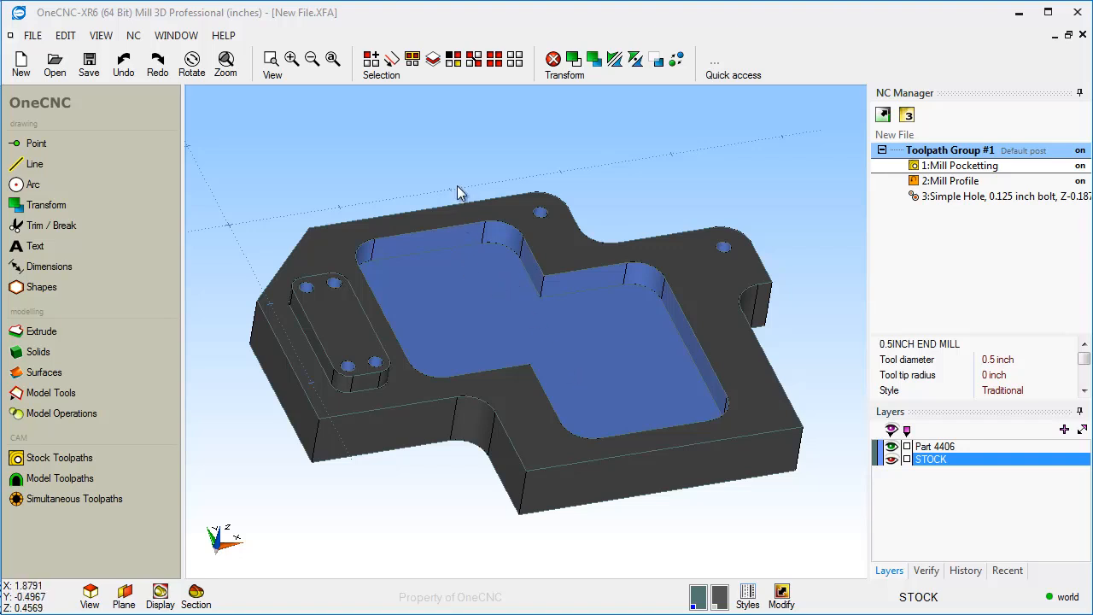
{"action": "mouse_move", "coordinate": [451, 301]}
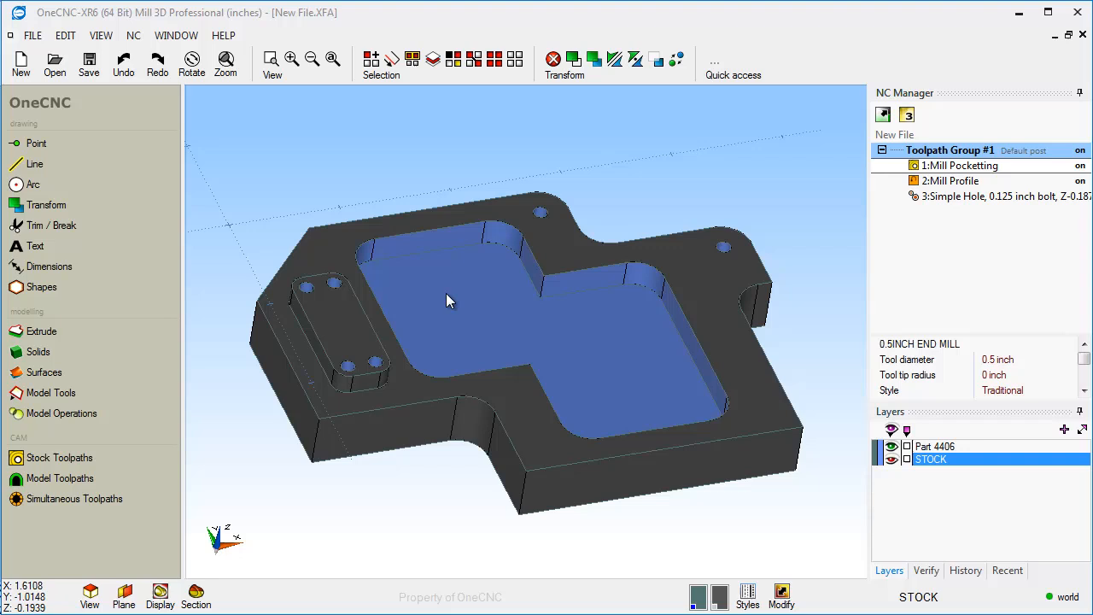
{"action": "mouse_move", "coordinate": [404, 164]}
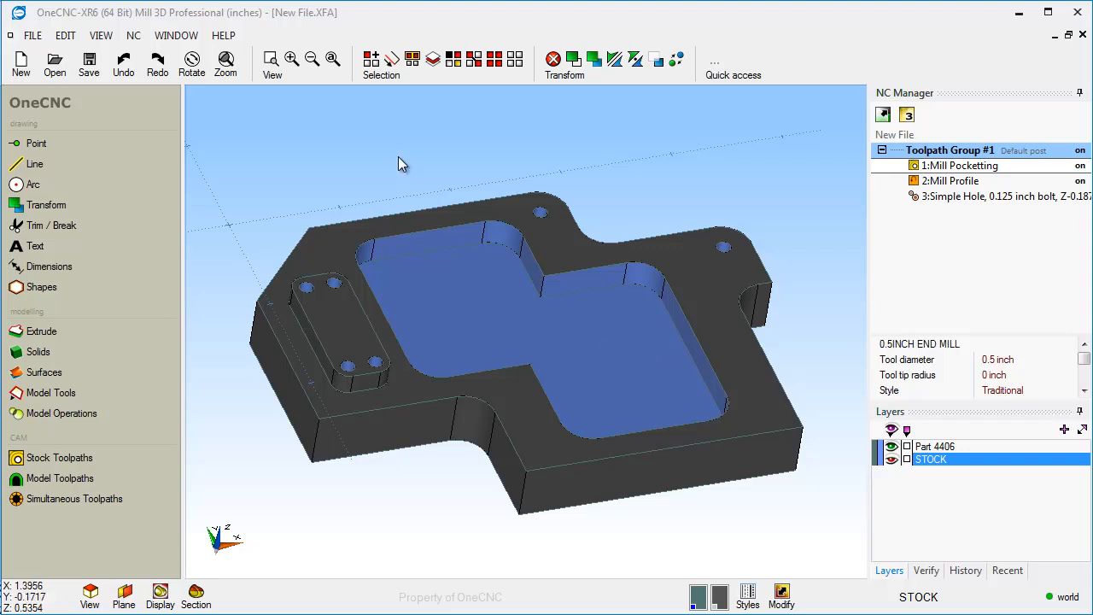
{"action": "mouse_move", "coordinate": [438, 190]}
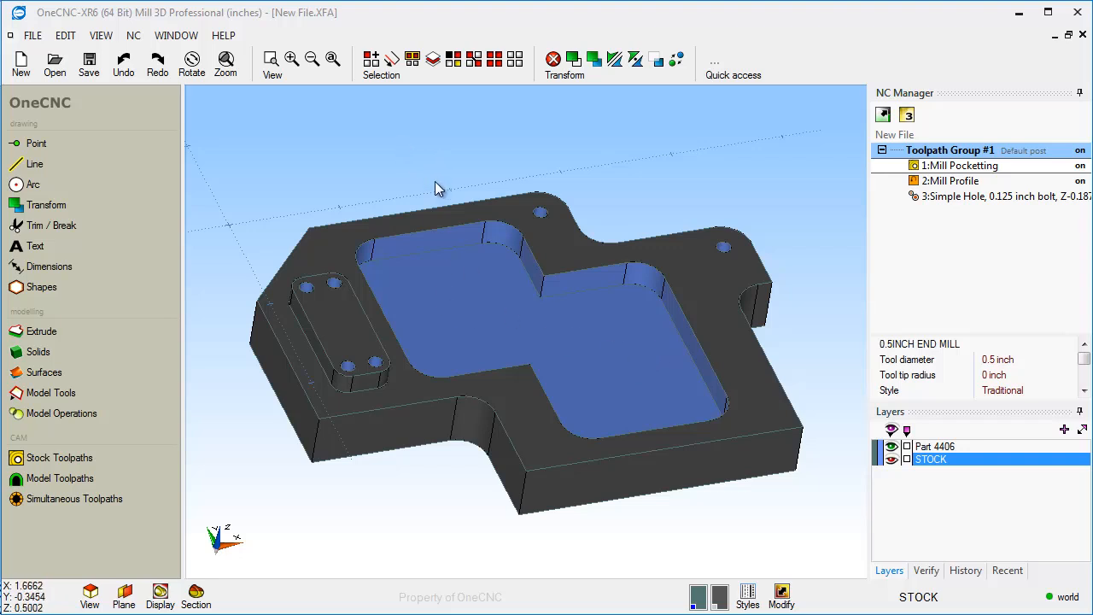
{"action": "mouse_move", "coordinate": [440, 307]}
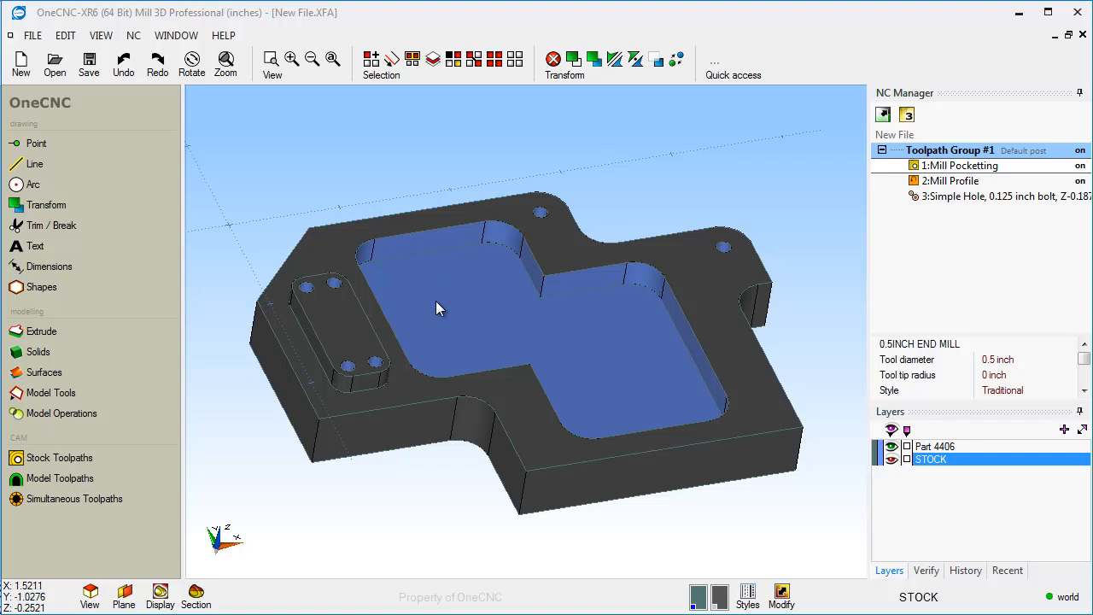
{"action": "mouse_move", "coordinate": [649, 379]}
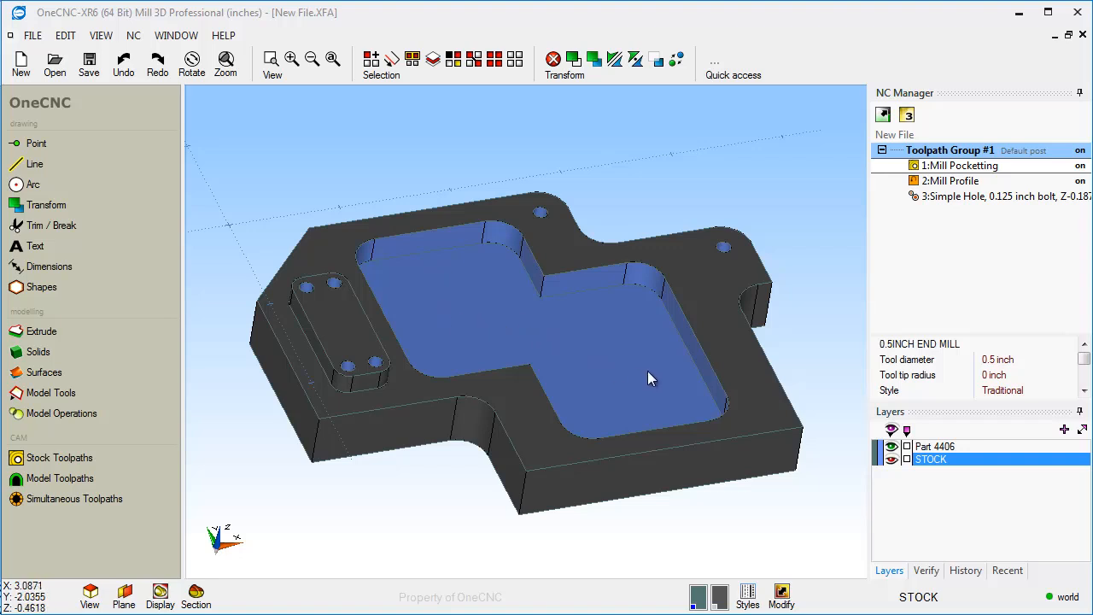
{"action": "mouse_move", "coordinate": [621, 343]}
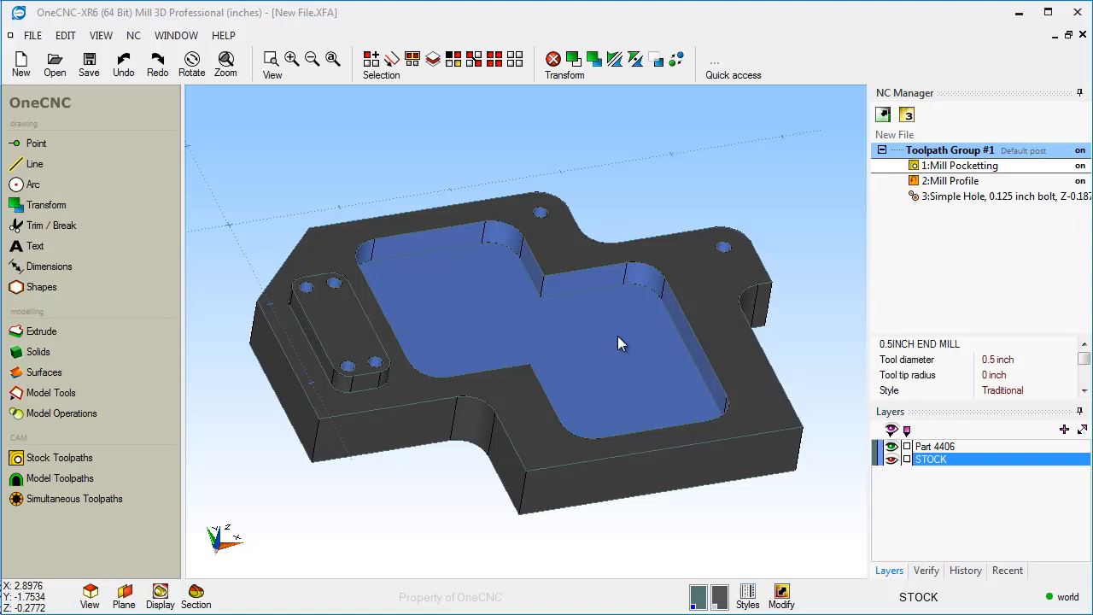
{"action": "mouse_move", "coordinate": [491, 198]}
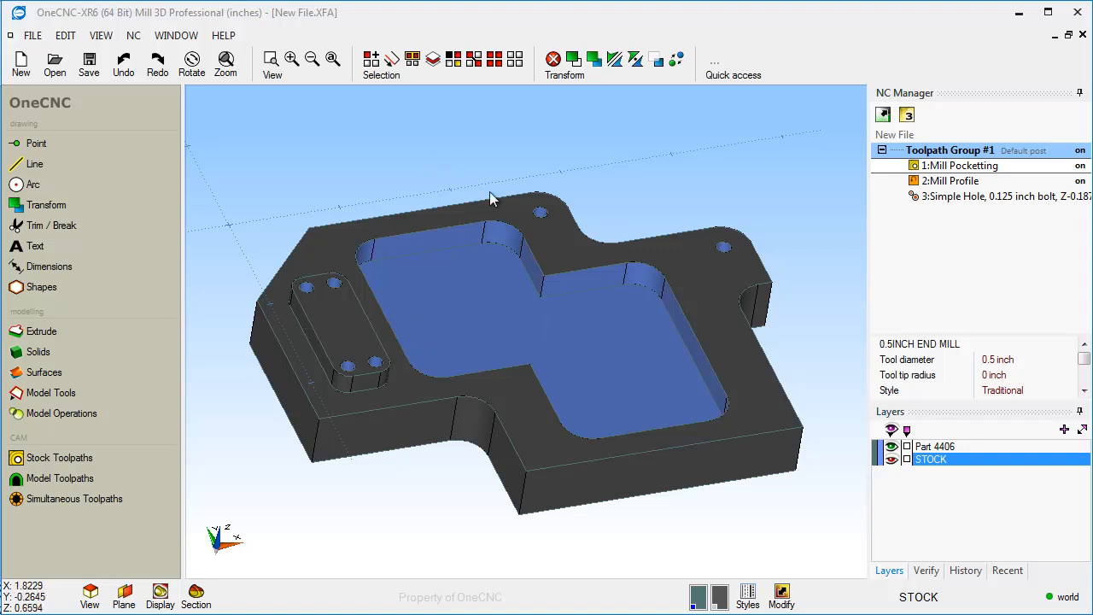
{"action": "mouse_move", "coordinate": [587, 356]}
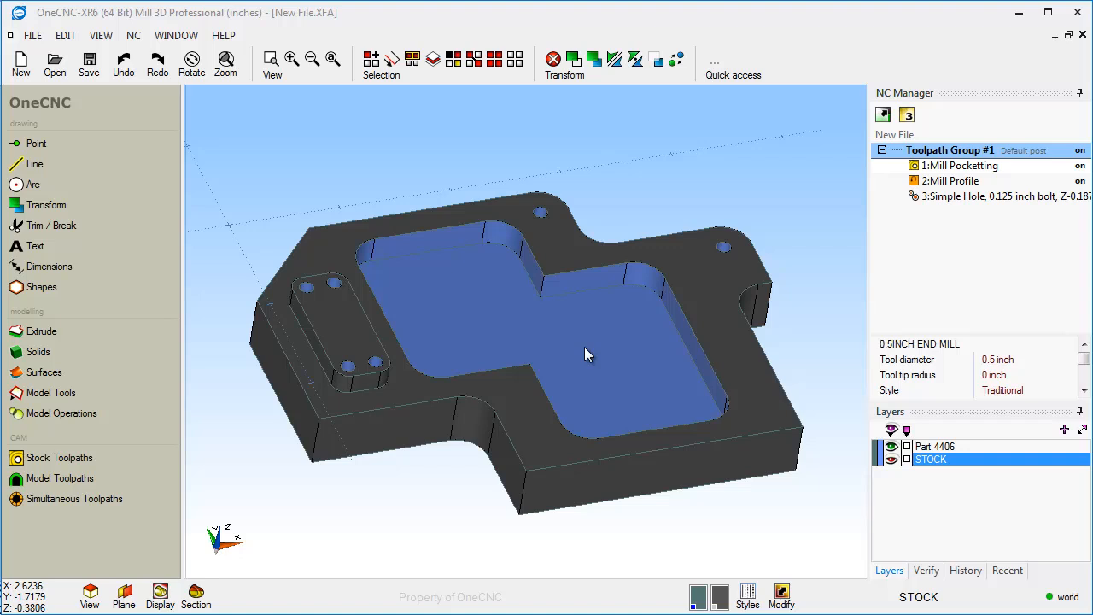
Step: Rotate the pocketed plate model slightly in the XR6 window
{"action": "left_click_drag", "start_coordinate": [588, 354], "coordinate": [524, 336]}
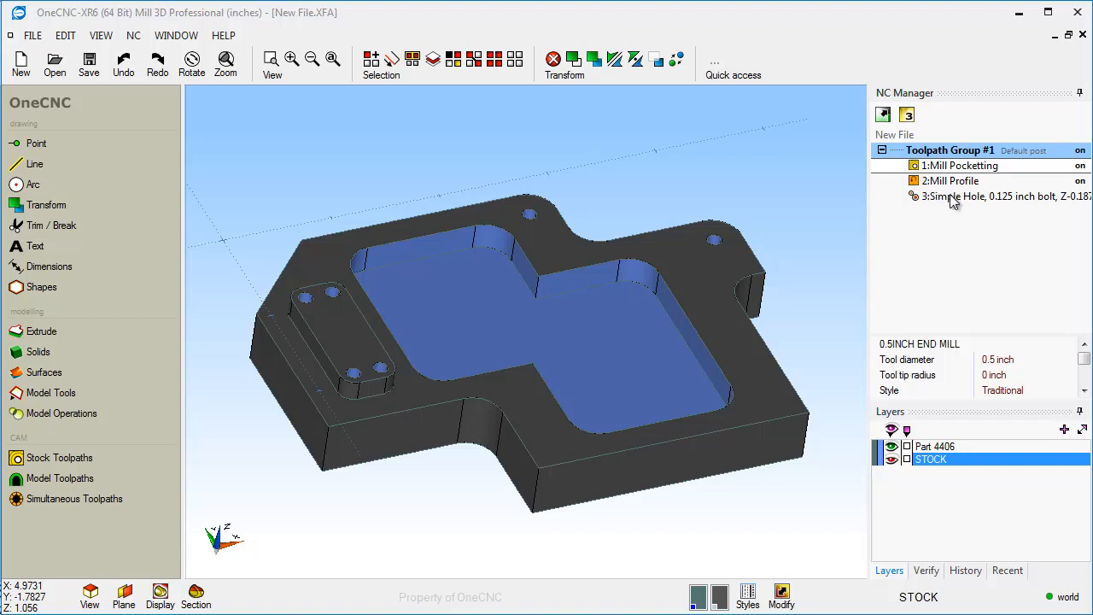
{"action": "mouse_move", "coordinate": [974, 197]}
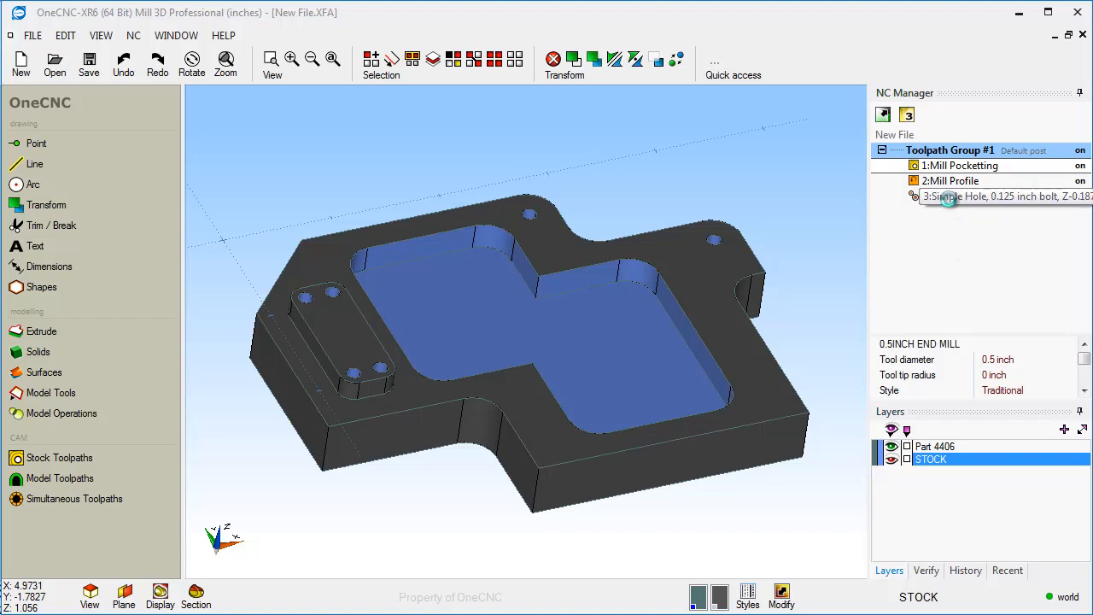
Step: Open the Simple Hole operation, accept the recognised hole features, and close the wizard
{"action": "left_click", "coordinate": [982, 196]}
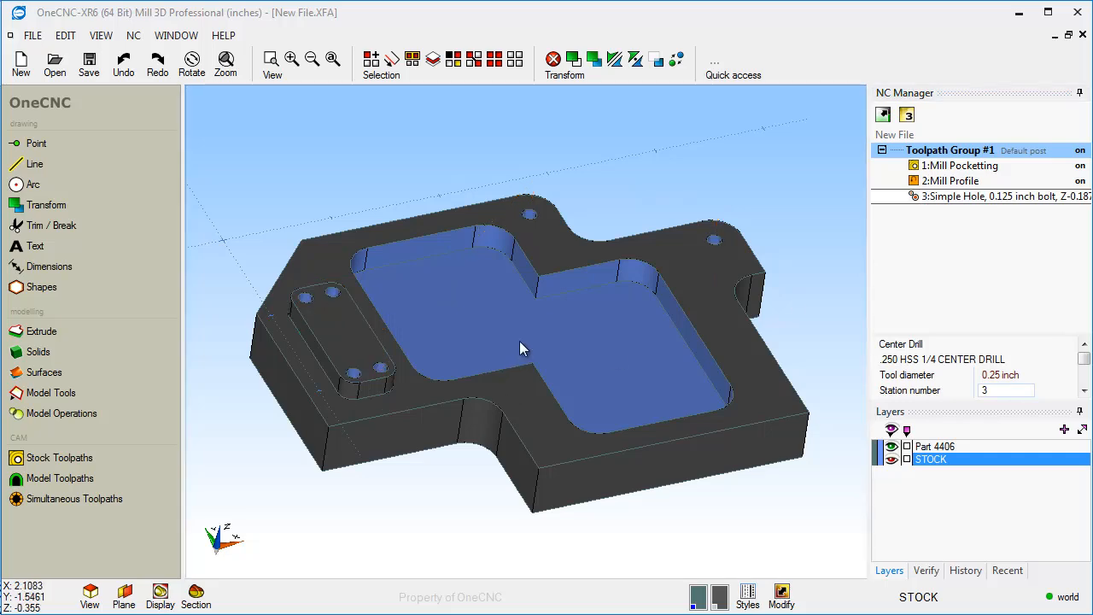
{"action": "left_click_drag", "start_coordinate": [524, 348], "coordinate": [395, 308]}
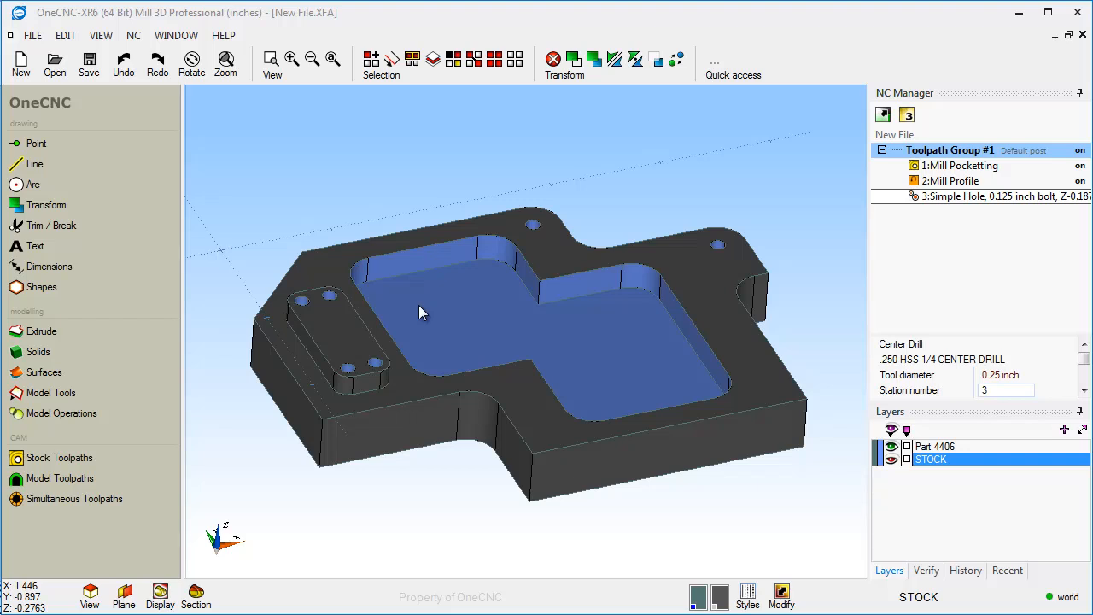
{"action": "mouse_move", "coordinate": [262, 334]}
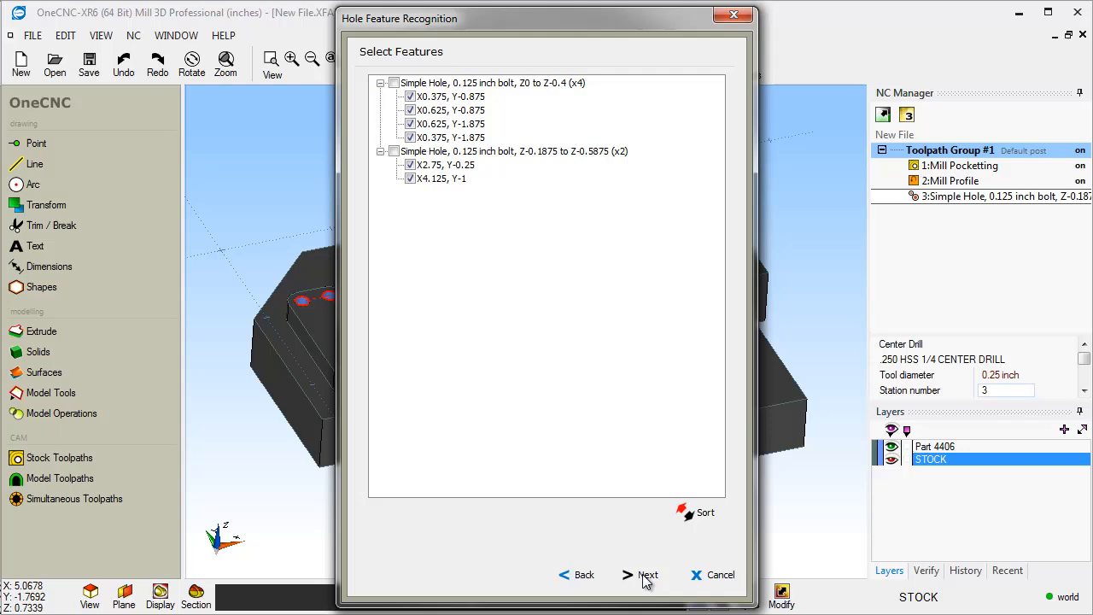
{"action": "left_click", "coordinate": [647, 574]}
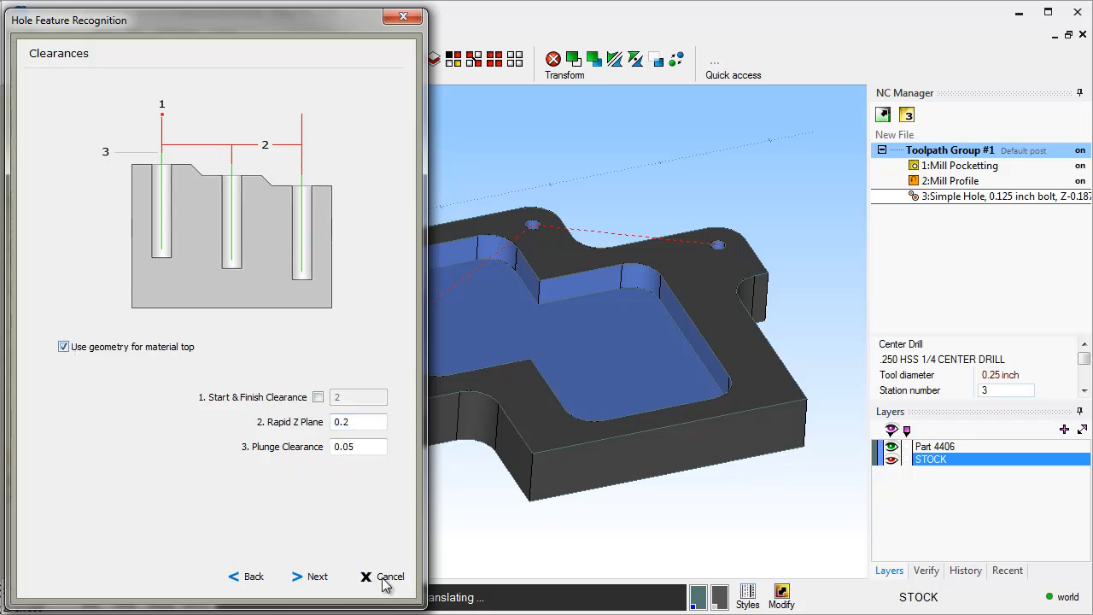
{"action": "left_click", "coordinate": [389, 576]}
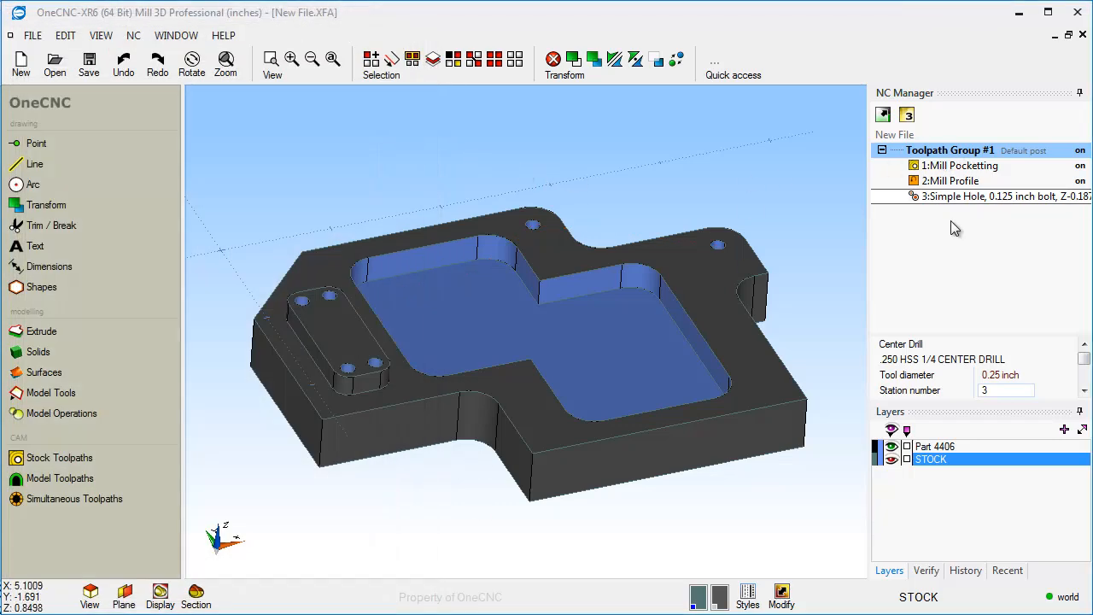
{"action": "right_click", "coordinate": [982, 196]}
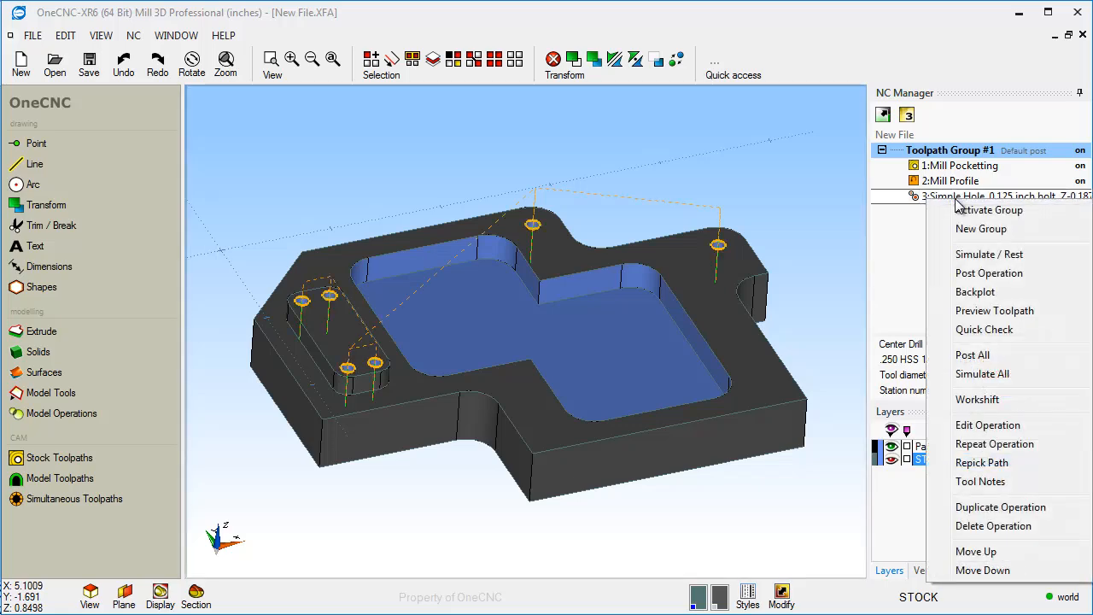
{"action": "mouse_move", "coordinate": [982, 373]}
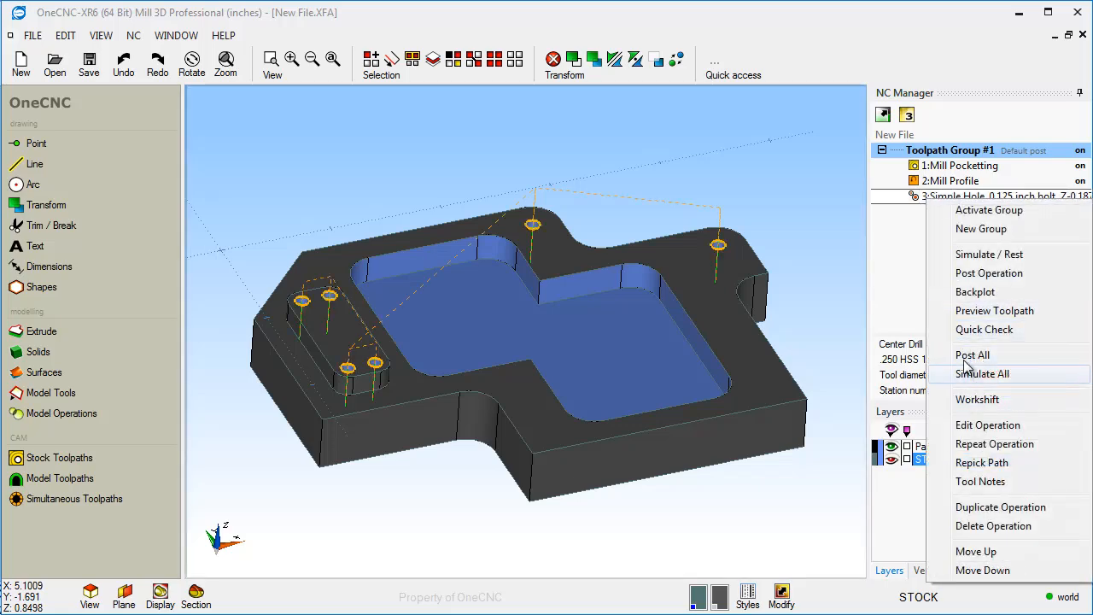
{"action": "left_click", "coordinate": [983, 374]}
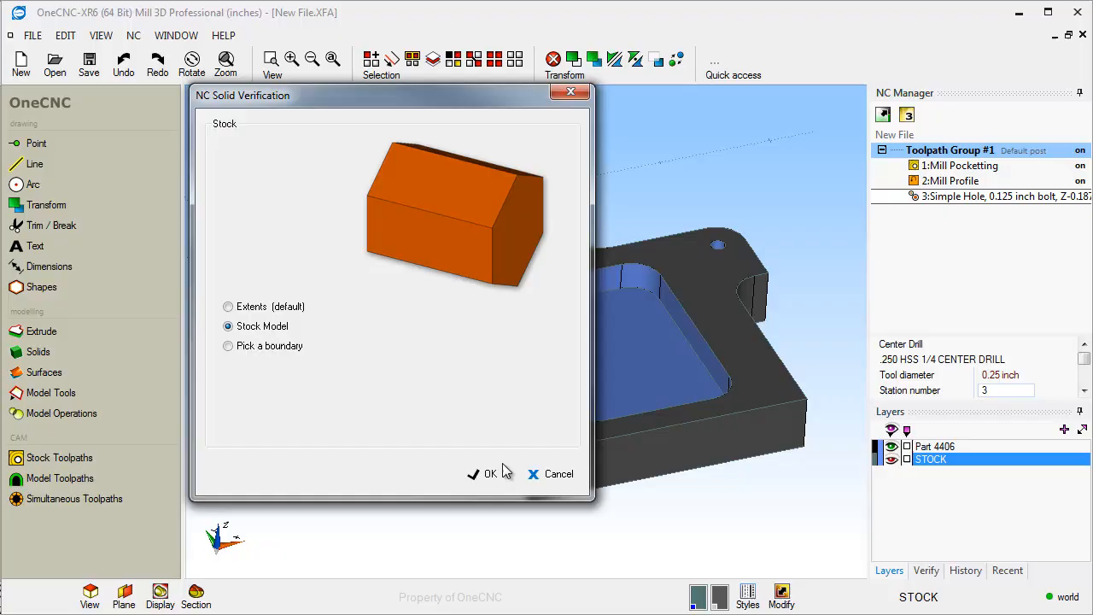
{"action": "left_click", "coordinate": [483, 474]}
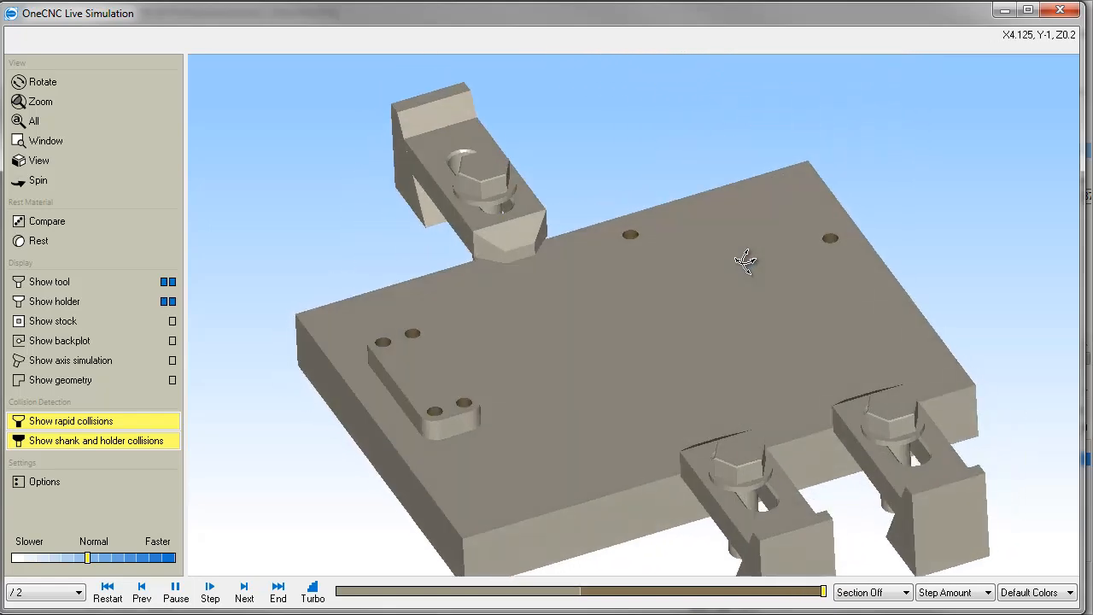
{"action": "left_click_drag", "start_coordinate": [744, 261], "coordinate": [771, 274]}
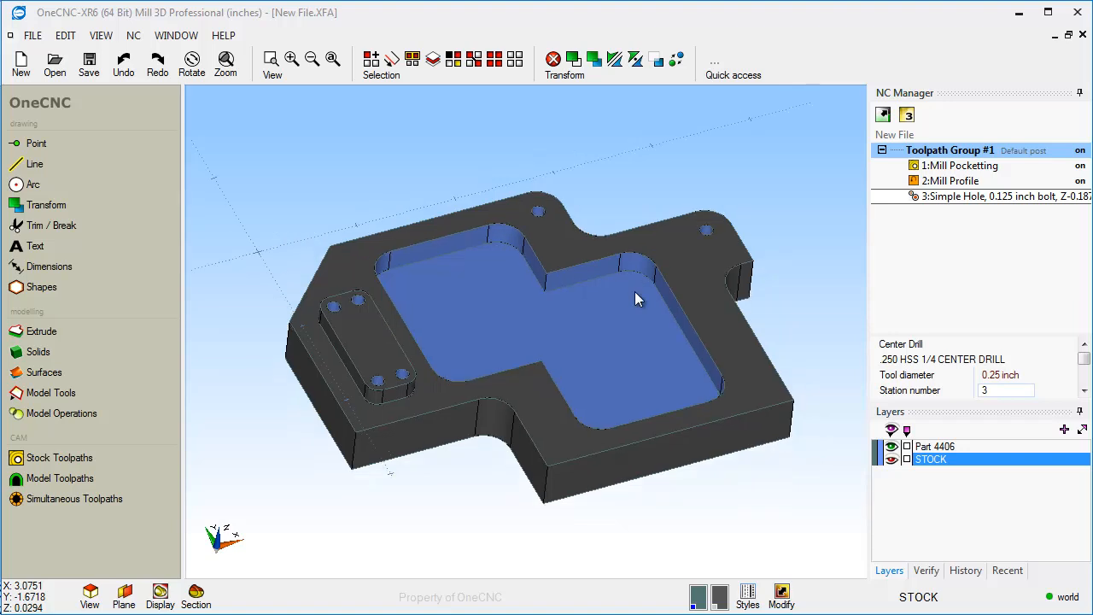
{"action": "mouse_move", "coordinate": [644, 280]}
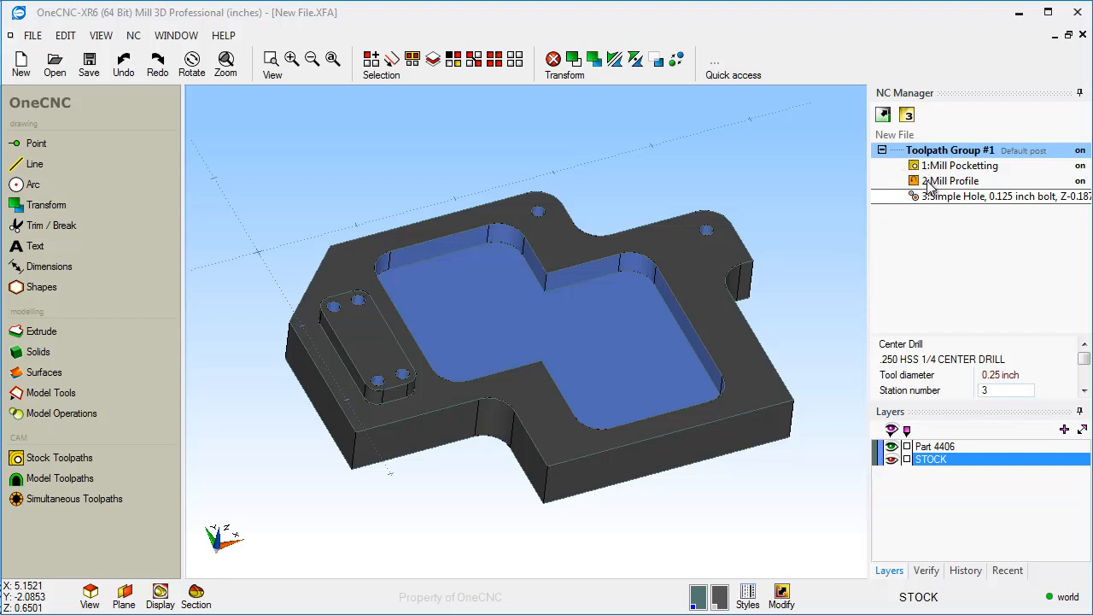
Step: Simulate All toolpaths with Stock Model selected to start Live Simulation
{"action": "right_click", "coordinate": [951, 150]}
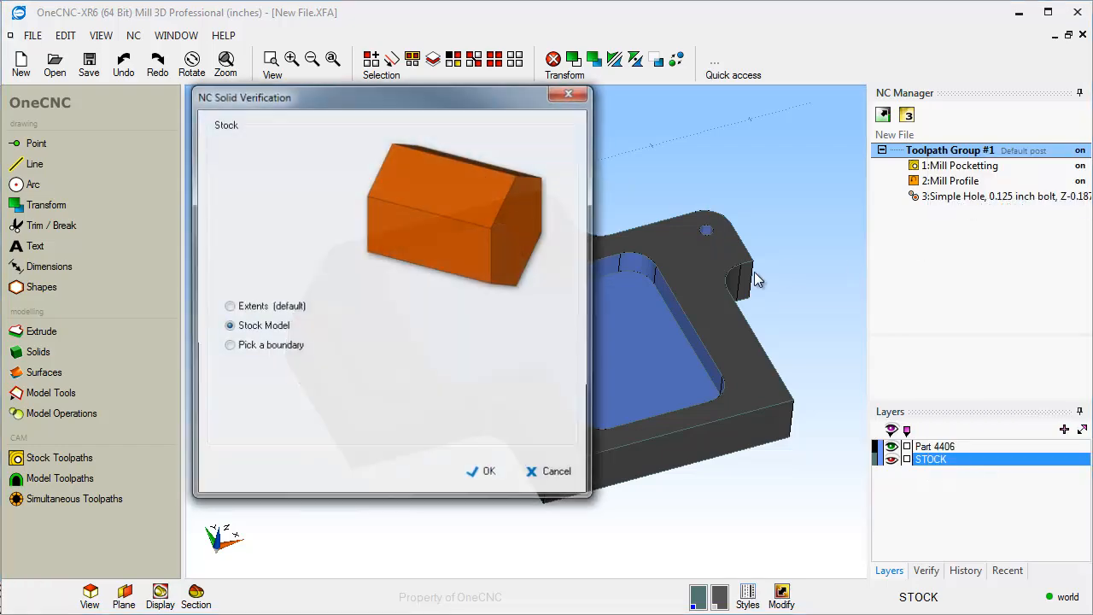
{"action": "left_click", "coordinate": [487, 471]}
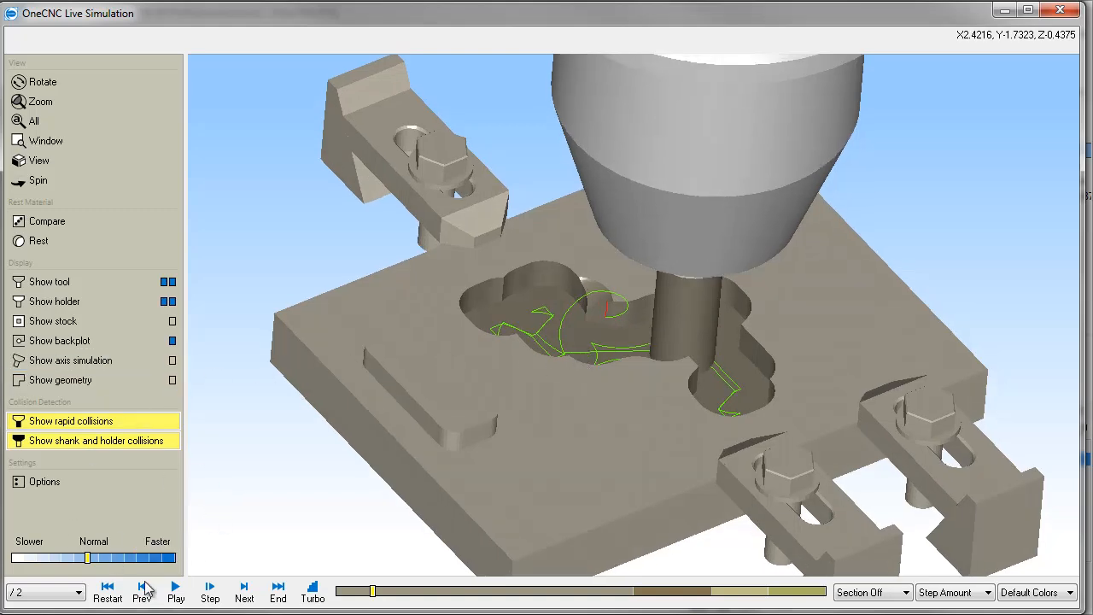
Step: Resume playback and drag the speed slider toward Slower
{"action": "left_click", "coordinate": [175, 587]}
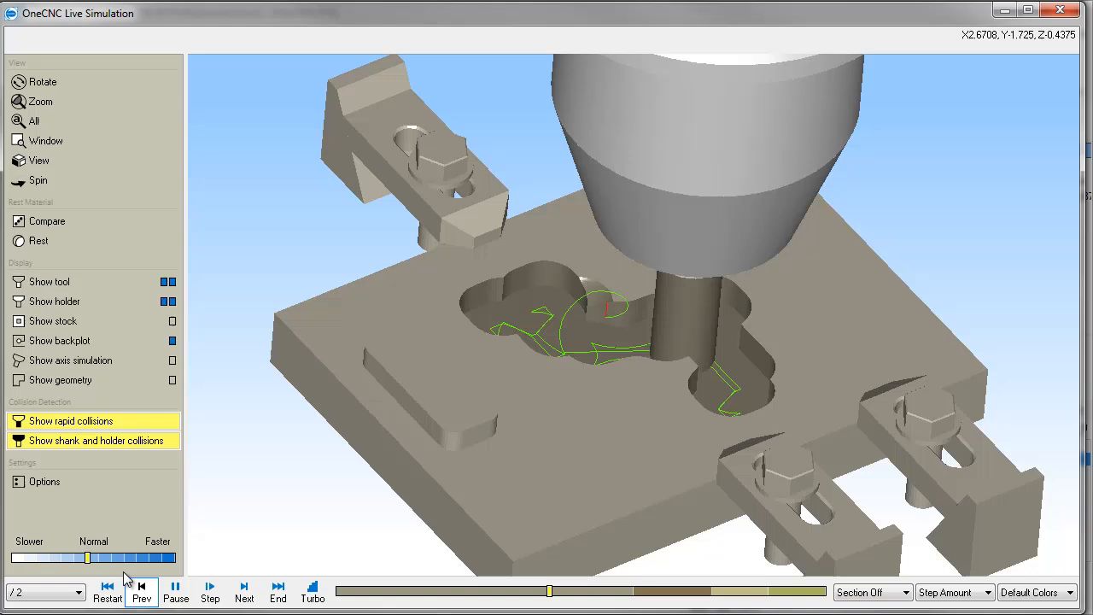
{"action": "left_click_drag", "start_coordinate": [88, 558], "coordinate": [38, 557]}
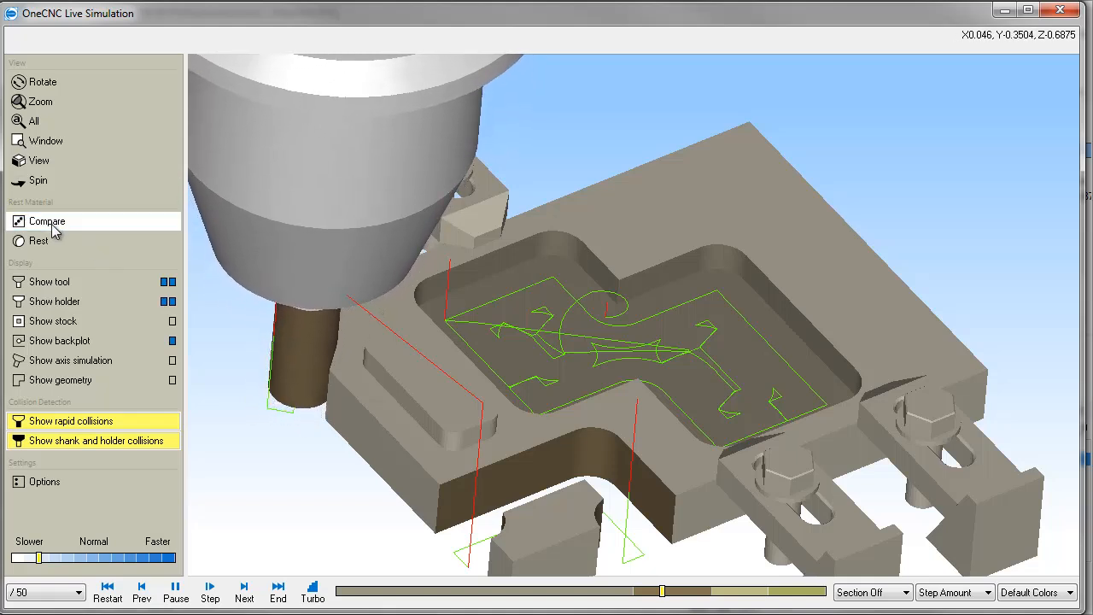
Step: Turn on Compare, show a Front section shifted into the plate, and resume playback
{"action": "left_click", "coordinate": [47, 221]}
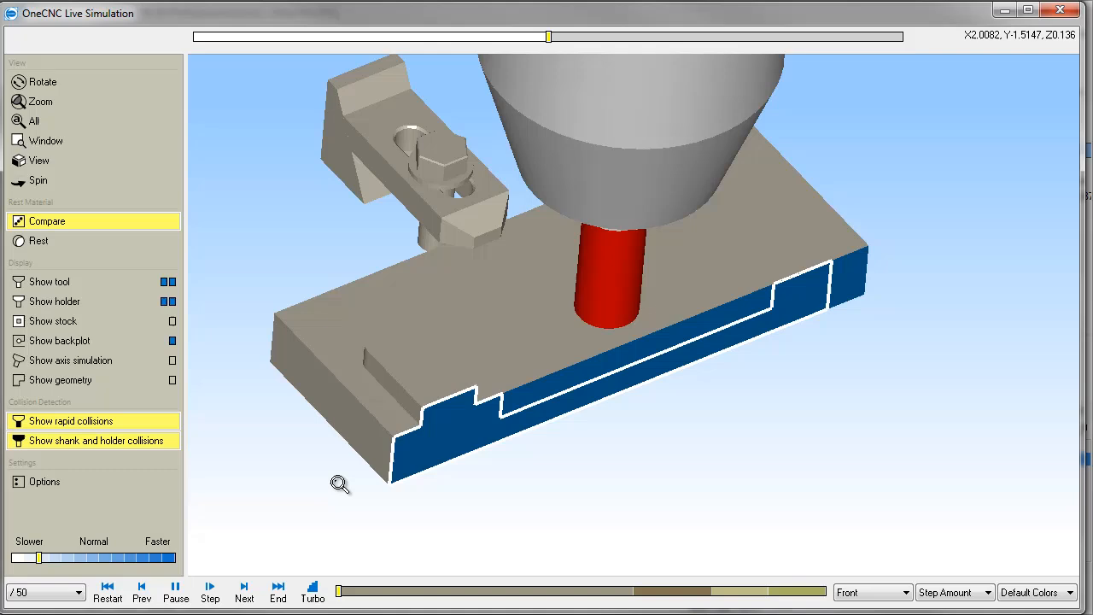
{"action": "left_click", "coordinate": [141, 590]}
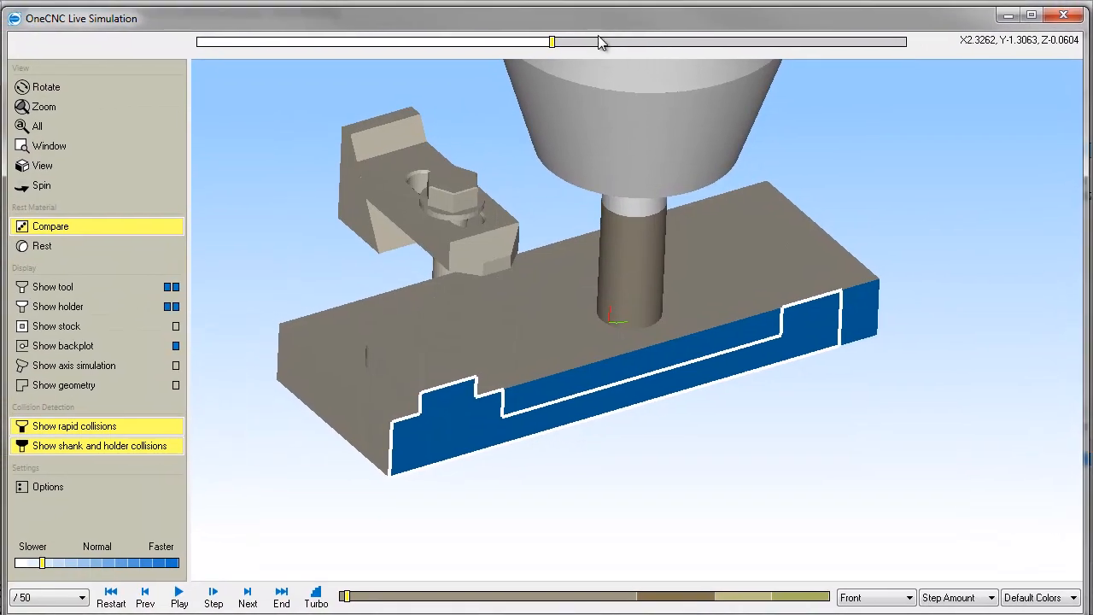
{"action": "mouse_move", "coordinate": [775, 311]}
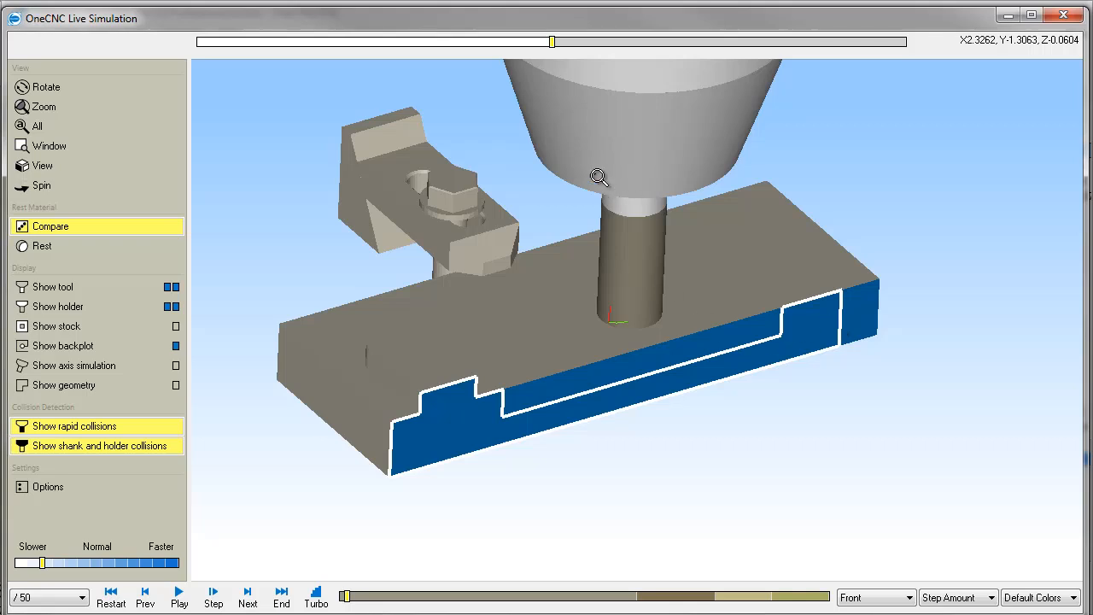
{"action": "left_click_drag", "start_coordinate": [553, 42], "coordinate": [501, 42]}
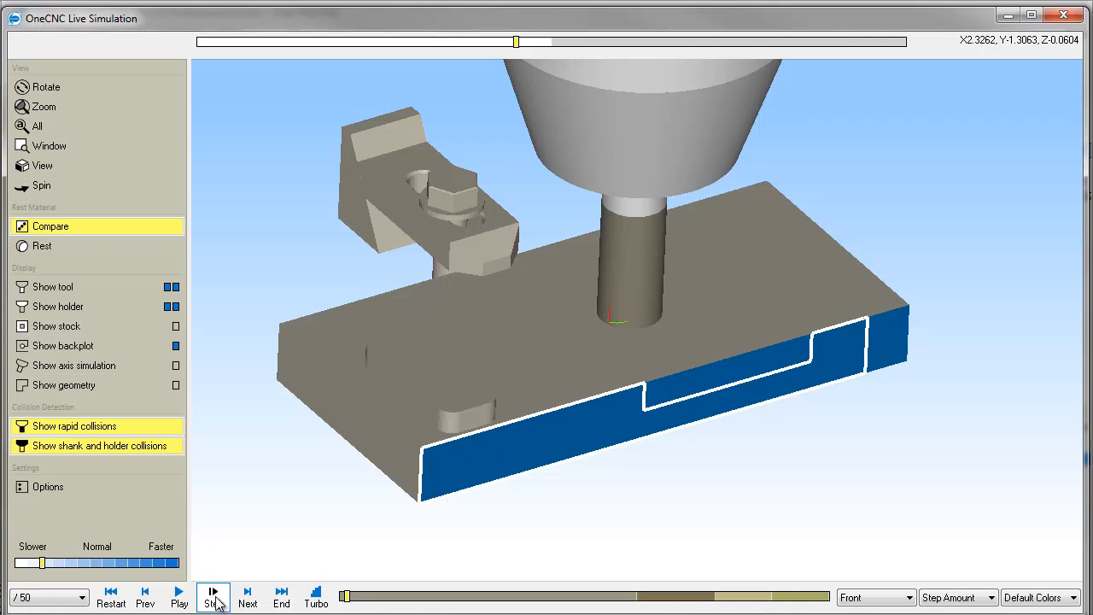
{"action": "mouse_move", "coordinate": [316, 596]}
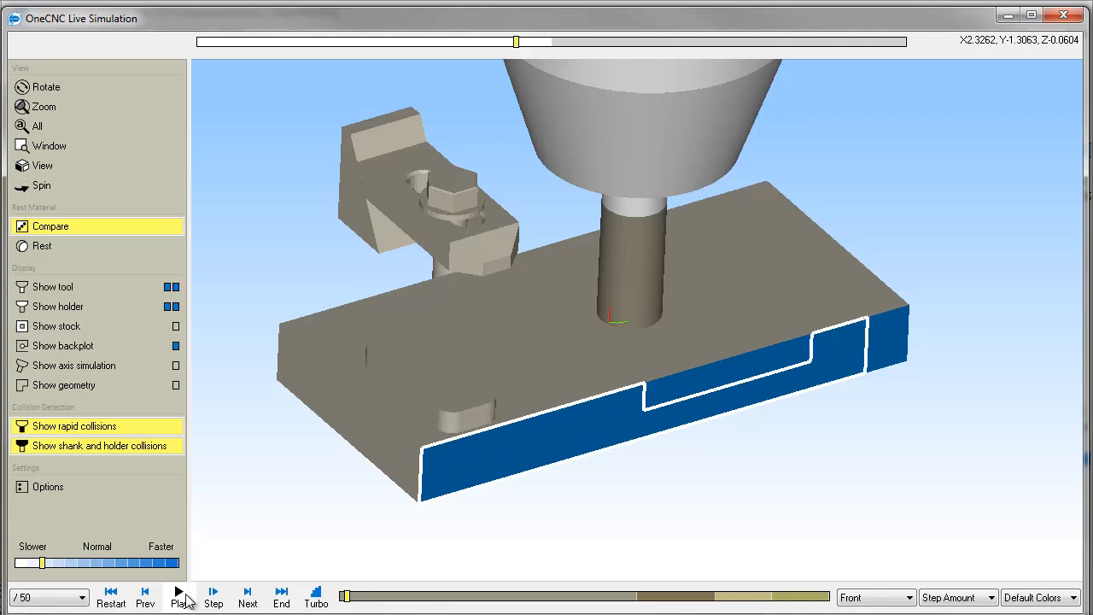
{"action": "left_click", "coordinate": [178, 591]}
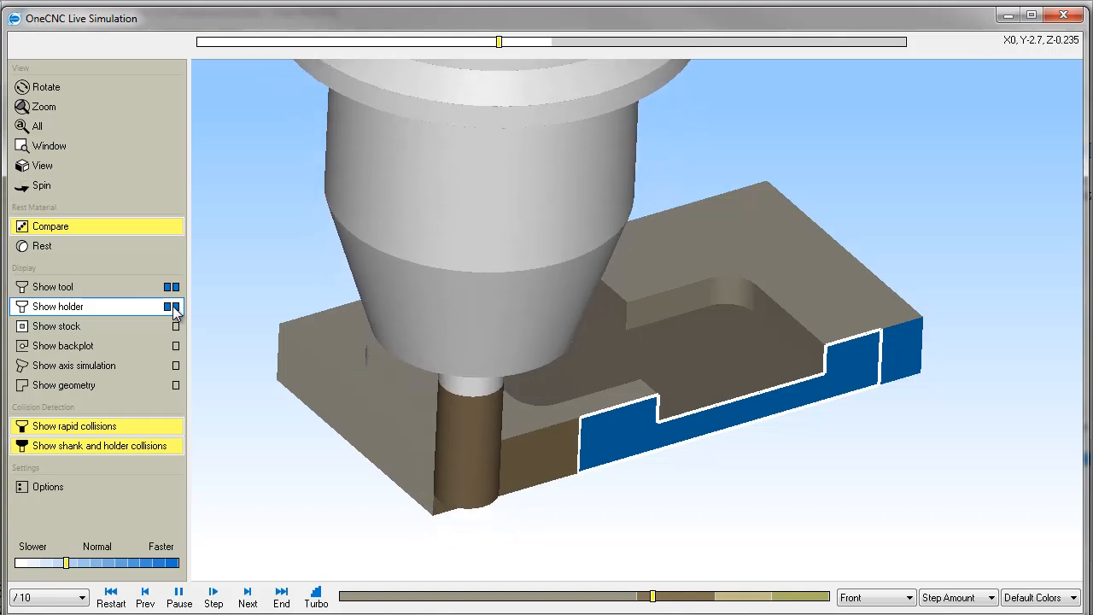
Step: Toggle the Show holder display option
{"action": "left_click", "coordinate": [175, 306]}
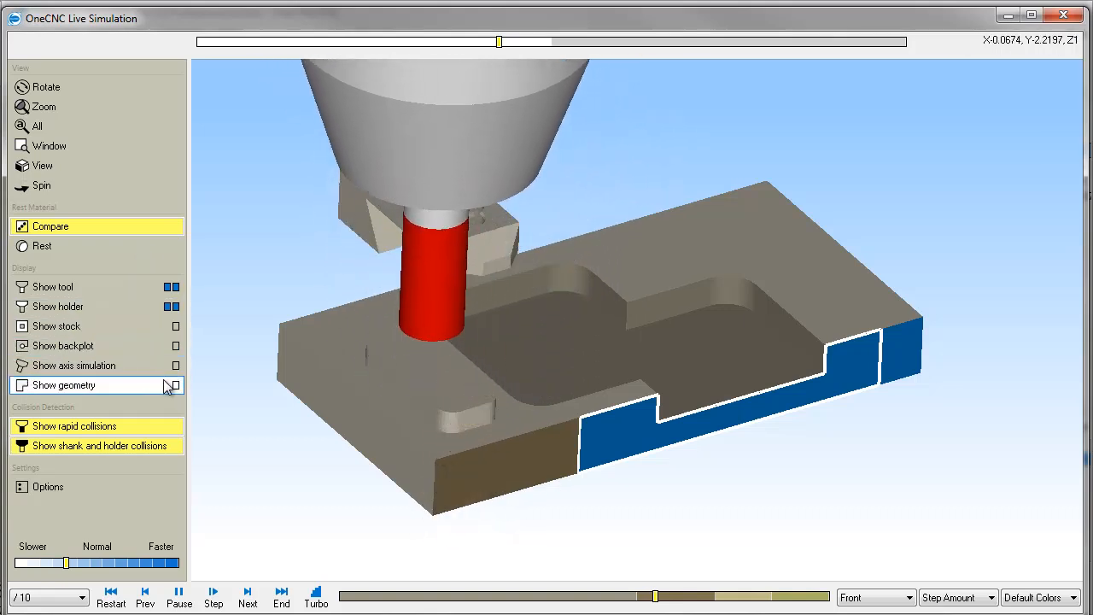
Step: Toggle the Show geometry display of the part in Live Simulation
{"action": "left_click", "coordinate": [176, 386]}
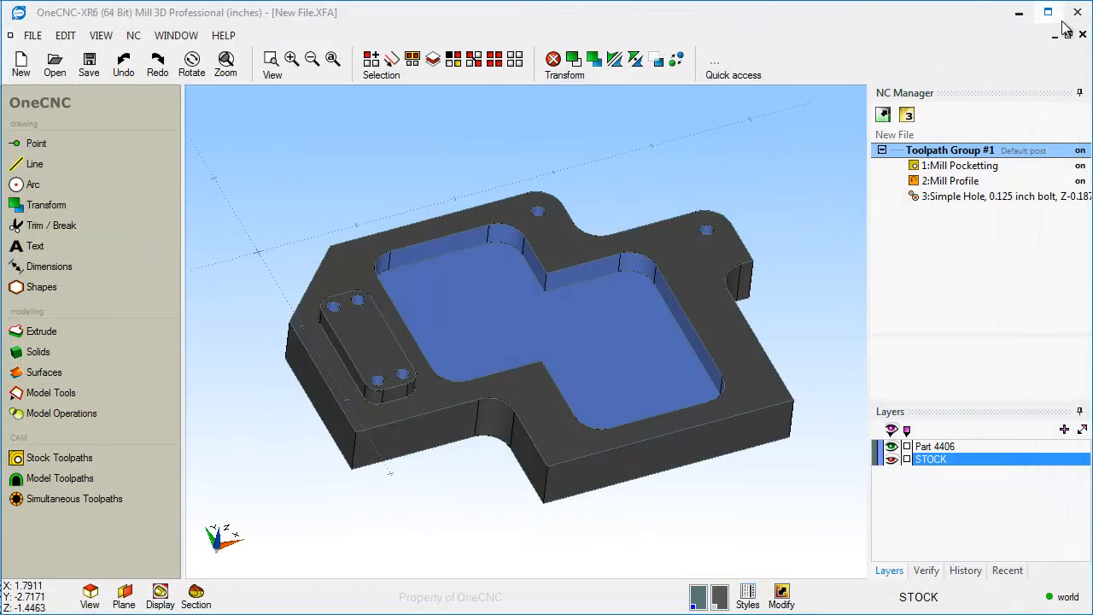
Step: Edit the Mill Profile operation to use a Rapid Z Plane of .2
{"action": "left_click", "coordinate": [950, 180]}
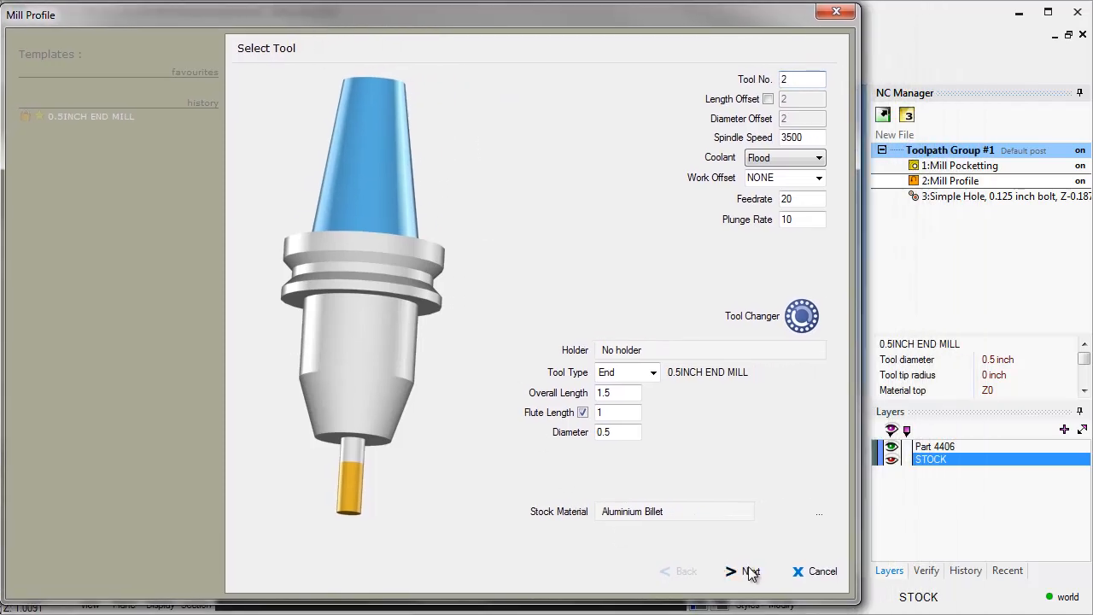
{"action": "left_click", "coordinate": [742, 571]}
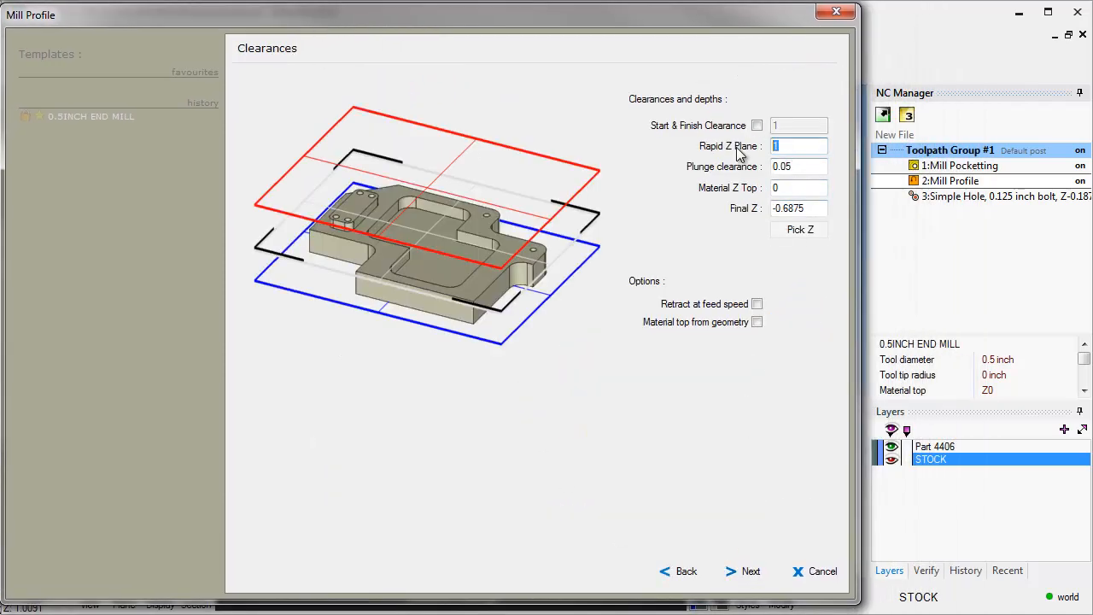
{"action": "type", "text": ".2"}
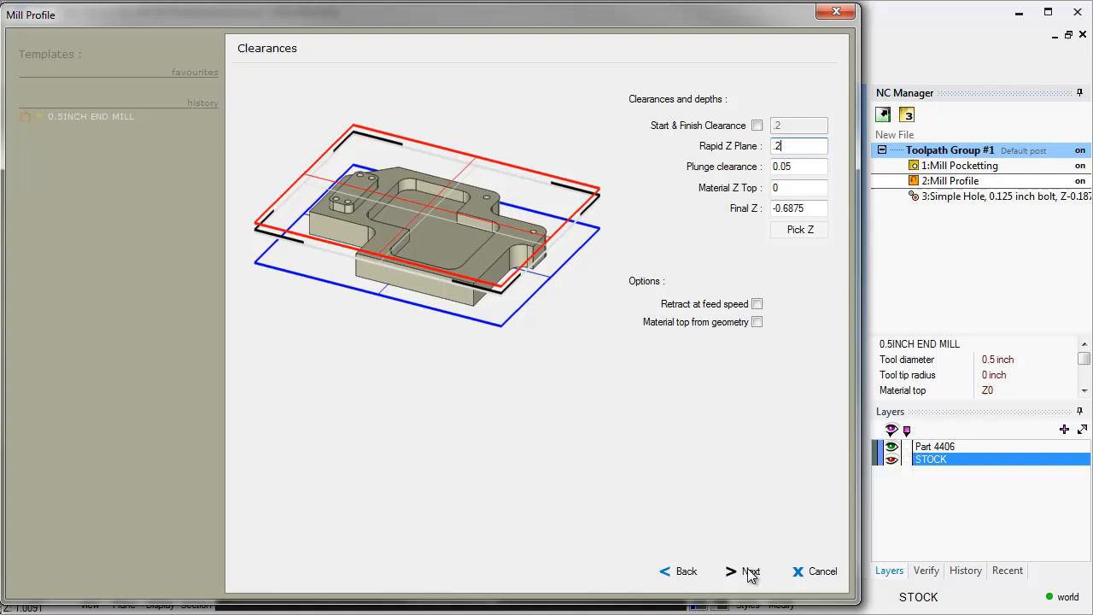
{"action": "left_click", "coordinate": [742, 572]}
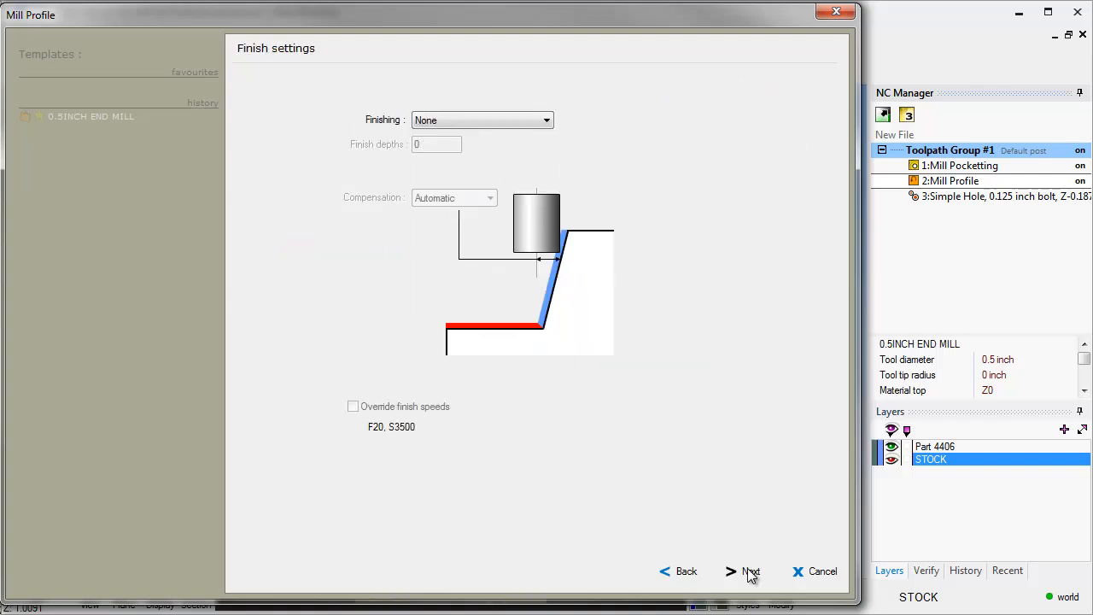
{"action": "left_click", "coordinate": [741, 572]}
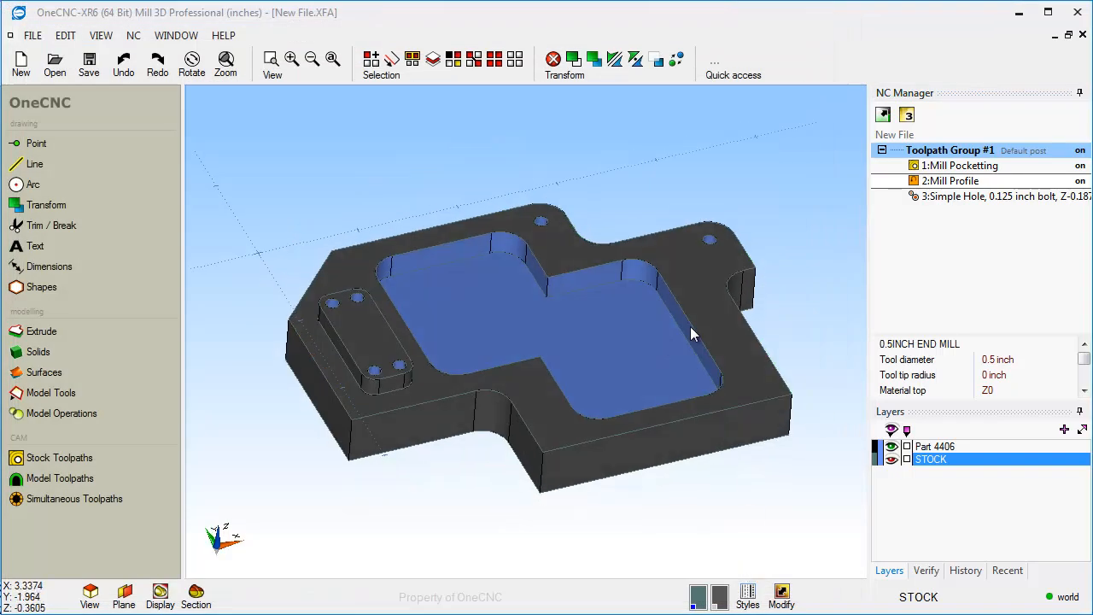
{"action": "right_click", "coordinate": [951, 180]}
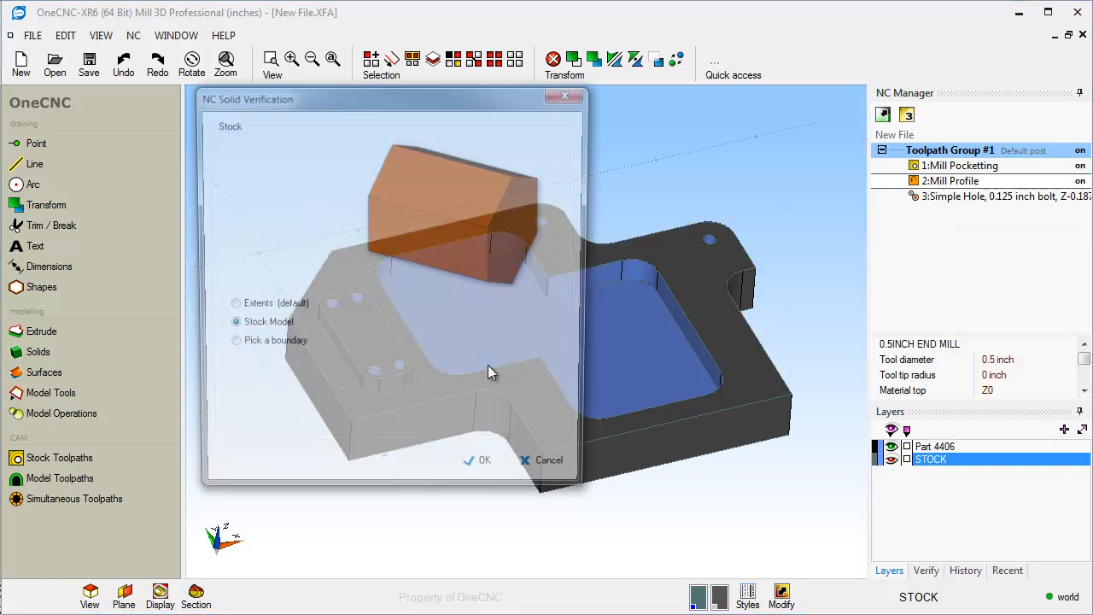
{"action": "left_click", "coordinate": [483, 460]}
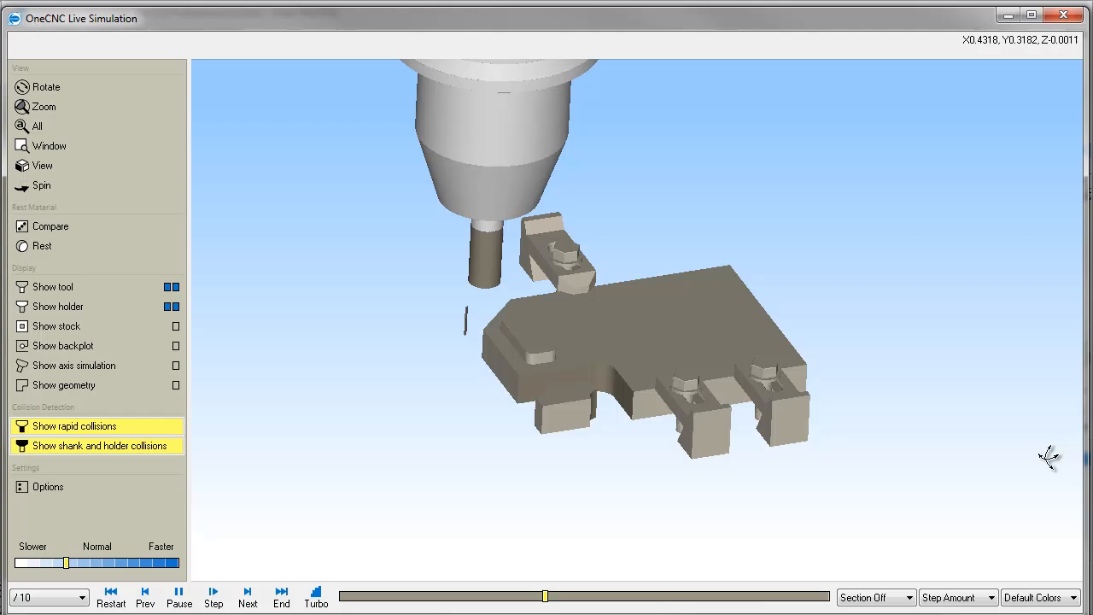
{"action": "left_click", "coordinate": [179, 595]}
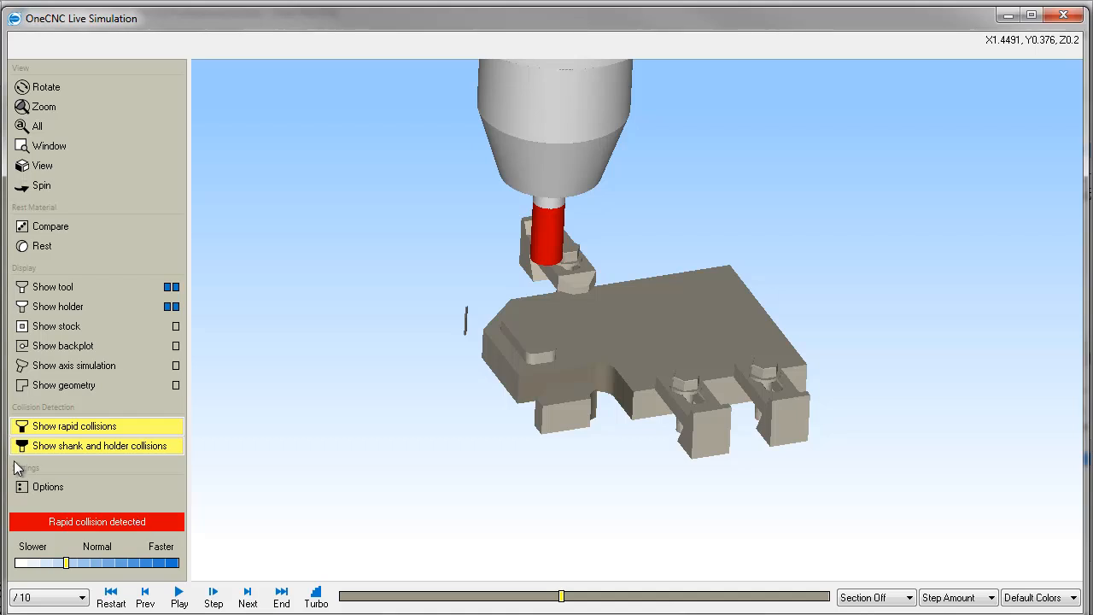
{"action": "mouse_move", "coordinate": [323, 383]}
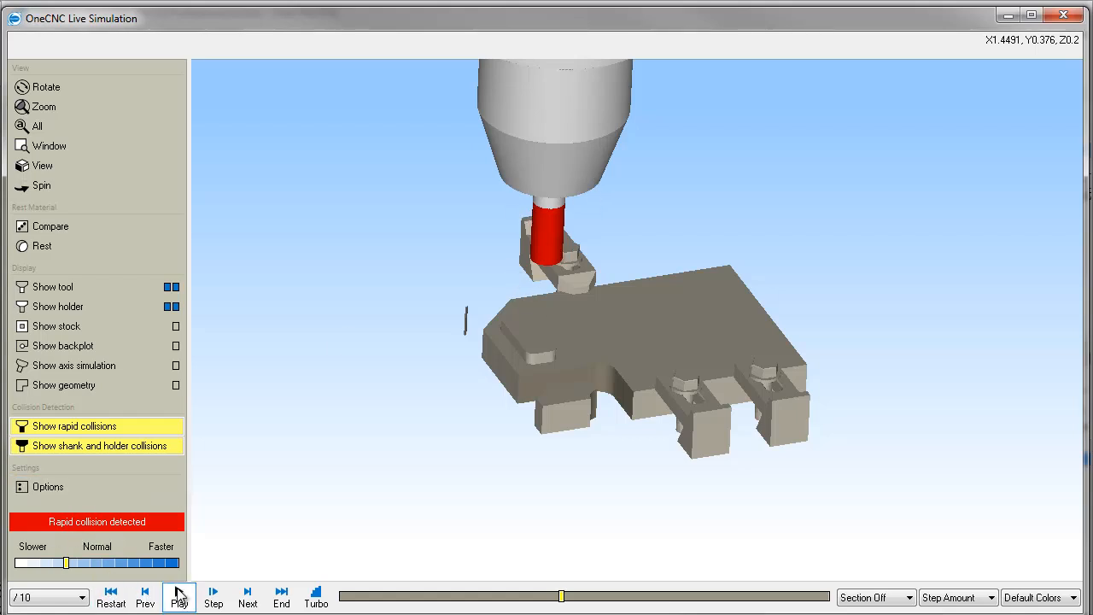
{"action": "left_click", "coordinate": [179, 597]}
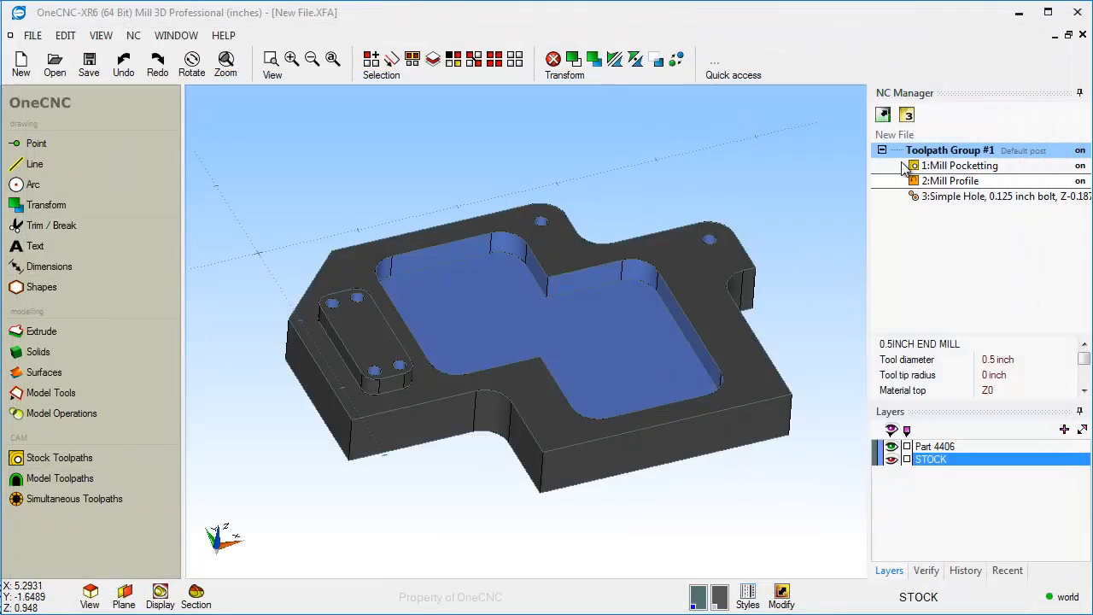
{"action": "double_click", "coordinate": [951, 180]}
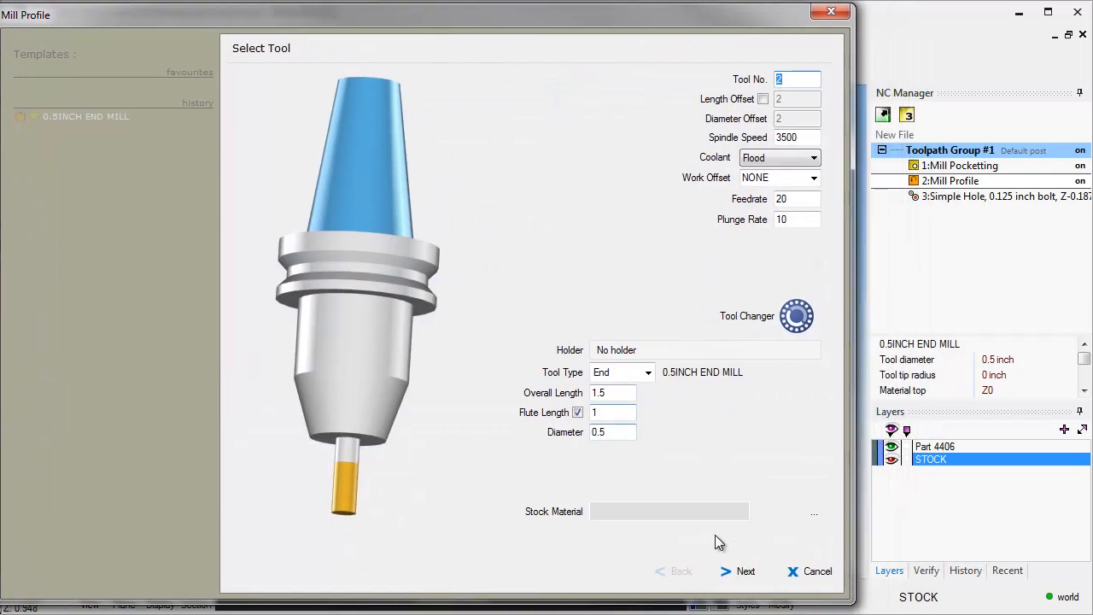
Step: Set the profile tool's flute length to .25 and regenerate the Mill Profile toolpath
{"action": "left_click", "coordinate": [739, 571]}
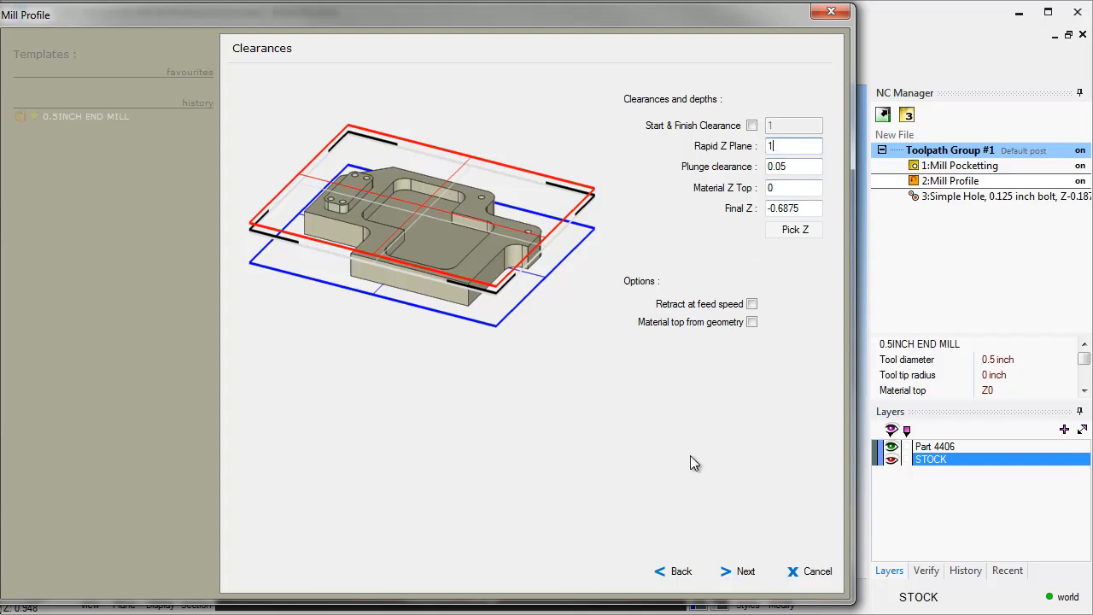
{"action": "left_click", "coordinate": [681, 571]}
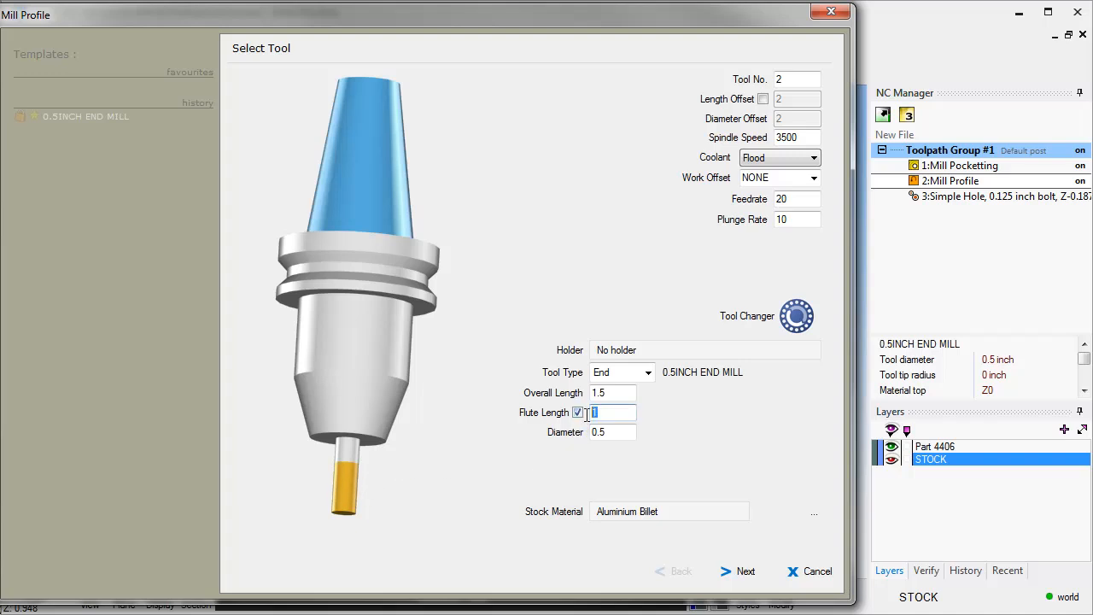
{"action": "type", "text": "2"}
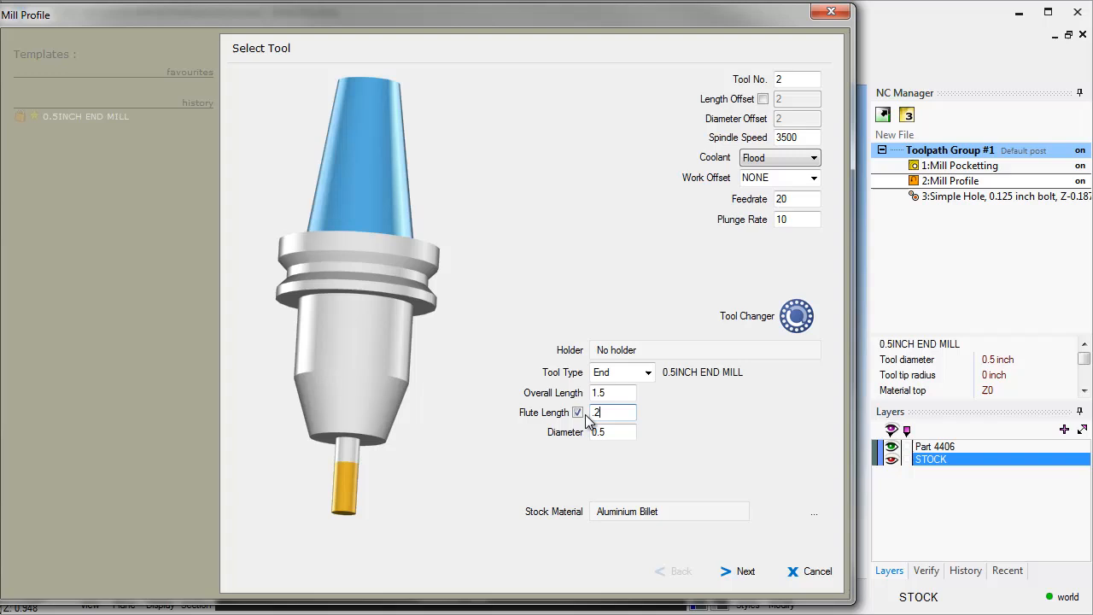
{"action": "type", "text": ".25"}
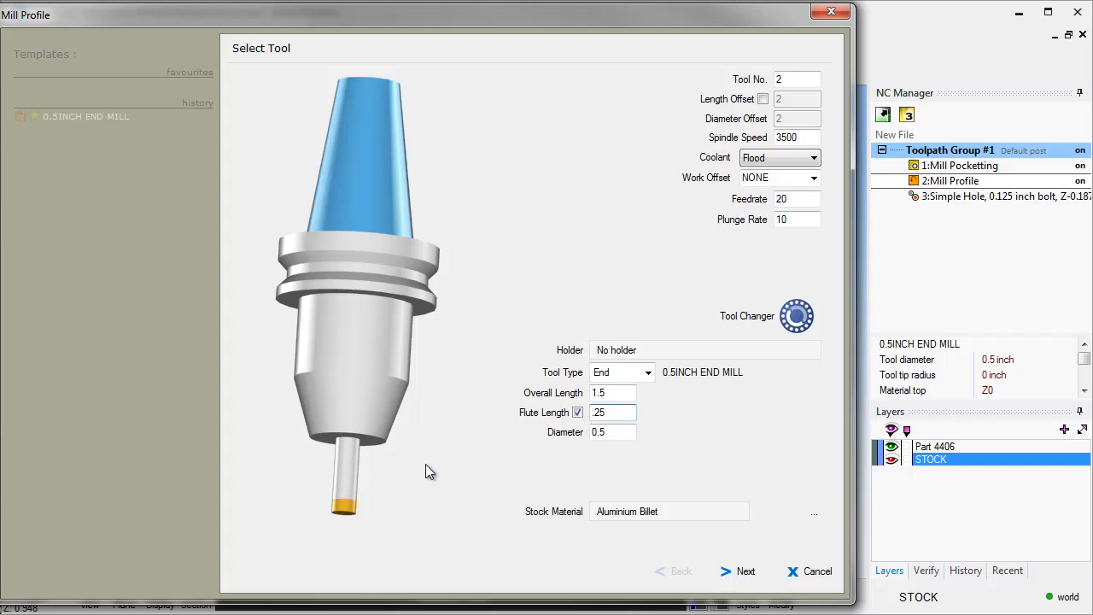
{"action": "left_click", "coordinate": [738, 570]}
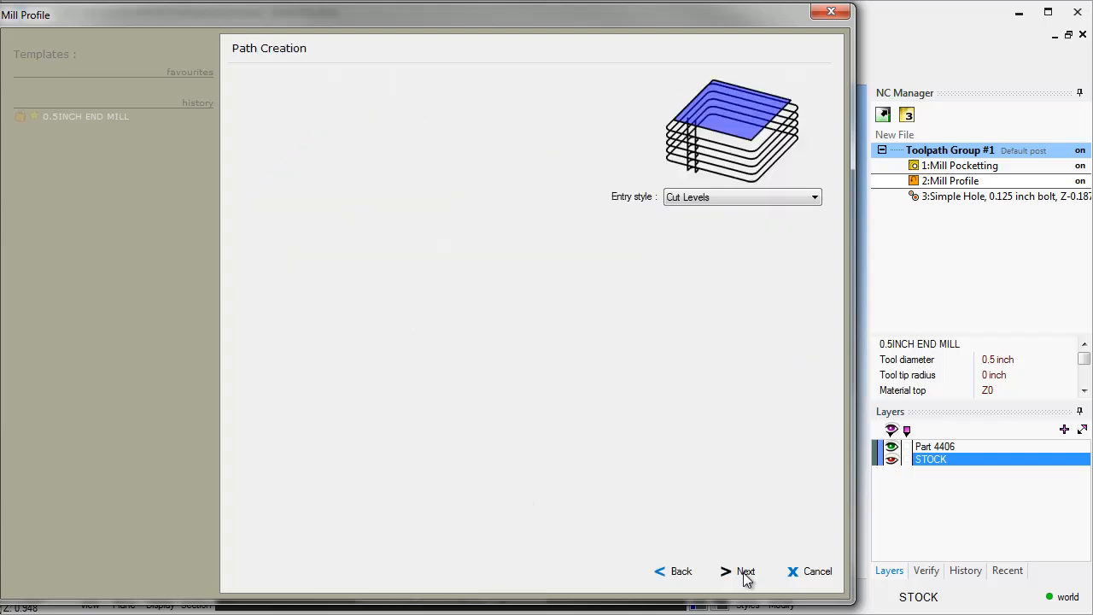
{"action": "left_click", "coordinate": [741, 571]}
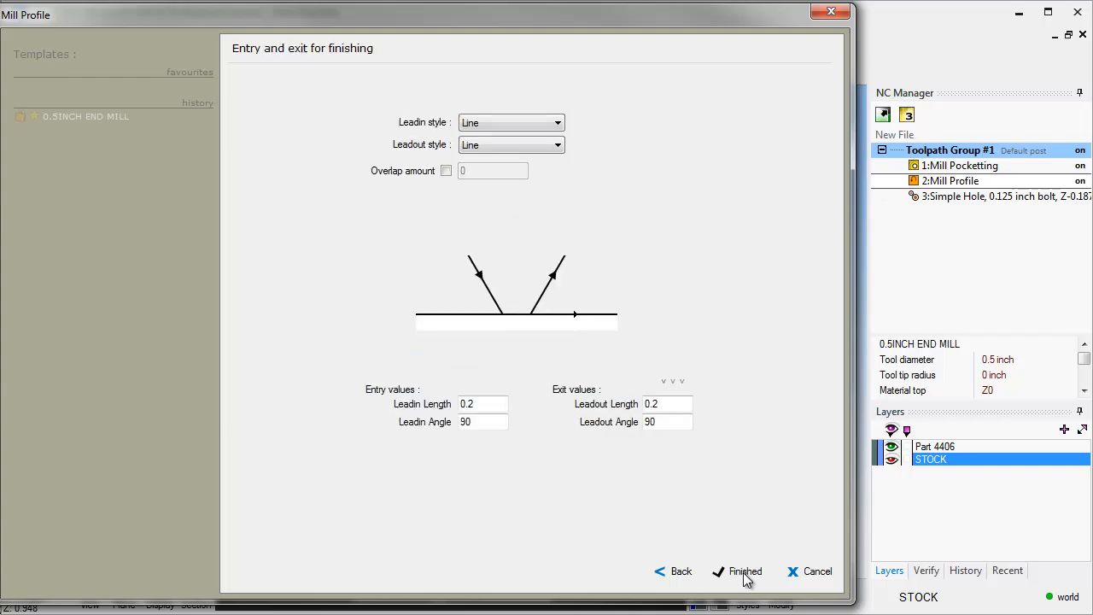
{"action": "left_click", "coordinate": [744, 572]}
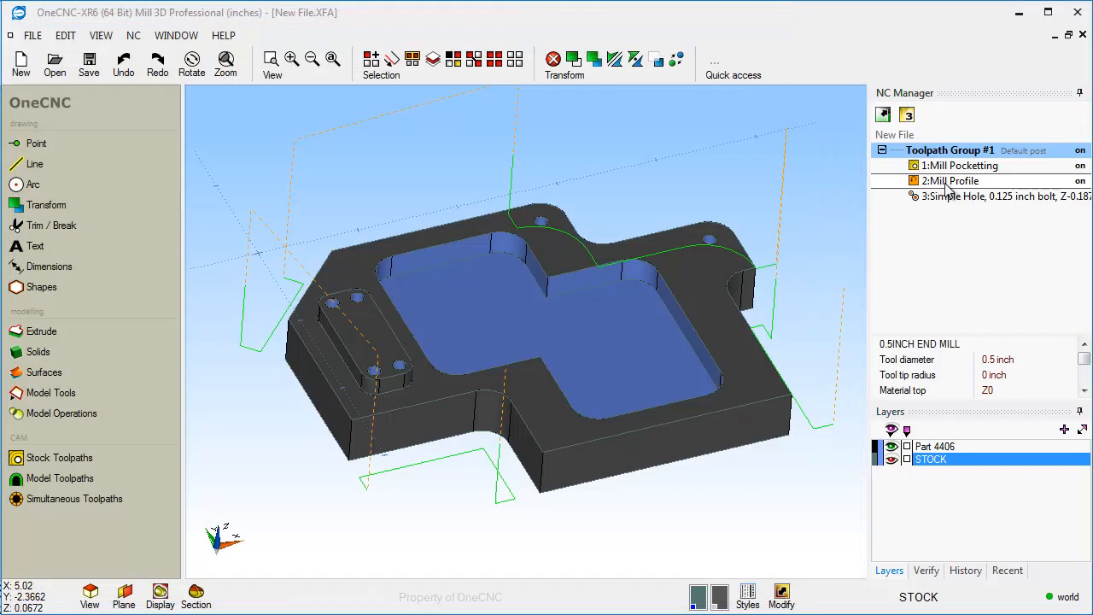
Step: Verify the toolpaths on the stock model and play Live Simulation until the collision appears
{"action": "right_click", "coordinate": [950, 180]}
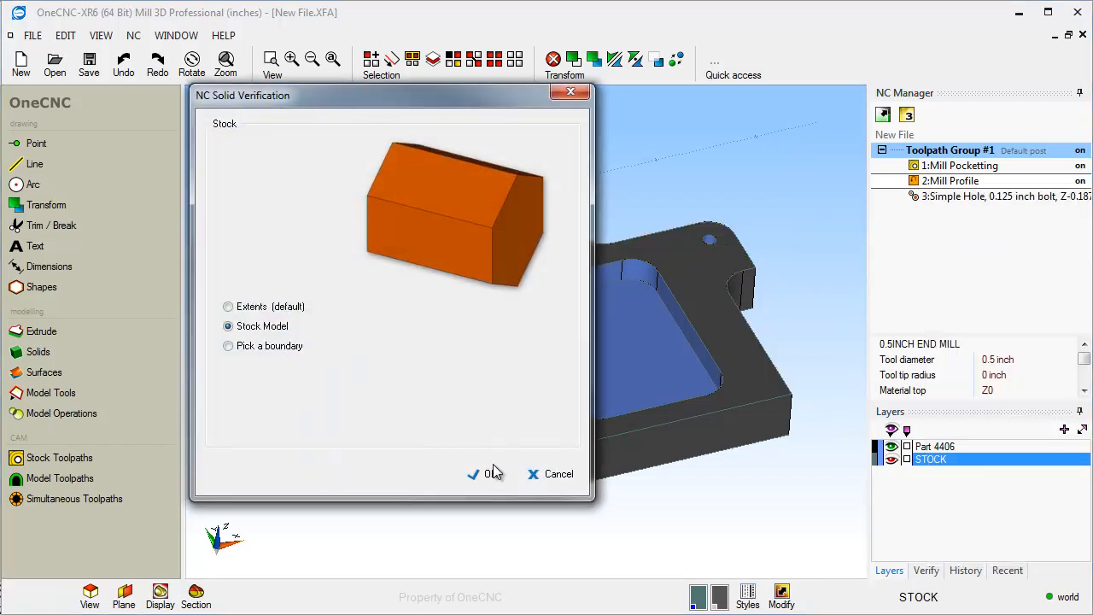
{"action": "left_click", "coordinate": [474, 474]}
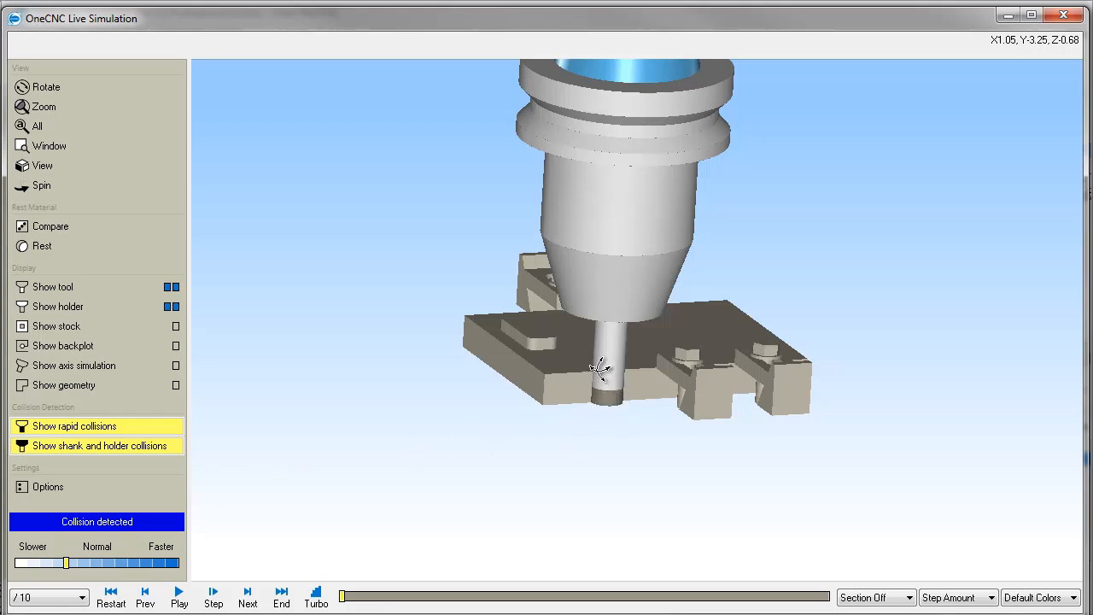
{"action": "mouse_move", "coordinate": [559, 366]}
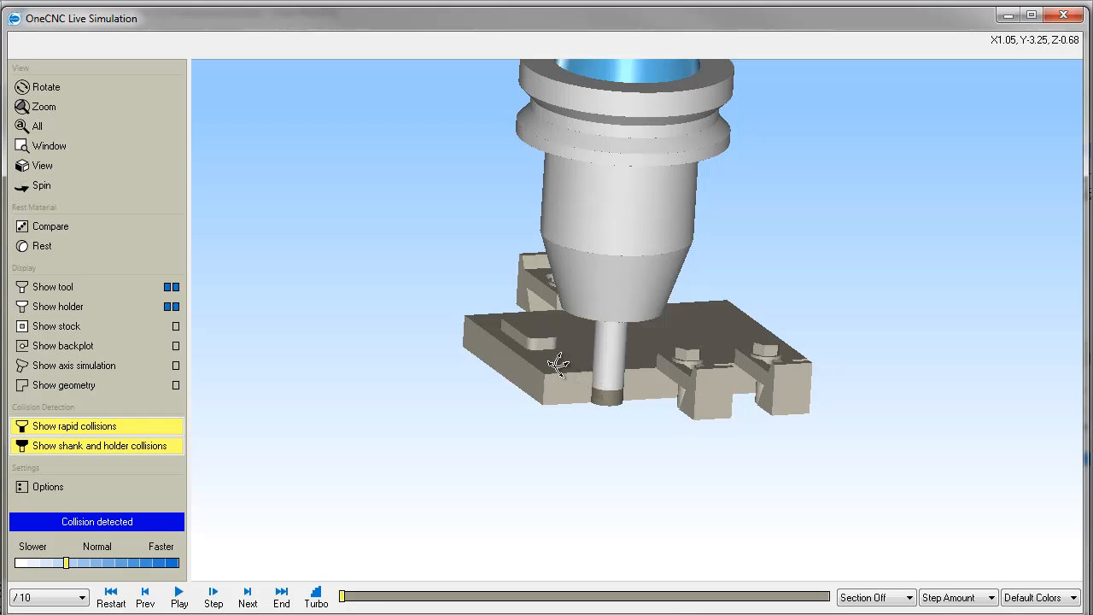
{"action": "mouse_move", "coordinate": [250, 544]}
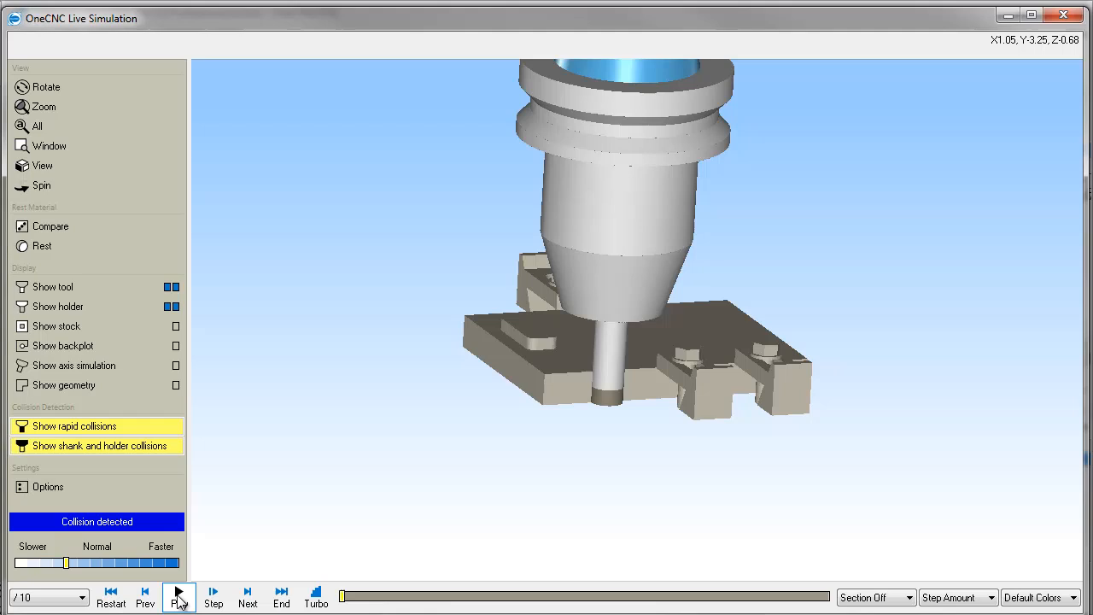
{"action": "left_click", "coordinate": [179, 591]}
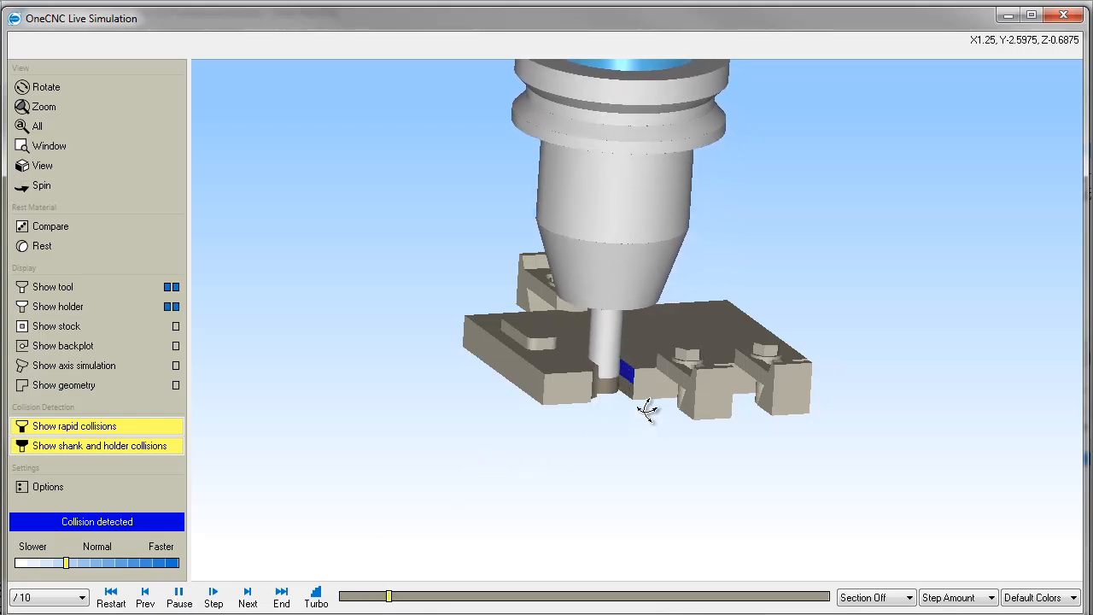
{"action": "left_click", "coordinate": [247, 595]}
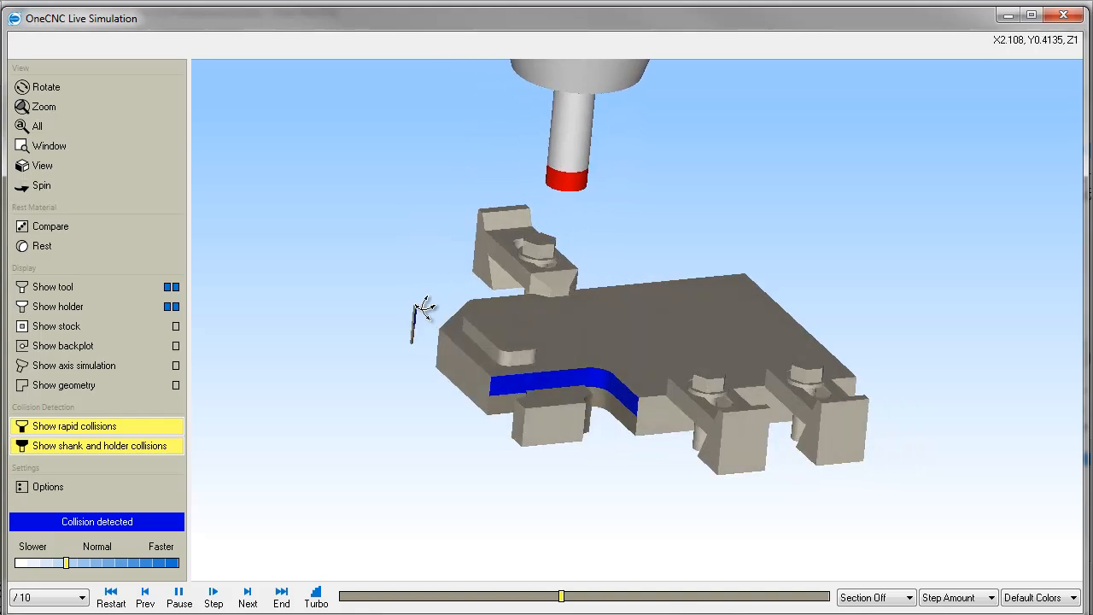
{"action": "left_click", "coordinate": [213, 595]}
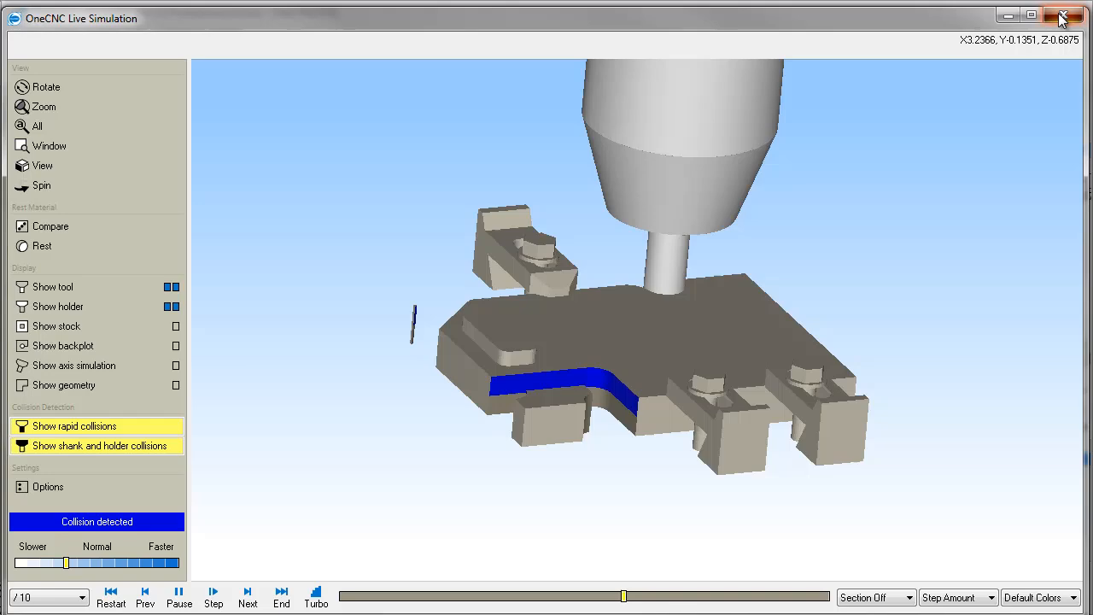
Step: Close Live Simulation and rebuild Mill Profile with the tool's overall length set to .3
{"action": "left_click", "coordinate": [1065, 15]}
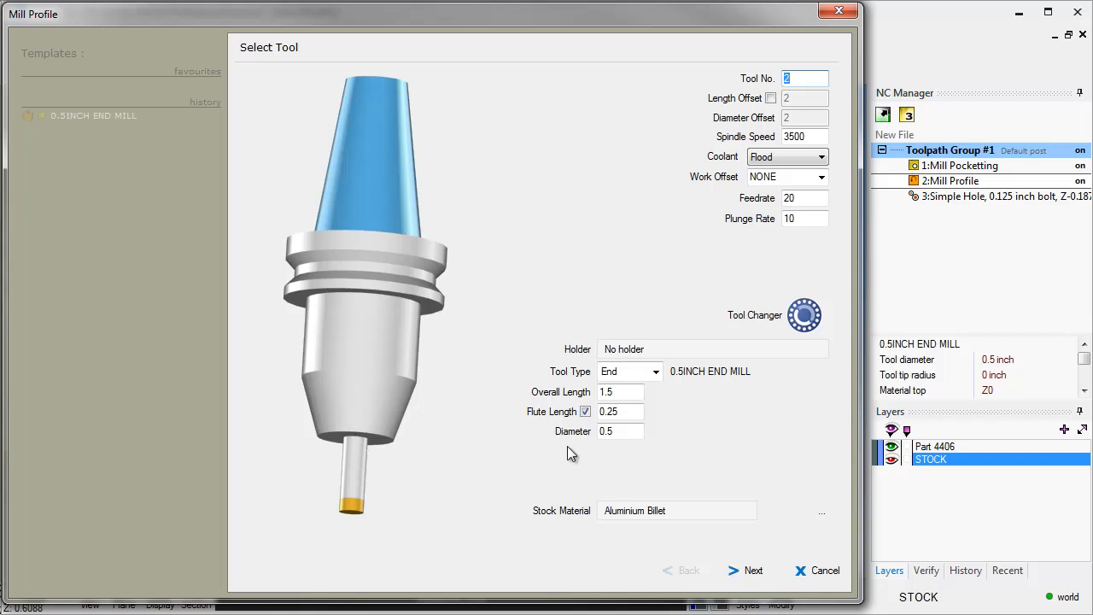
{"action": "mouse_move", "coordinate": [576, 424]}
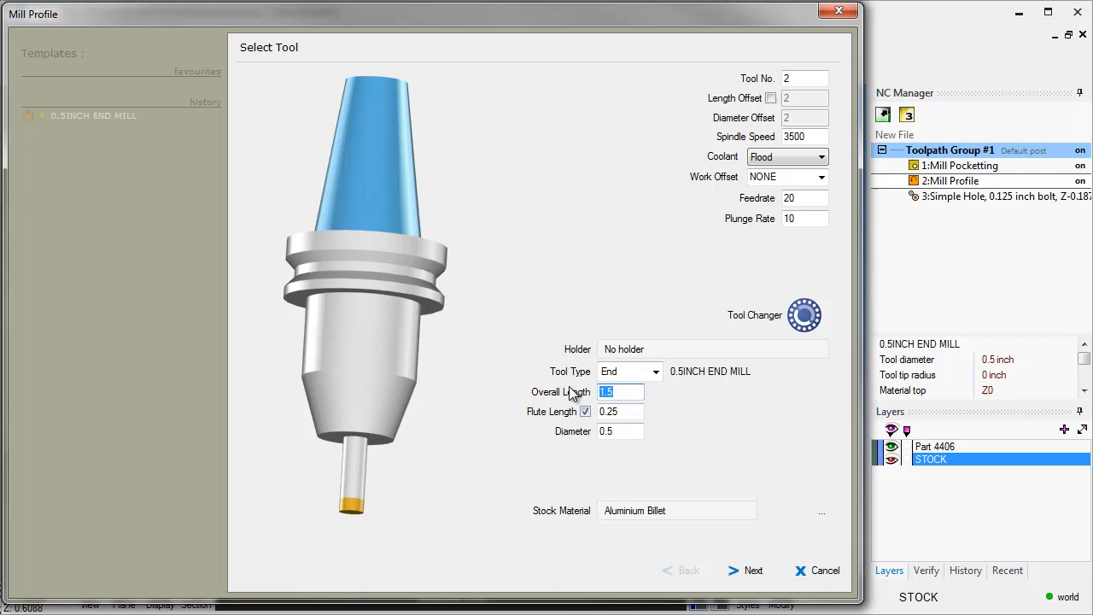
{"action": "type", "text": ".3"}
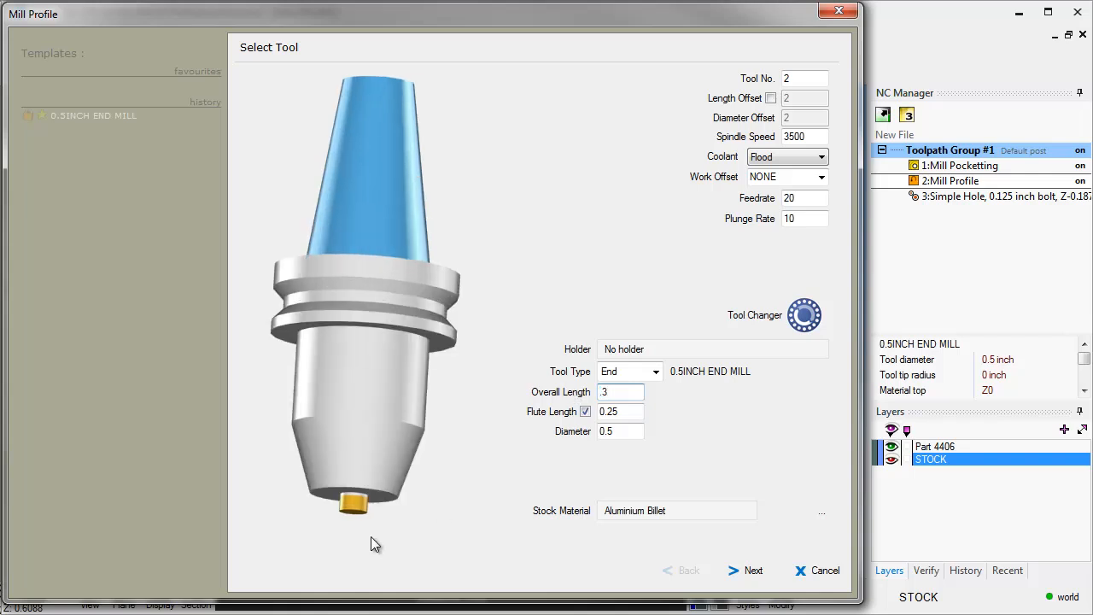
{"action": "left_click", "coordinate": [754, 571]}
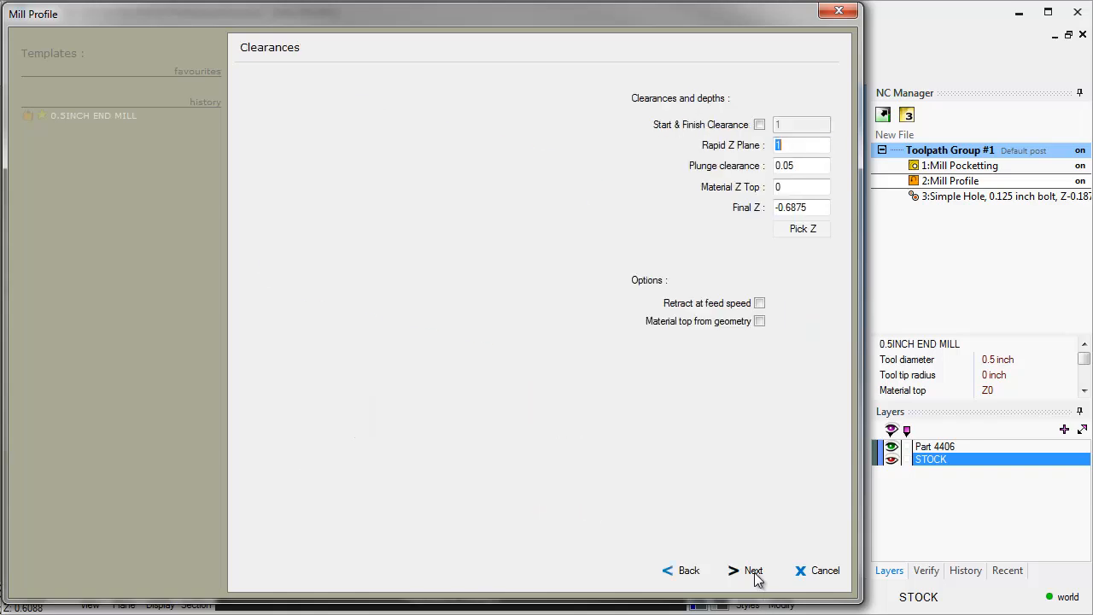
{"action": "left_click", "coordinate": [752, 570]}
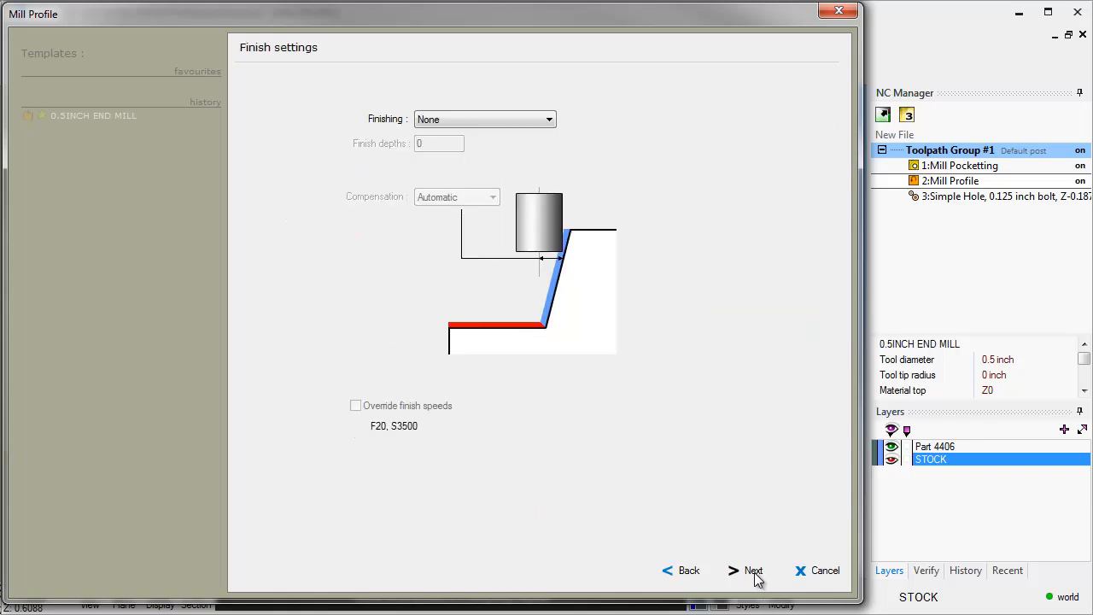
{"action": "left_click", "coordinate": [752, 571]}
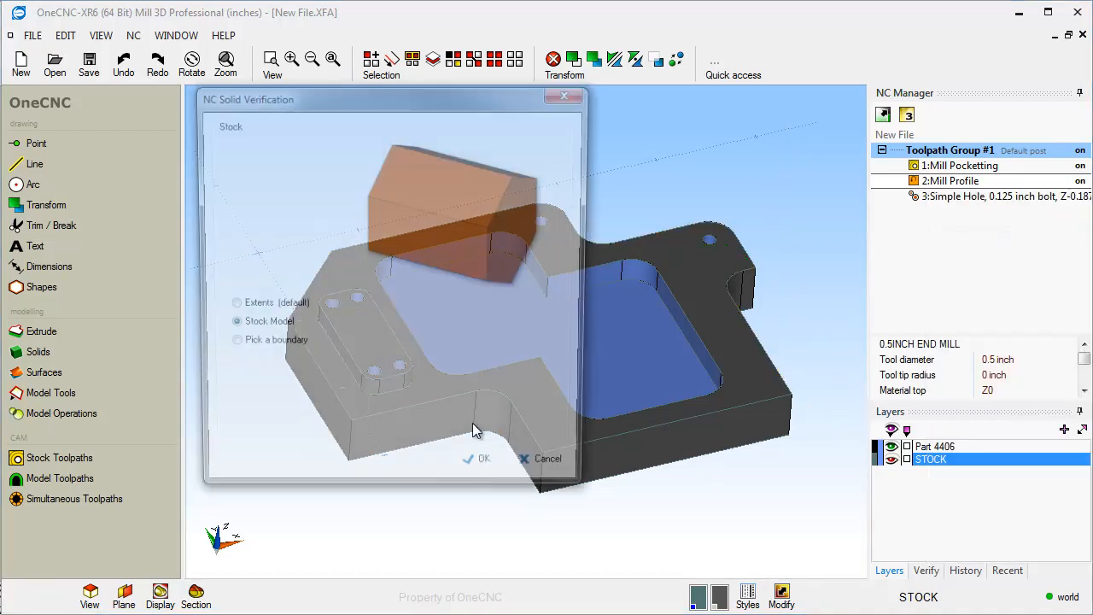
Step: Launch stock model verification, then play and speed up the simulation to watch the holder collision
{"action": "left_click", "coordinate": [477, 459]}
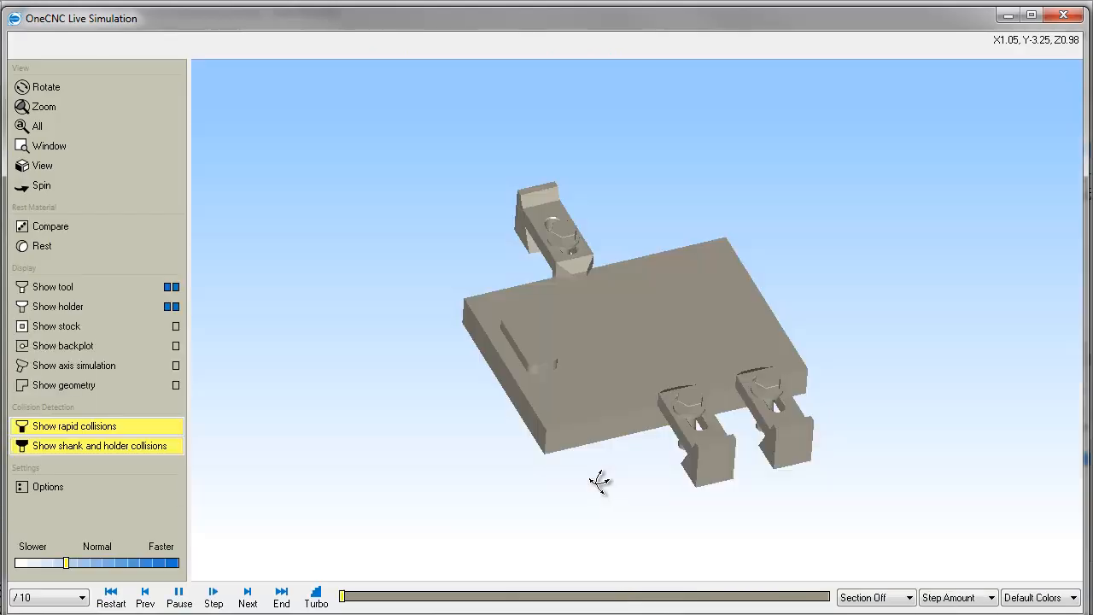
{"action": "left_click", "coordinate": [178, 596]}
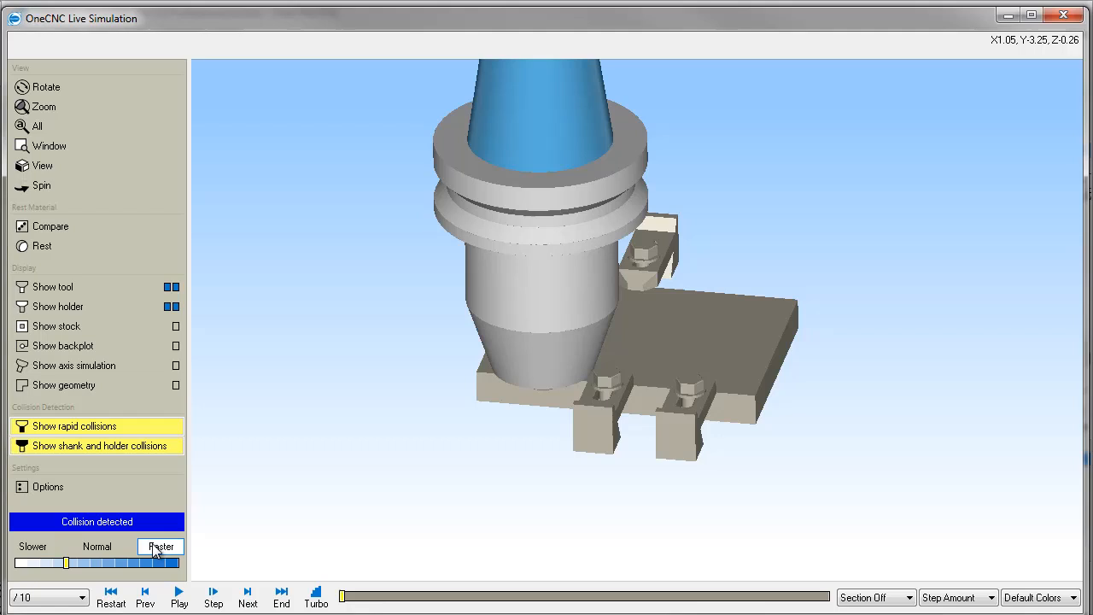
{"action": "left_click", "coordinate": [178, 595]}
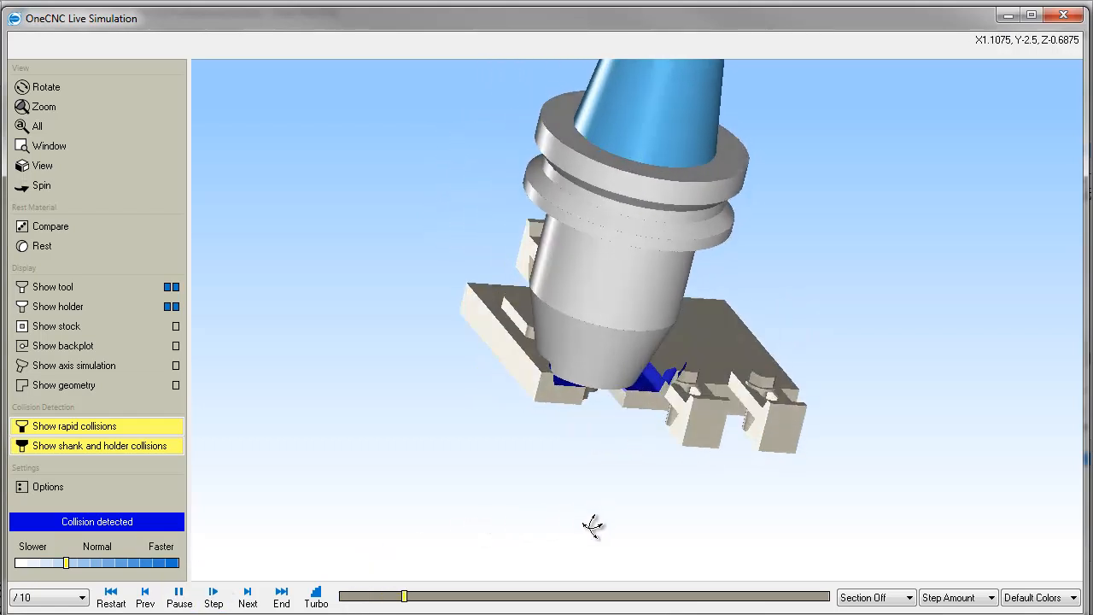
{"action": "left_click", "coordinate": [45, 106]}
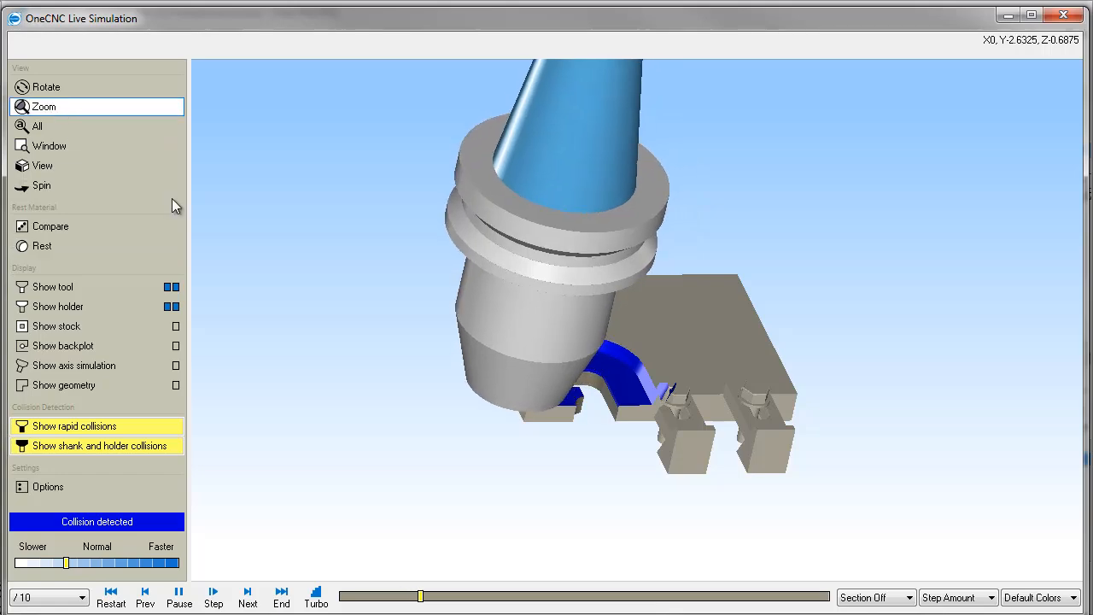